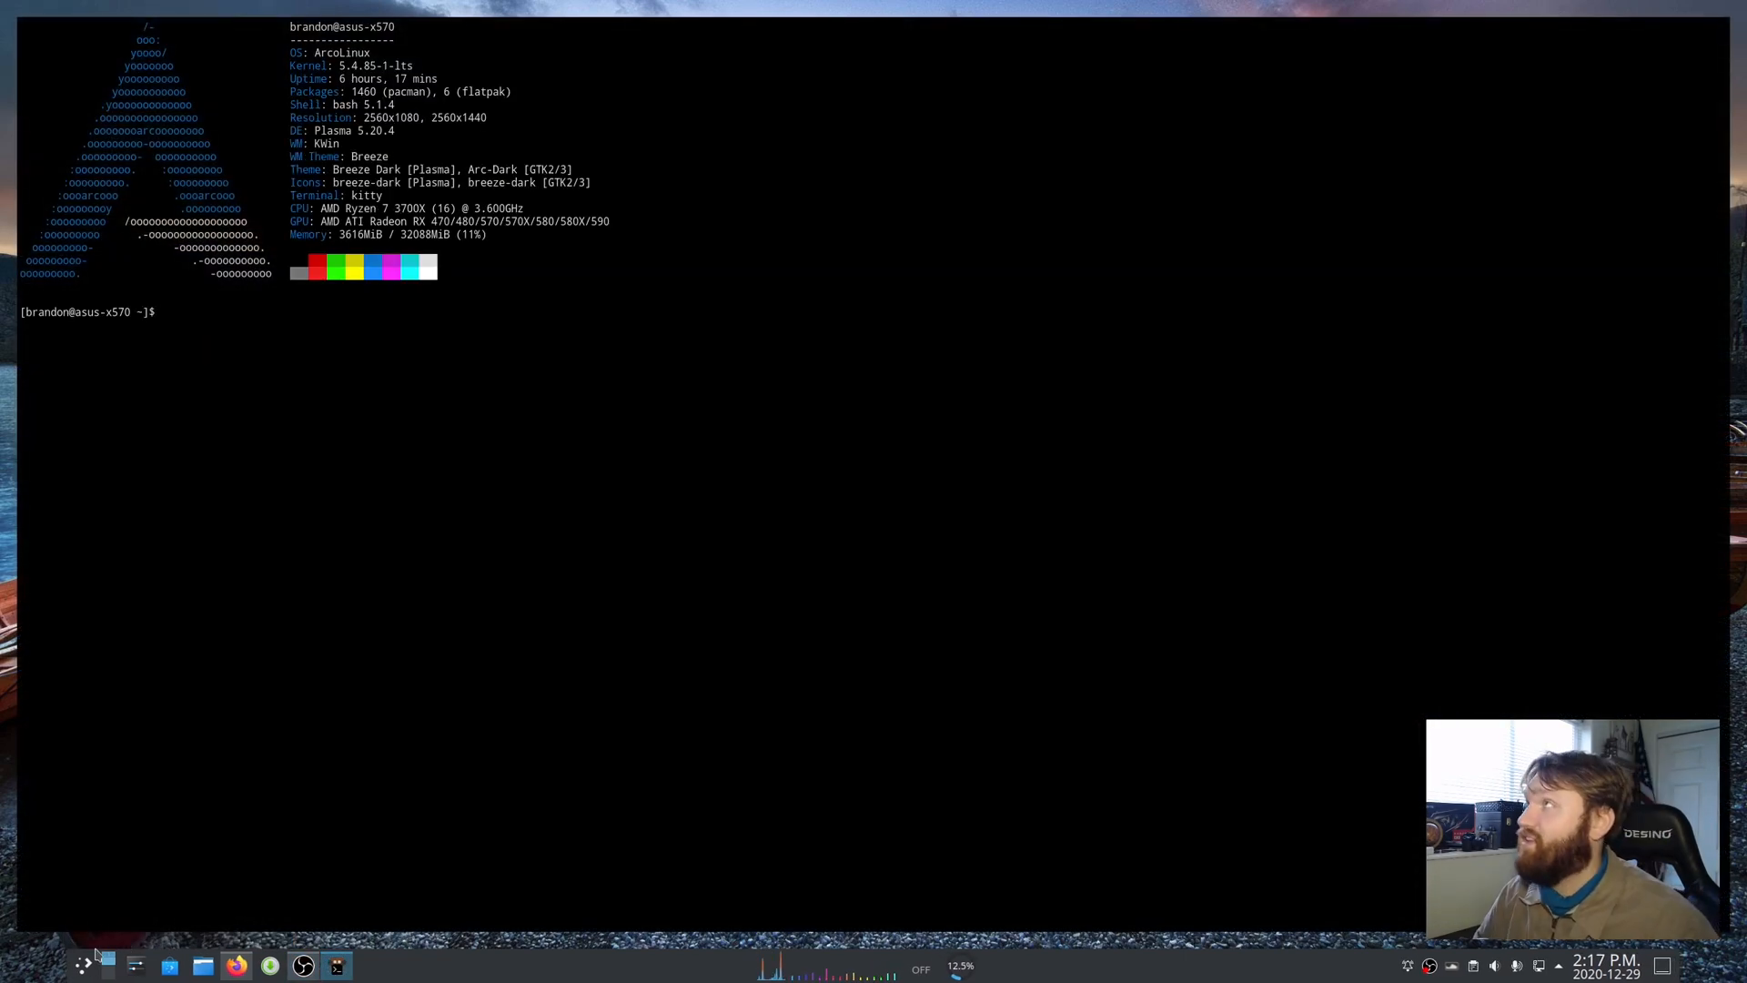
{"action": "mouse_move", "coordinate": [717, 455]}
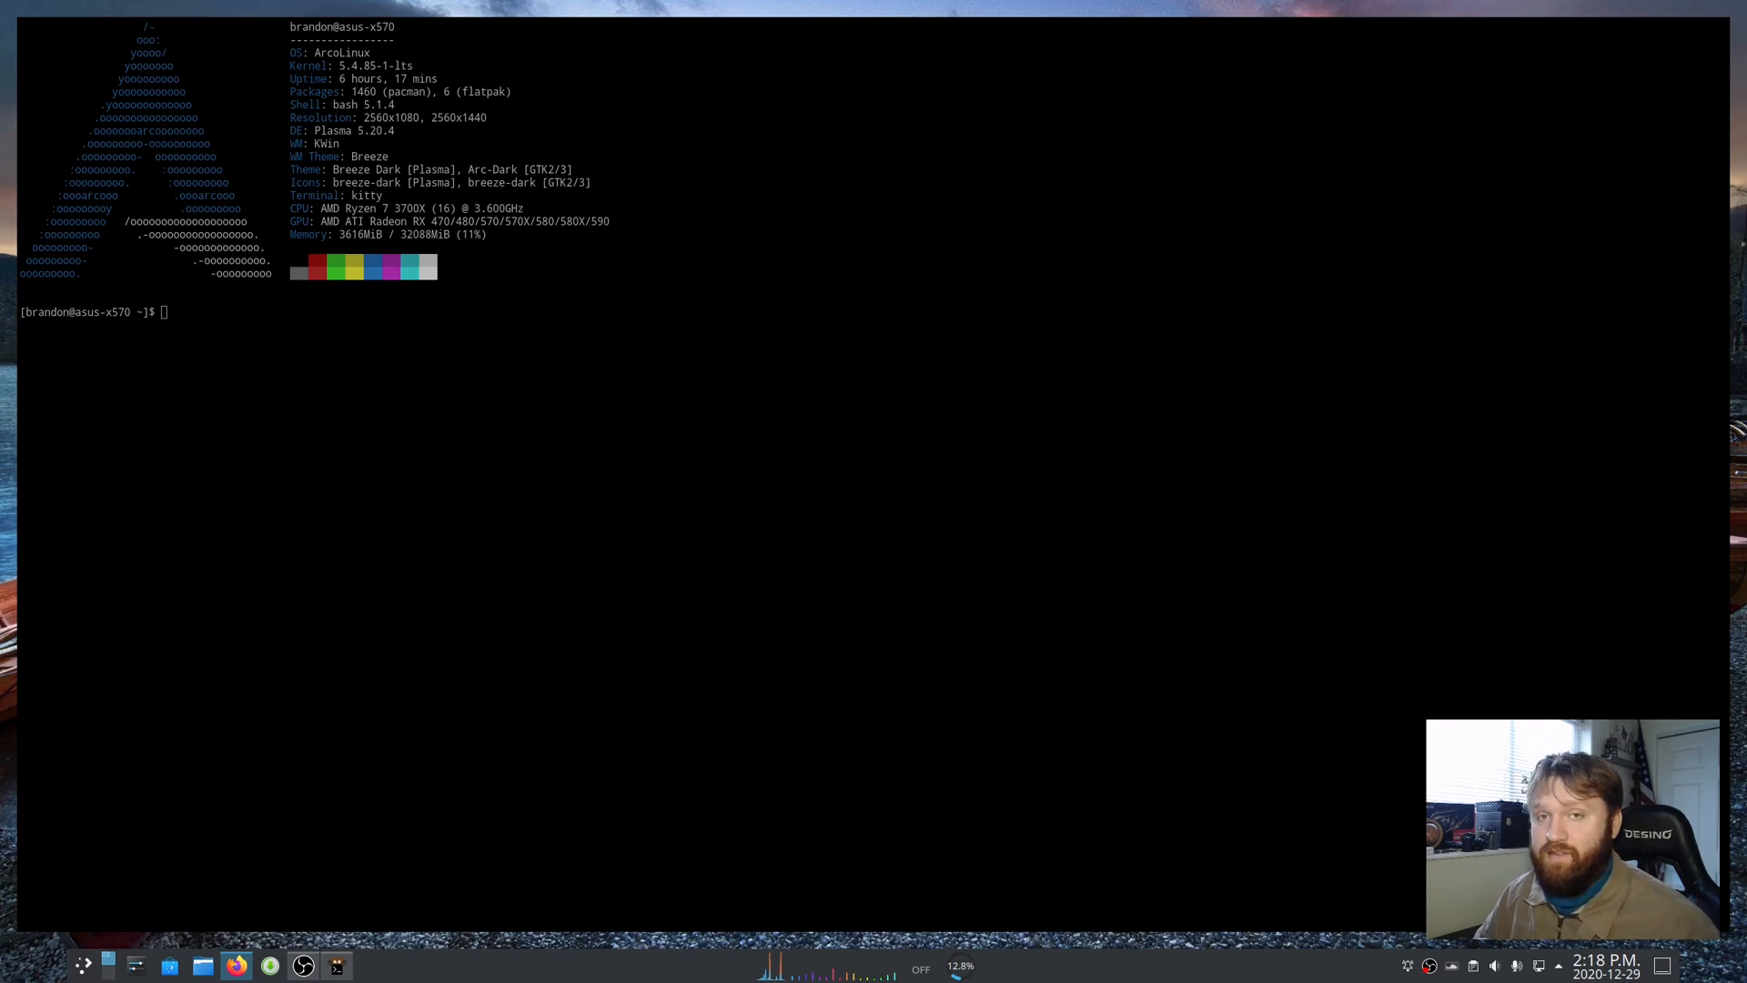
{"action": "mouse_move", "coordinate": [677, 553]}
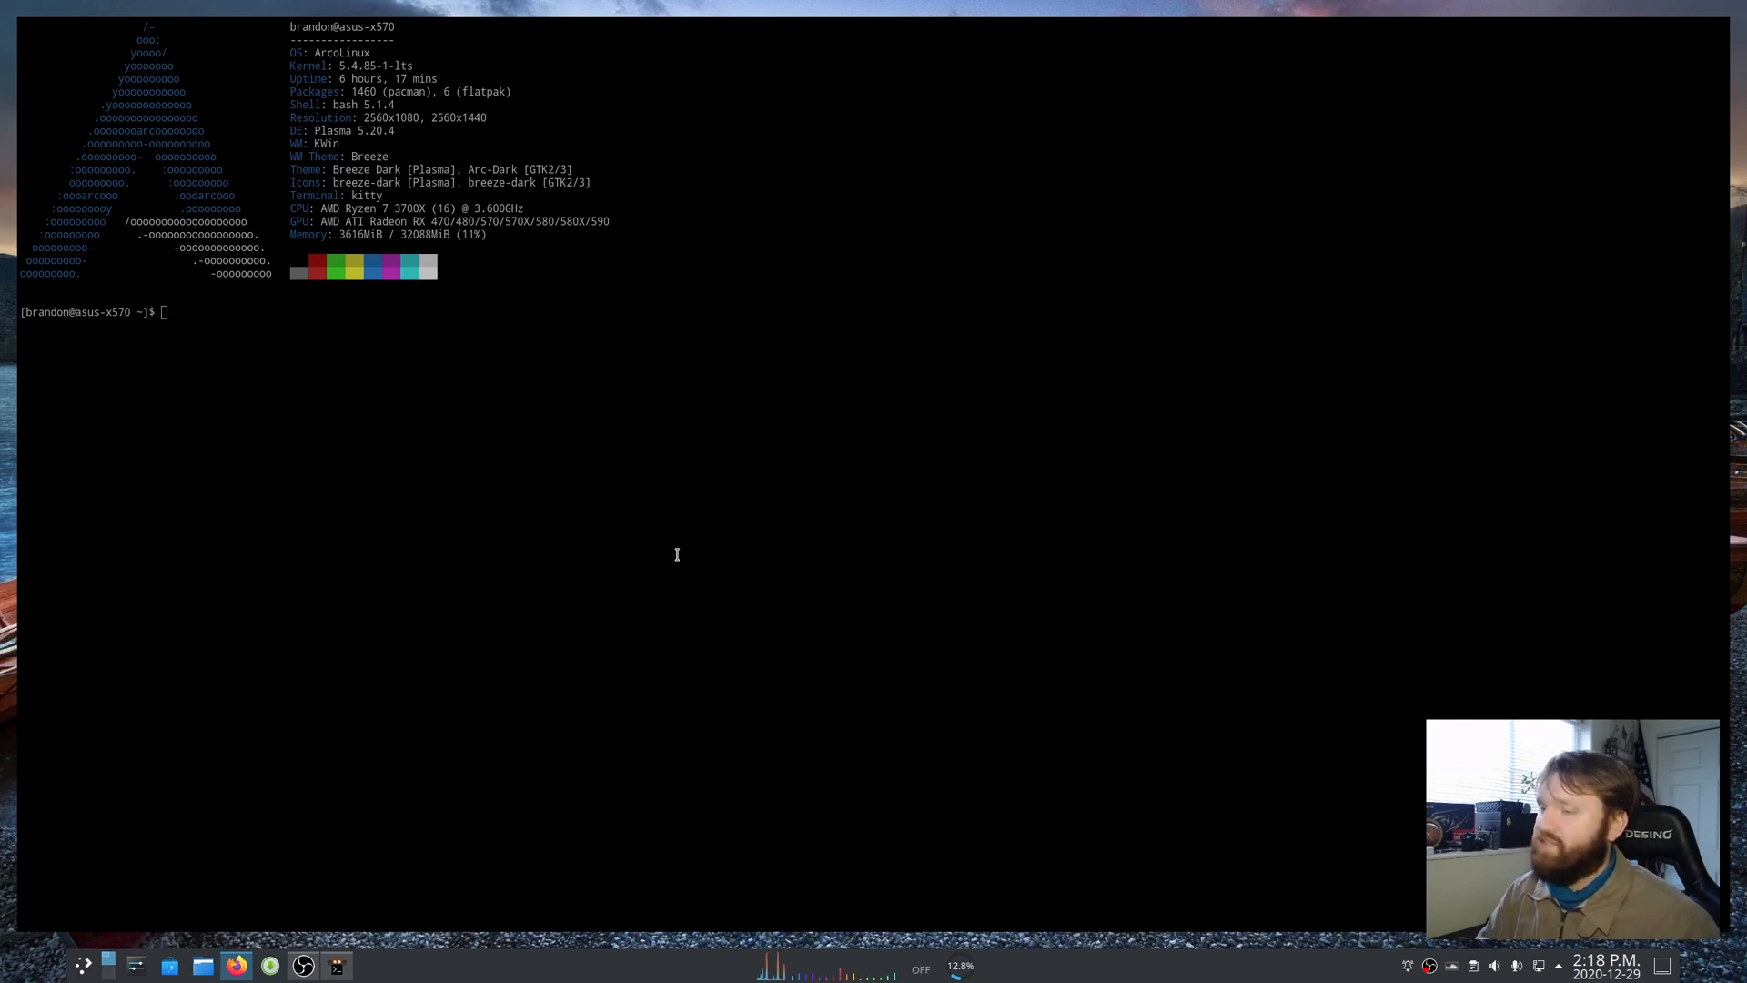
- Launch ranger at the prompt to browse the home directory's folders
{"action": "type", "text": "rang"}
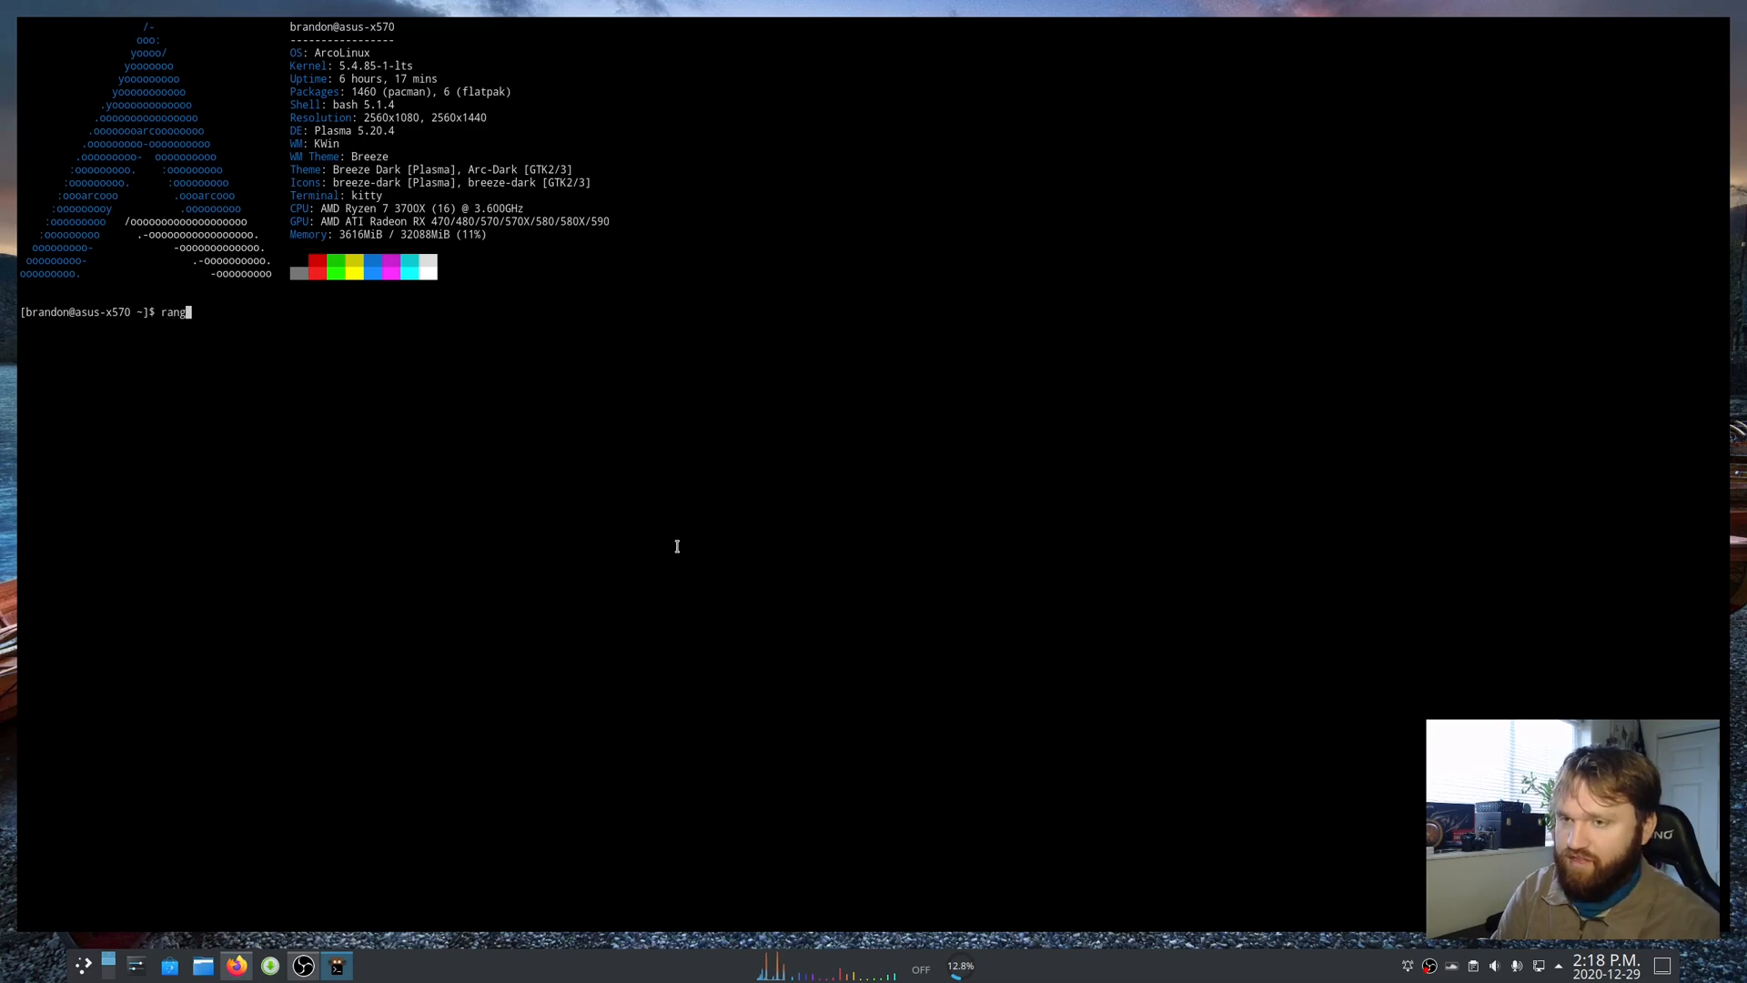
{"action": "key", "text": "Return"}
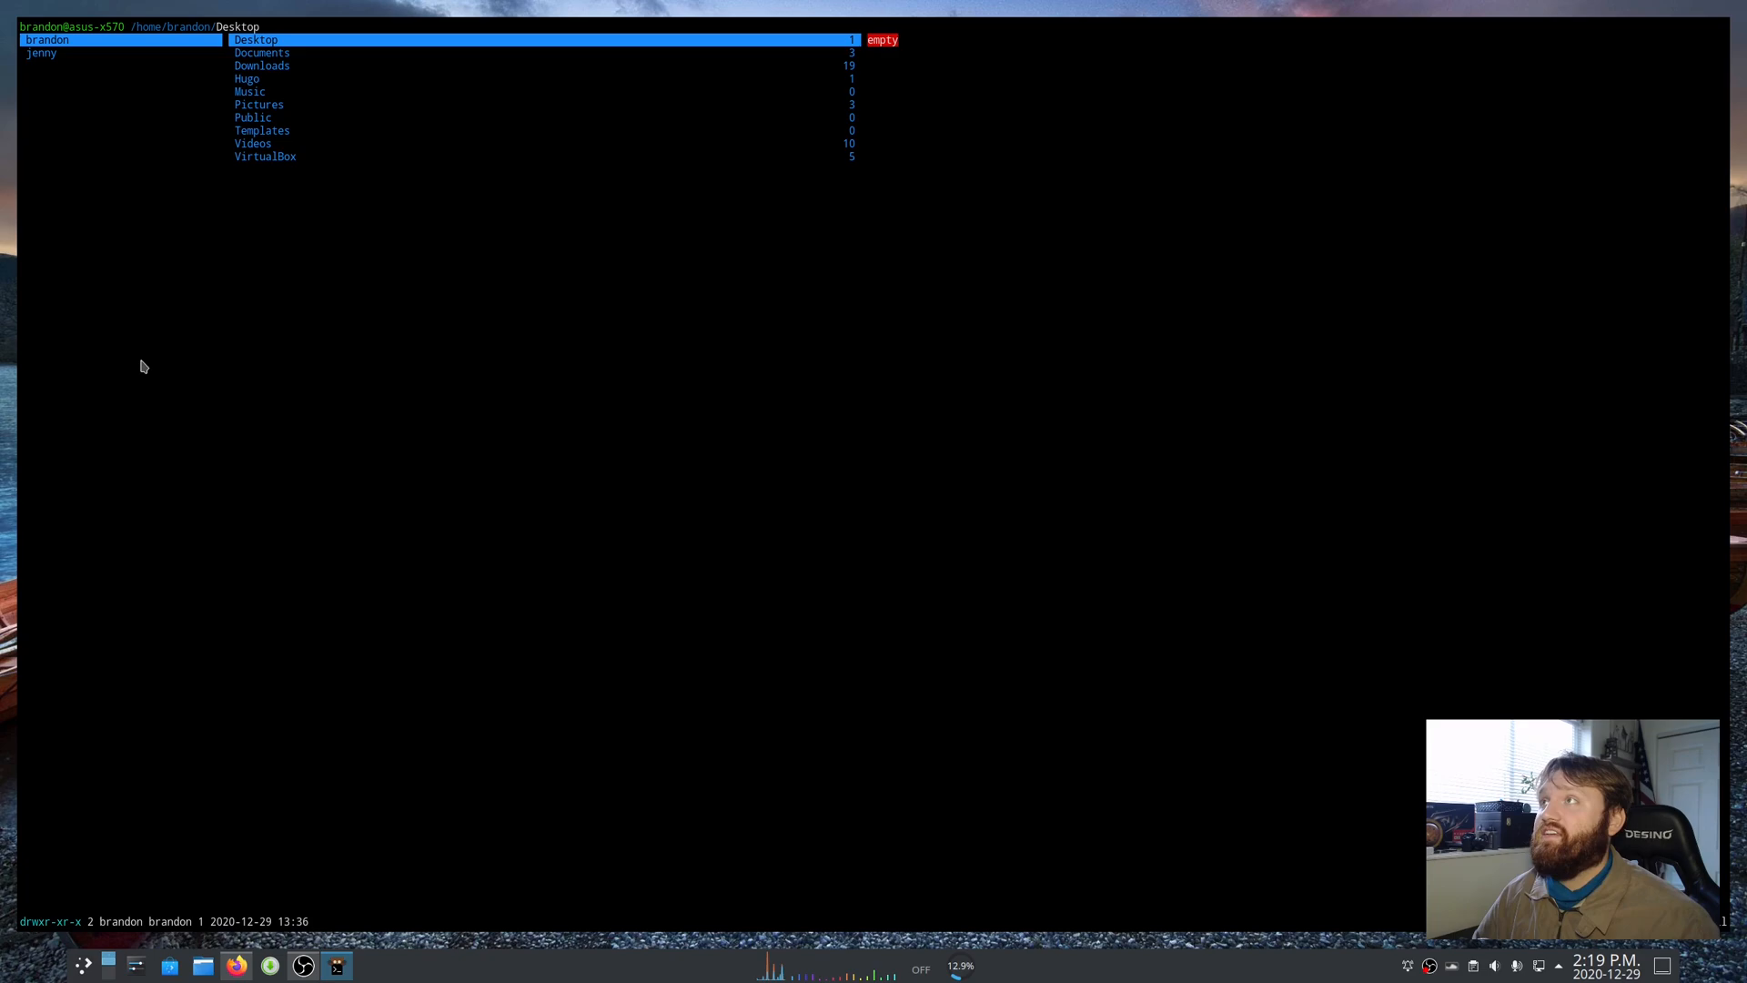
{"action": "mouse_move", "coordinate": [344, 304]}
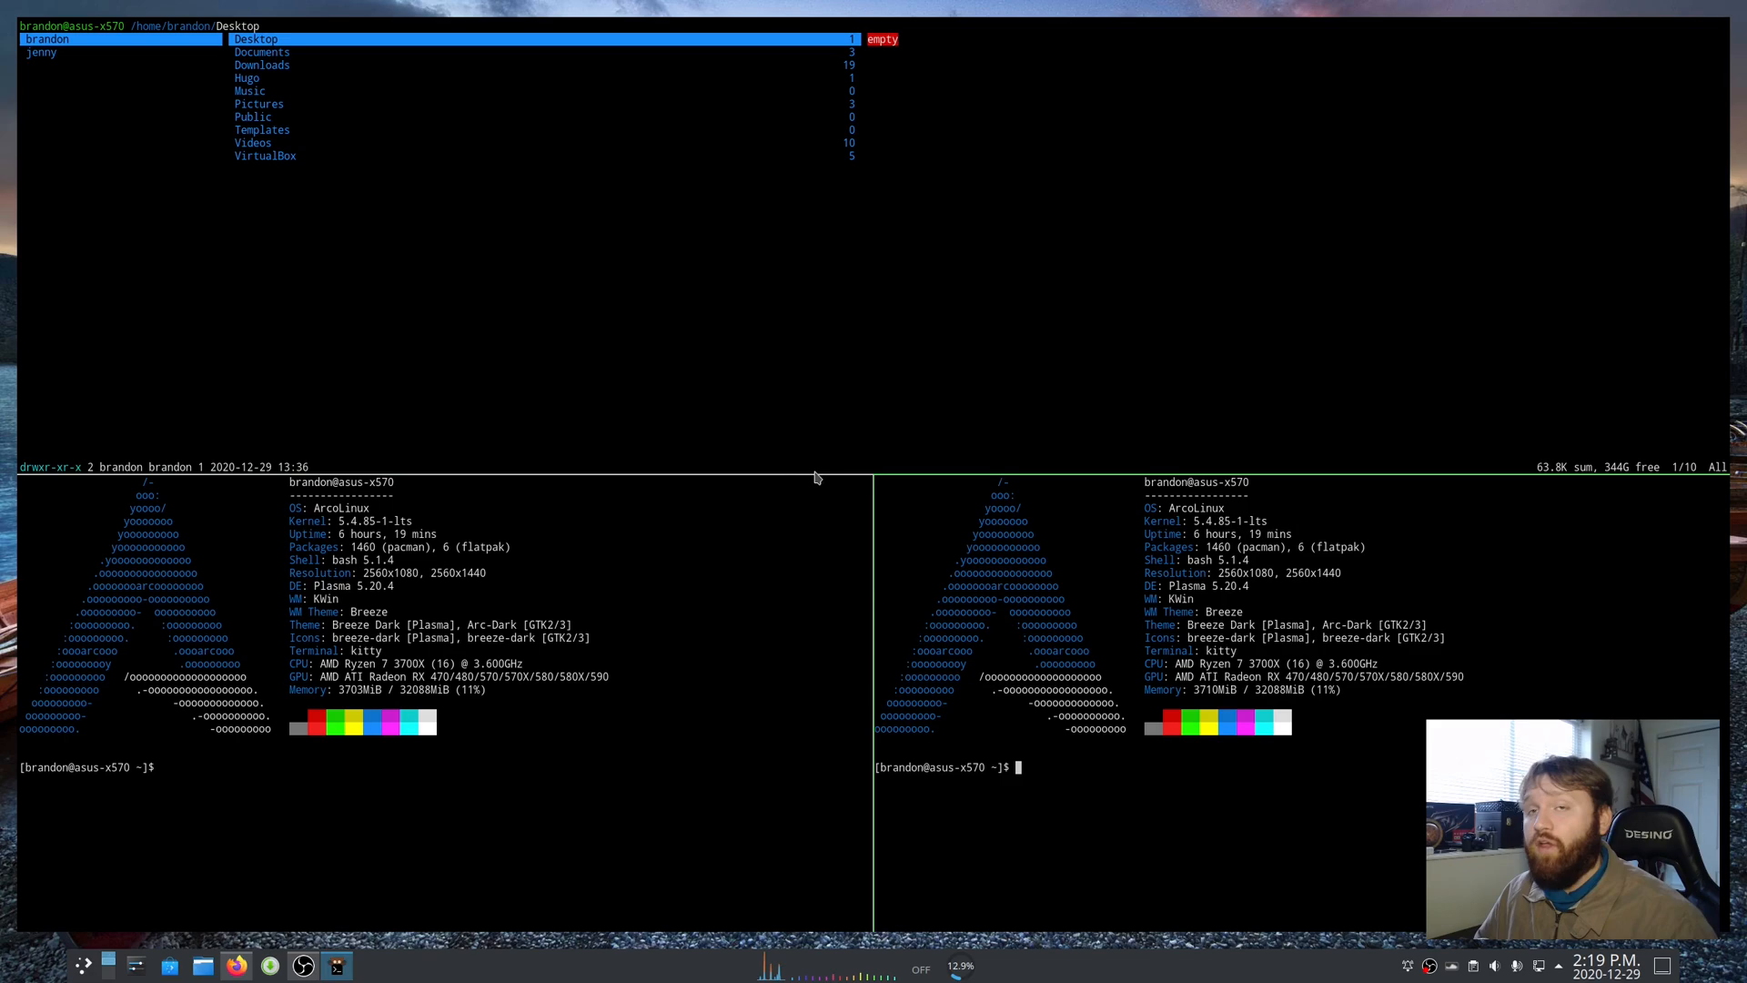
{"action": "mouse_move", "coordinate": [970, 644]}
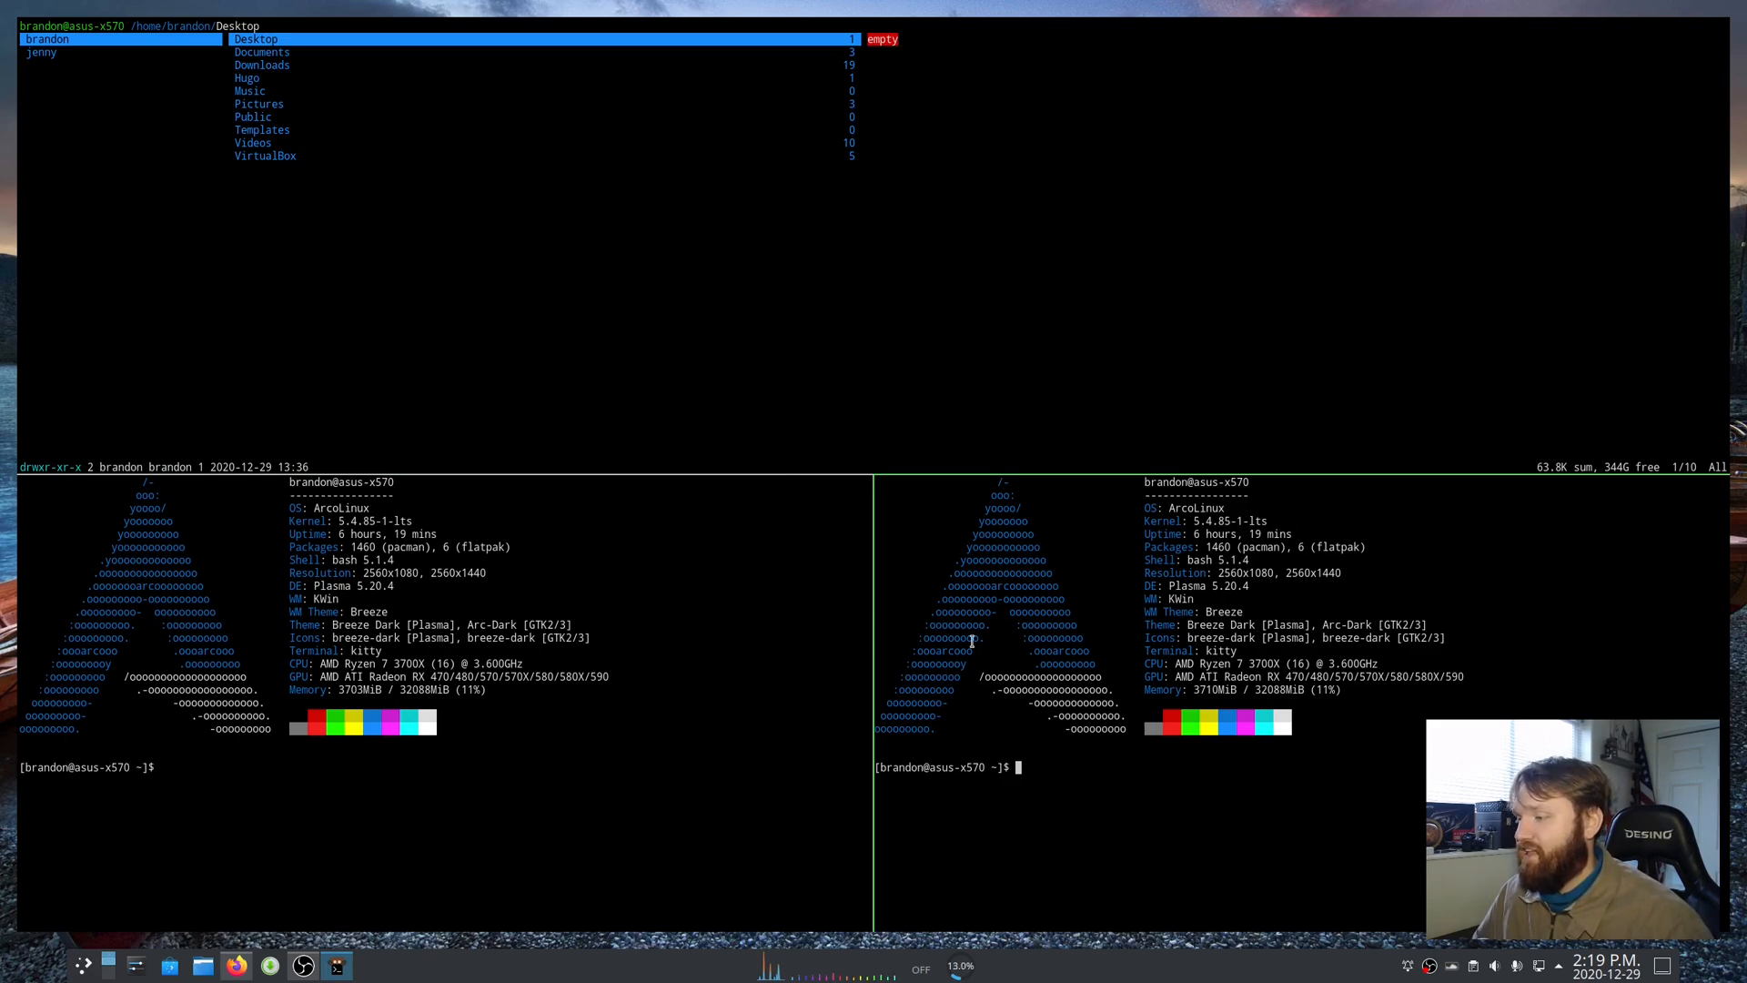
{"action": "mouse_move", "coordinate": [872, 420]}
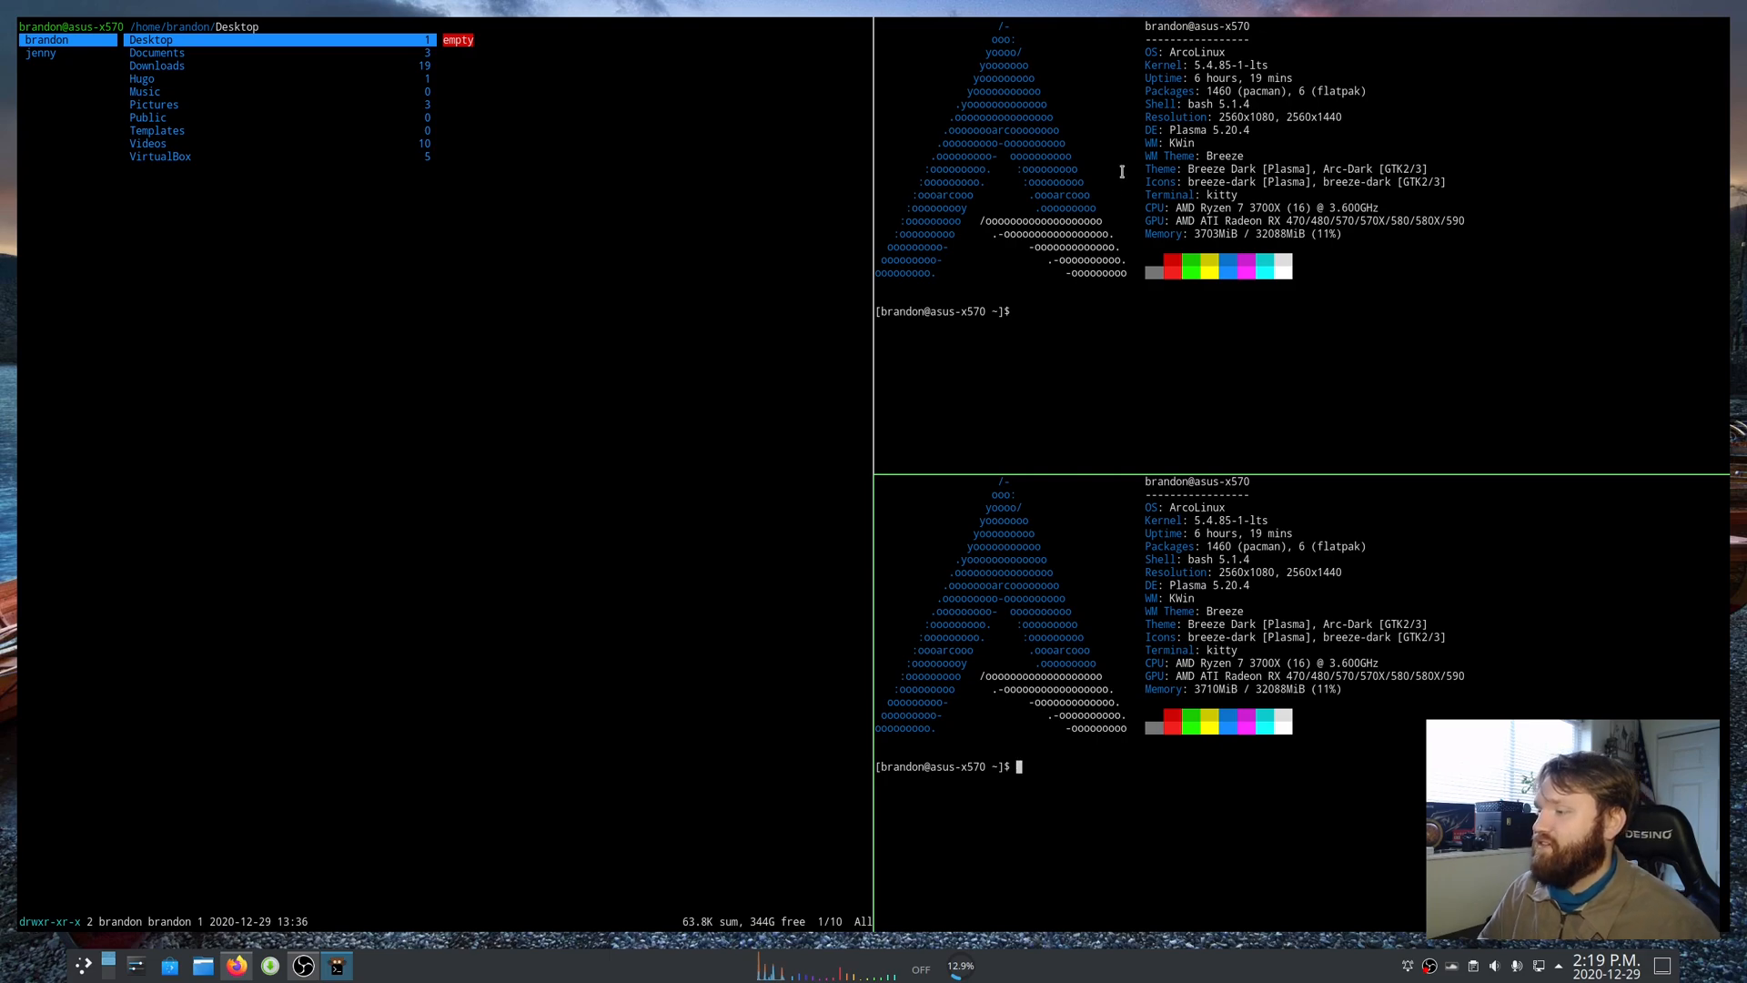
{"action": "mouse_move", "coordinate": [489, 125]}
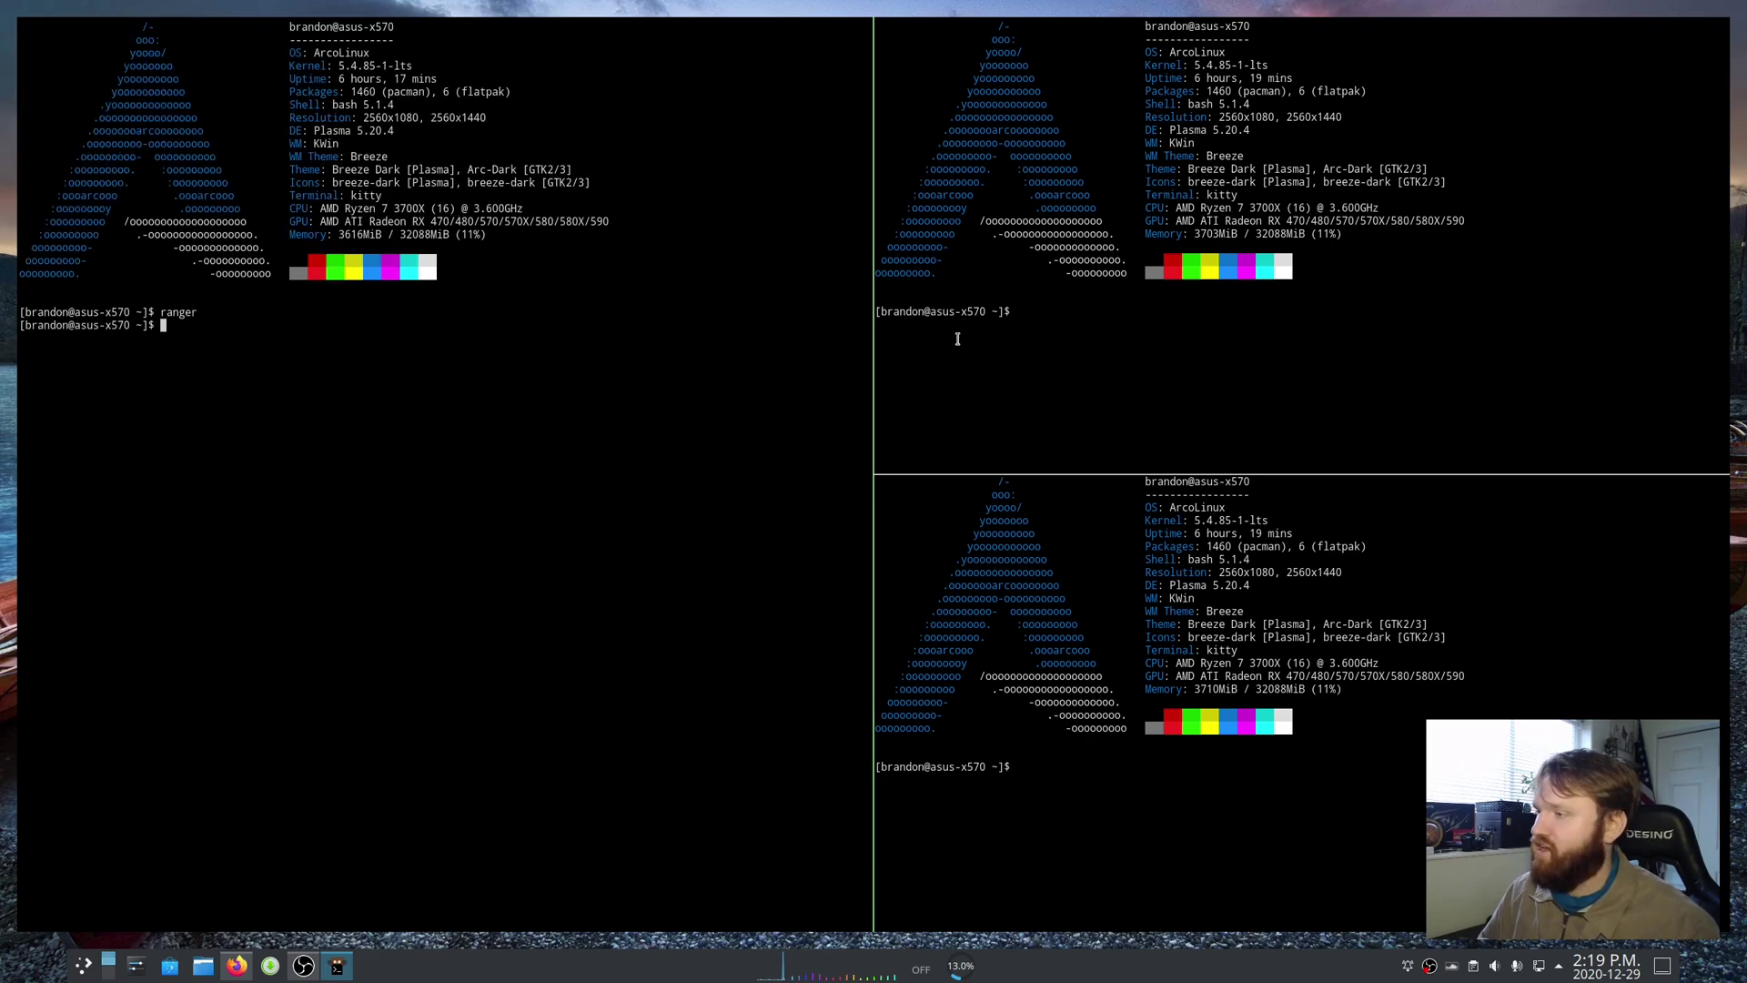
{"action": "mouse_move", "coordinate": [1092, 384]}
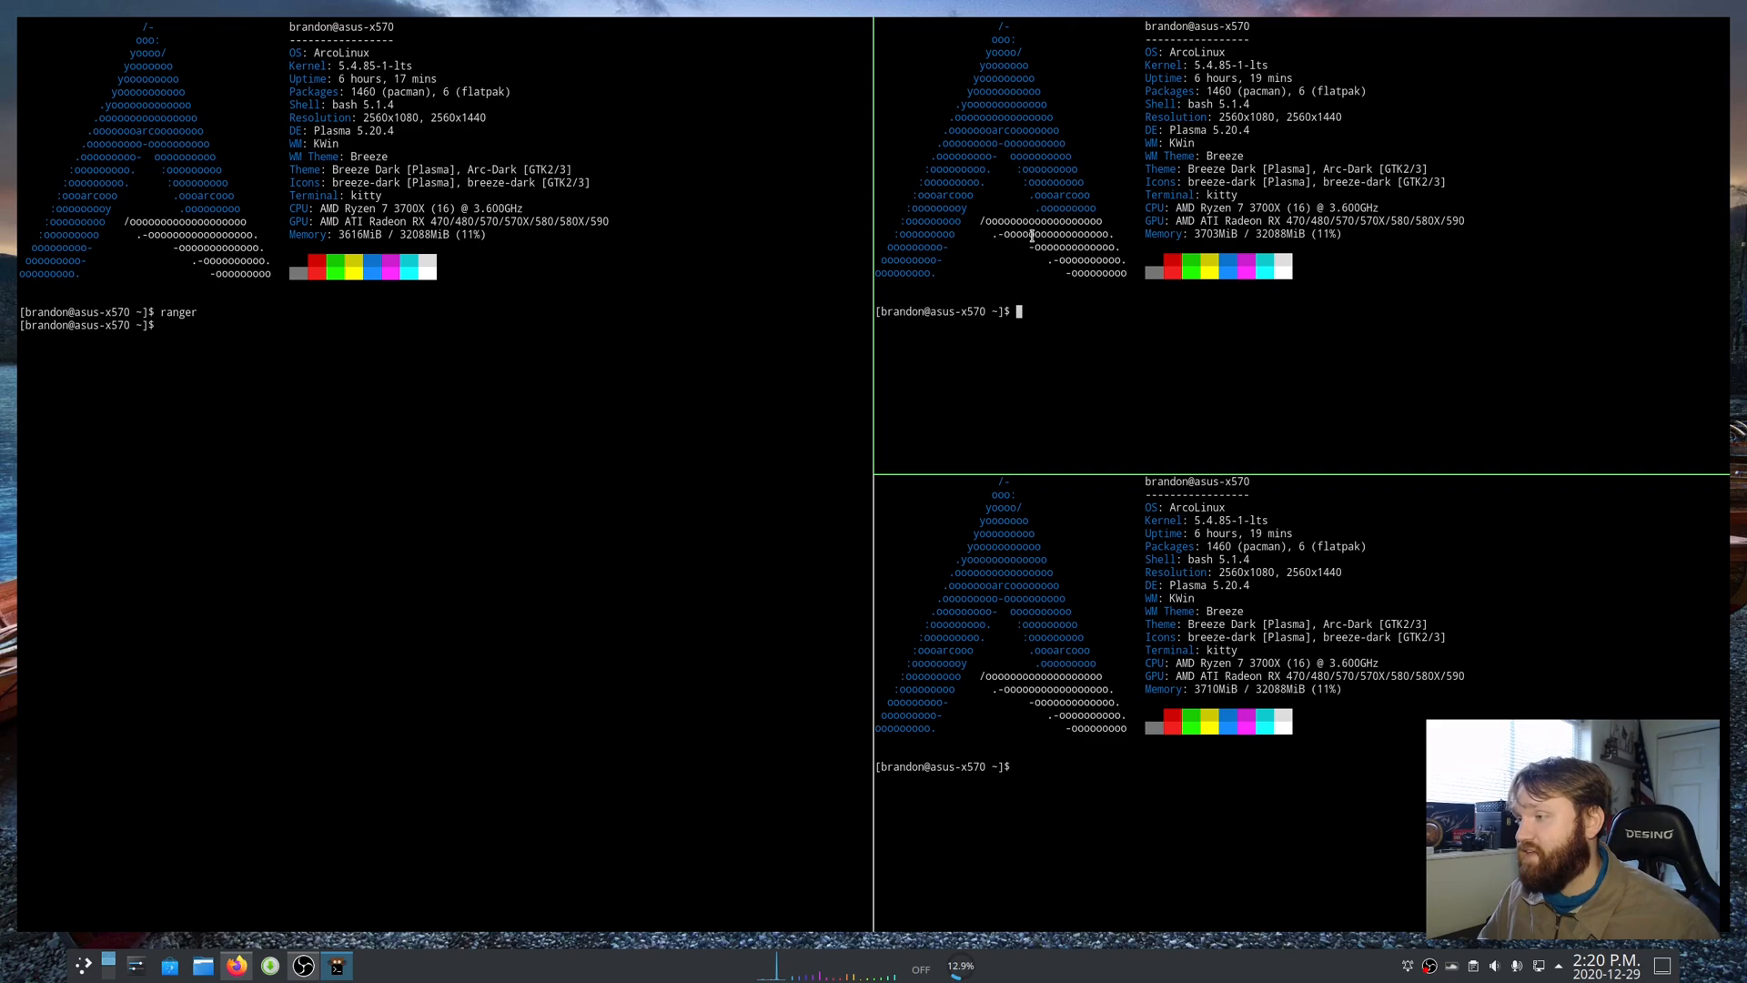
{"action": "mouse_move", "coordinate": [1232, 343]}
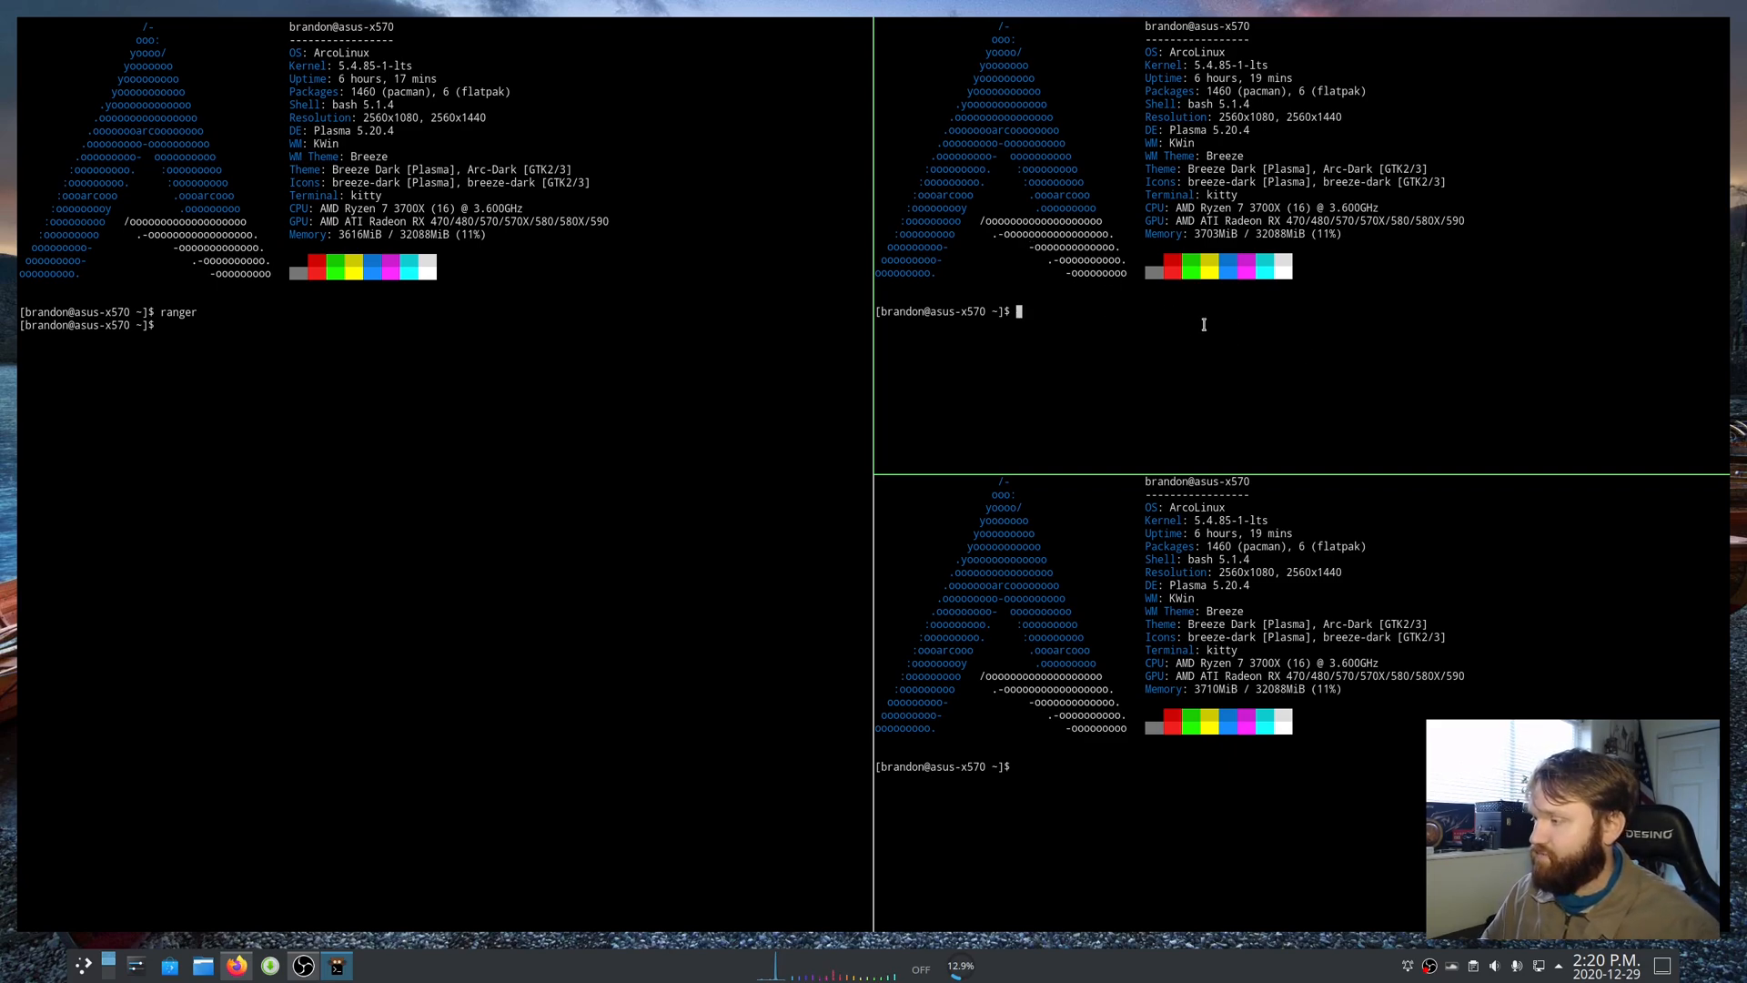
- Enter Hugo/techhut and start hugo serve on localhost:1313
{"action": "type", "text": "cd"}
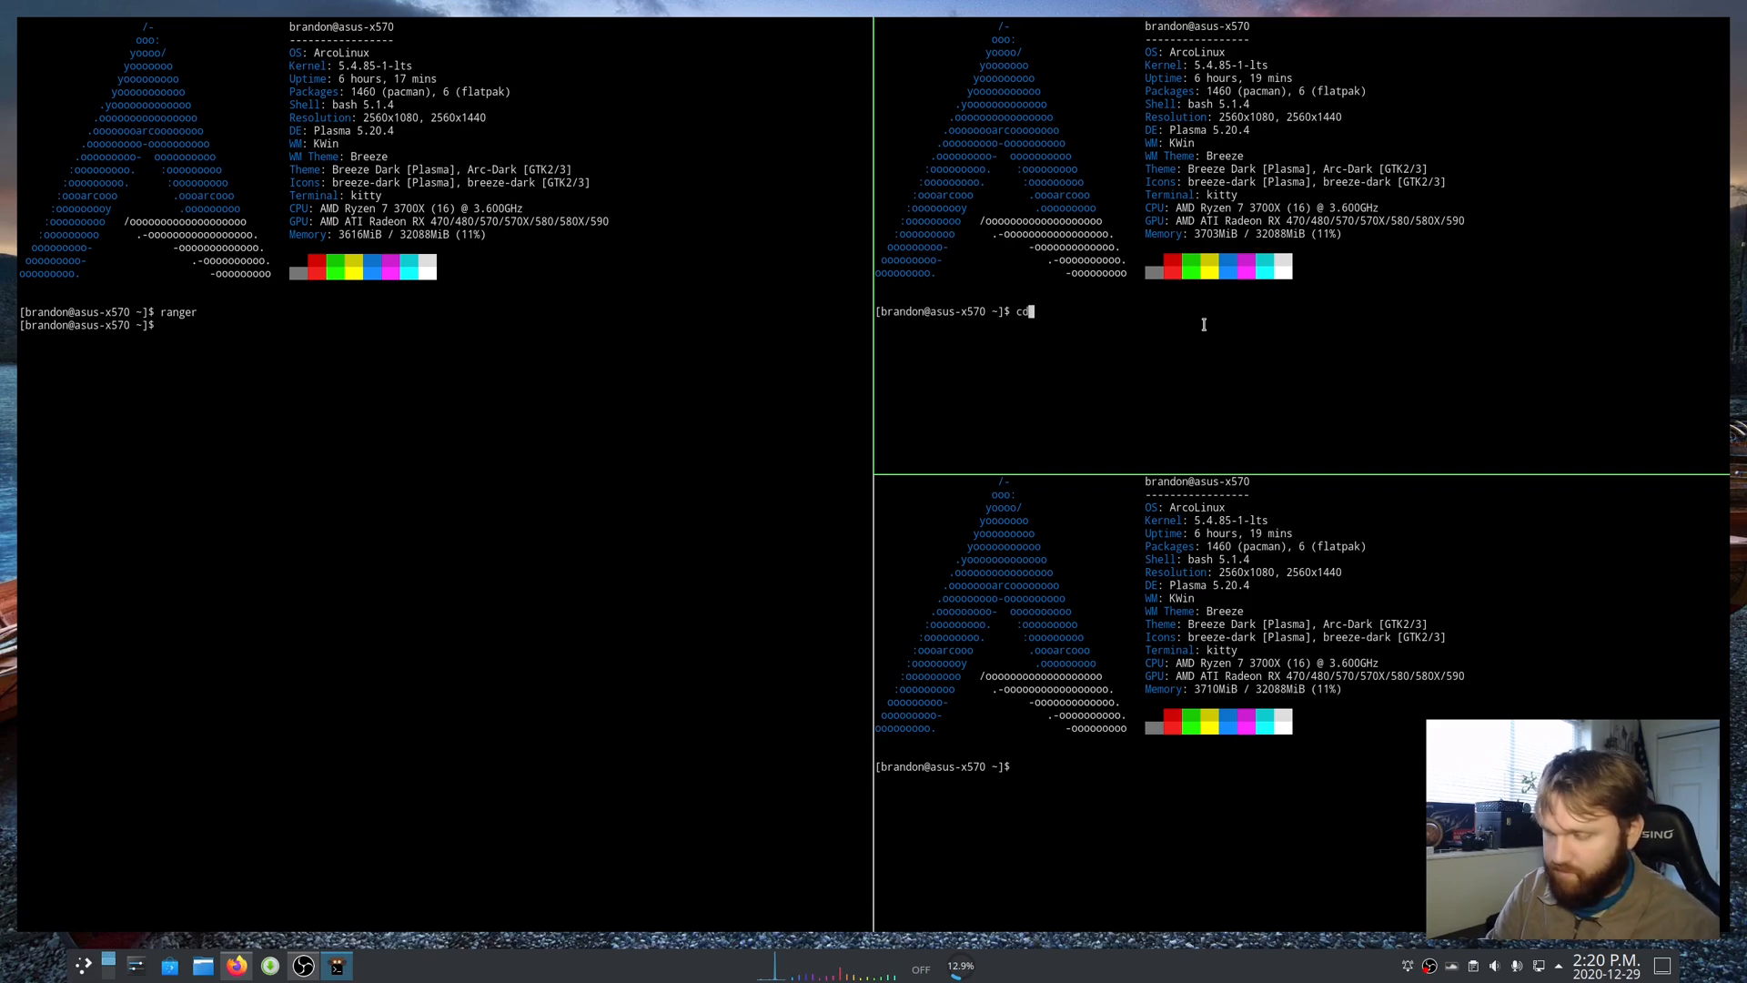
{"action": "type", "text": "Hugo"}
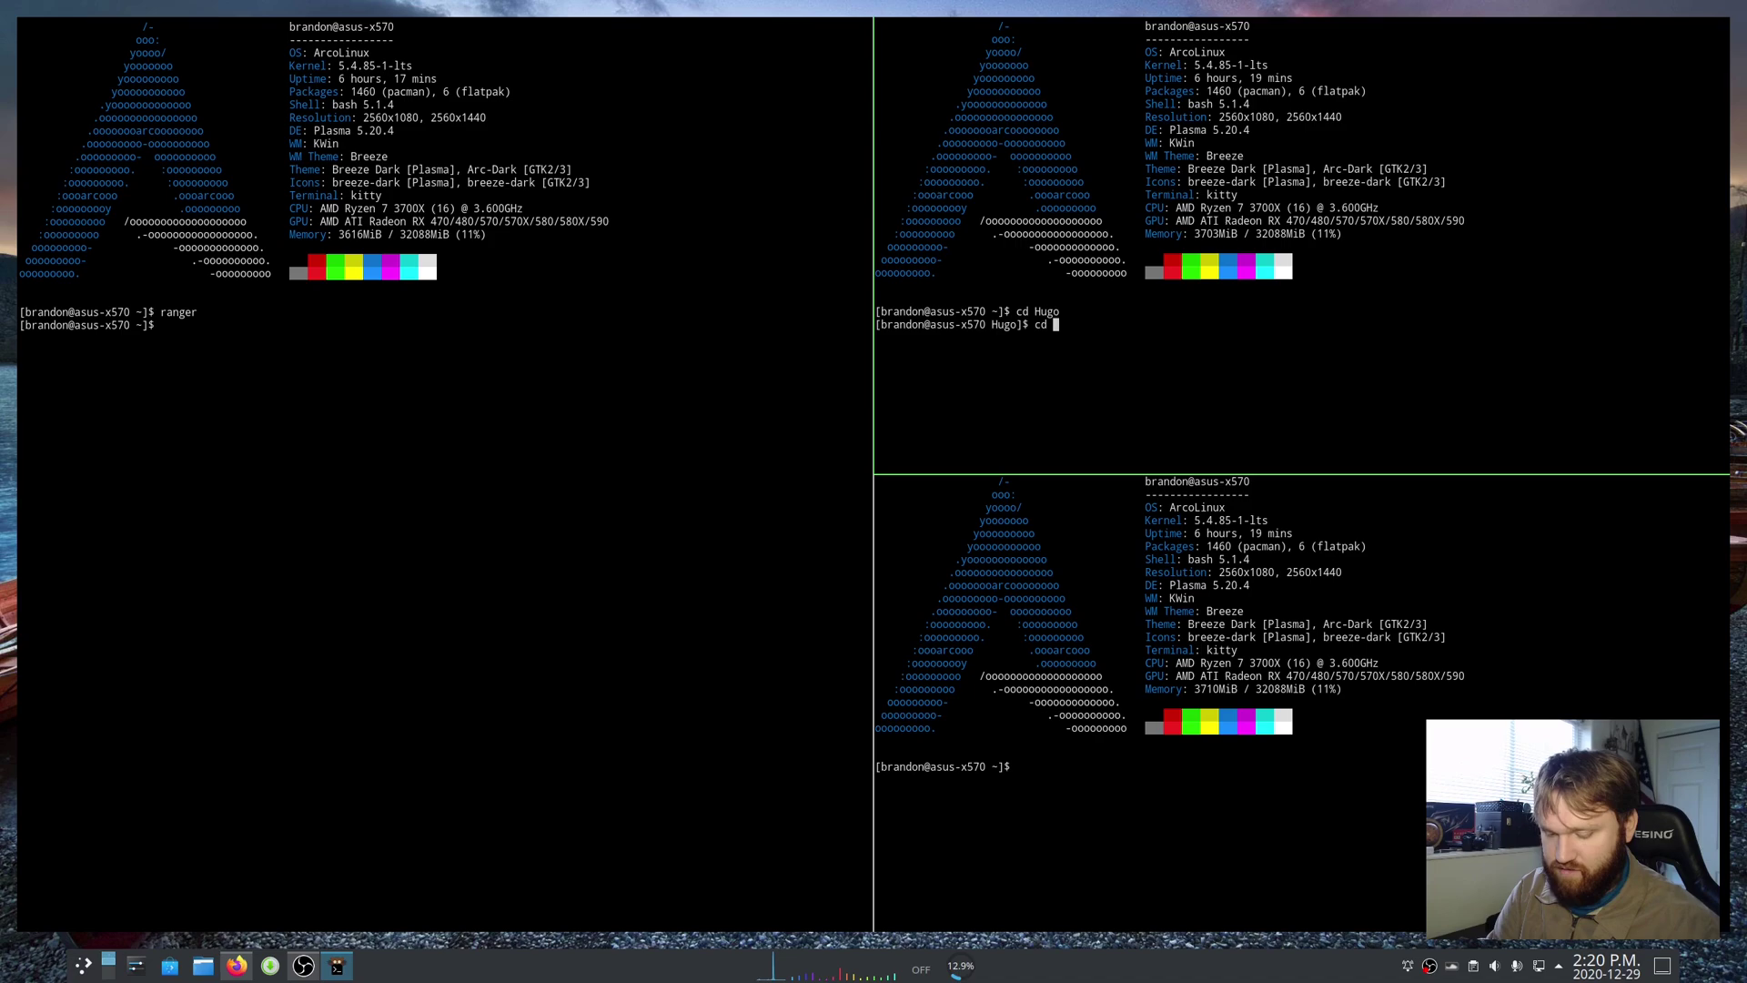
{"action": "type", "text": "techhut"}
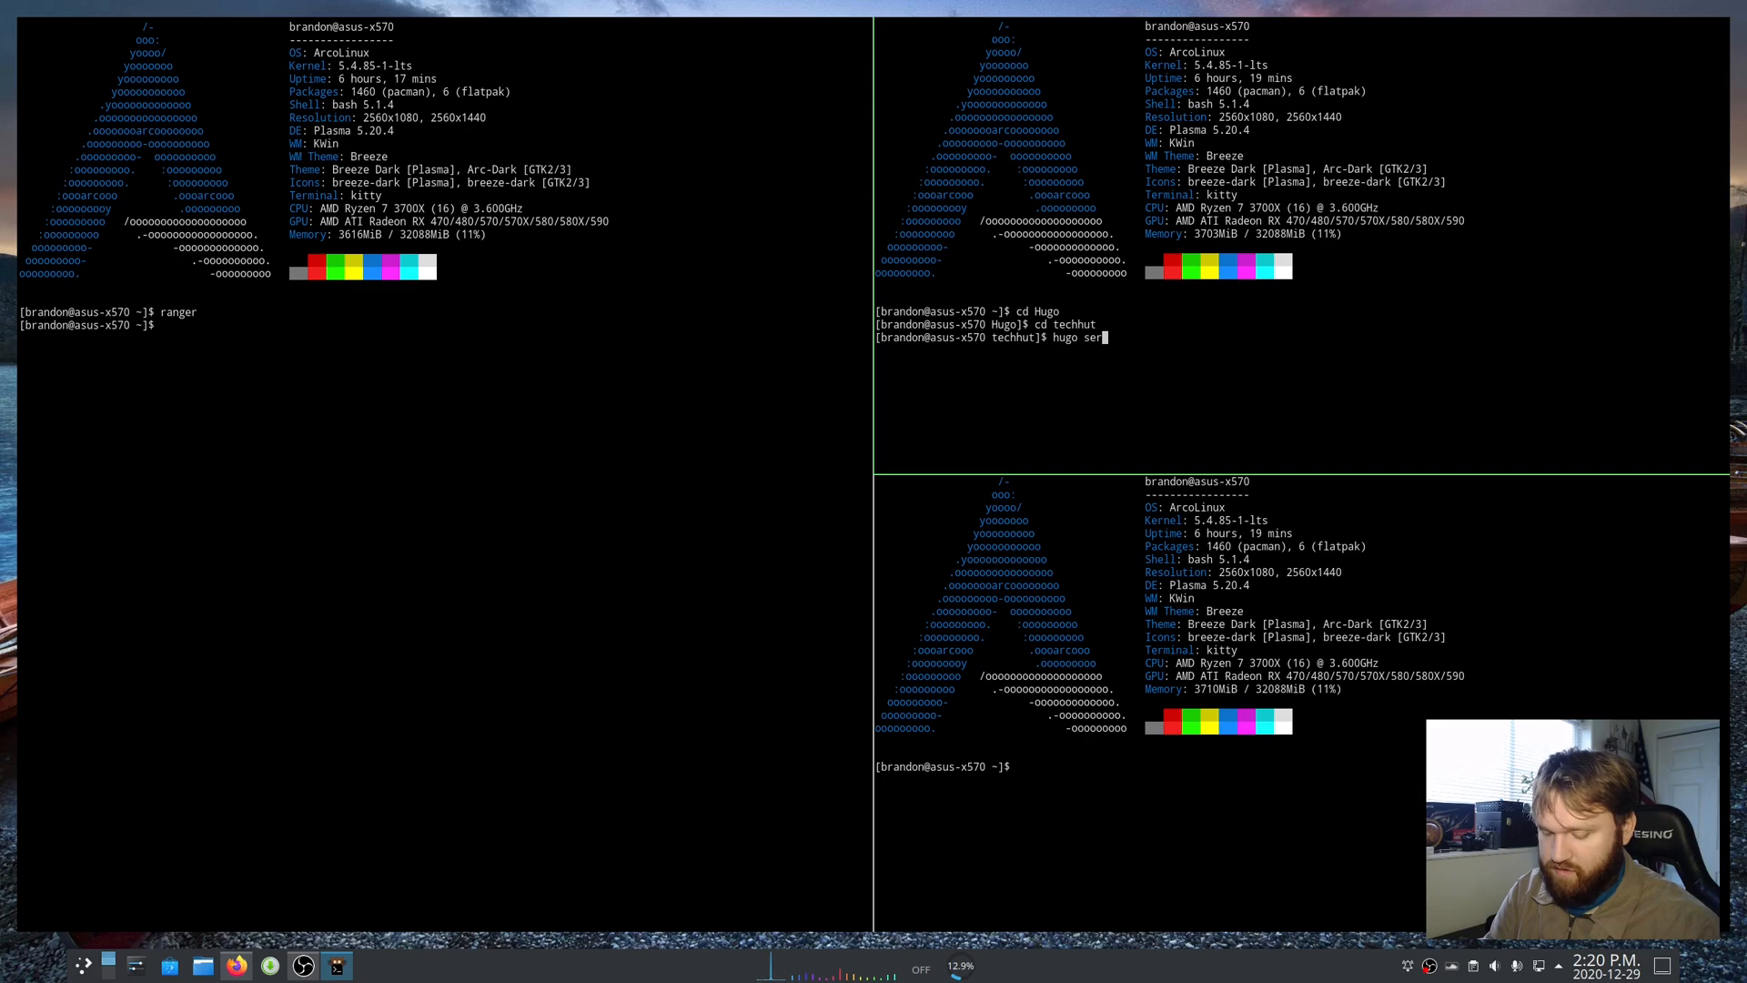
{"action": "key", "text": "Return"}
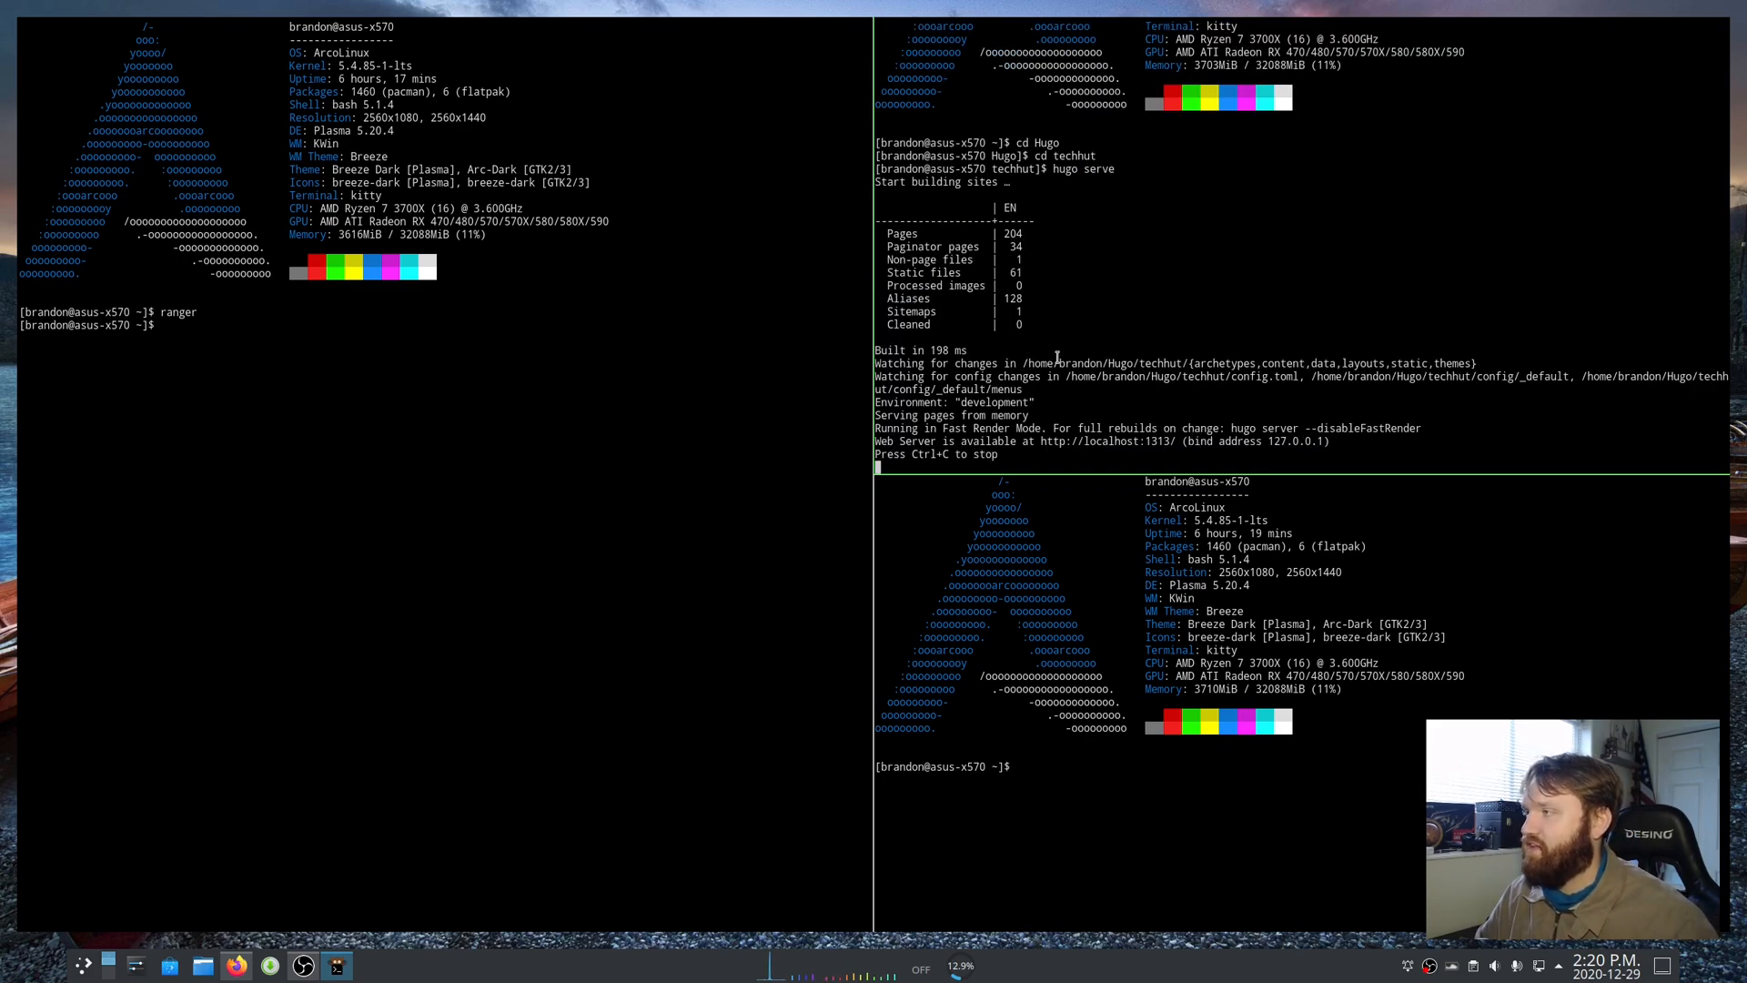
{"action": "mouse_move", "coordinate": [1346, 344]}
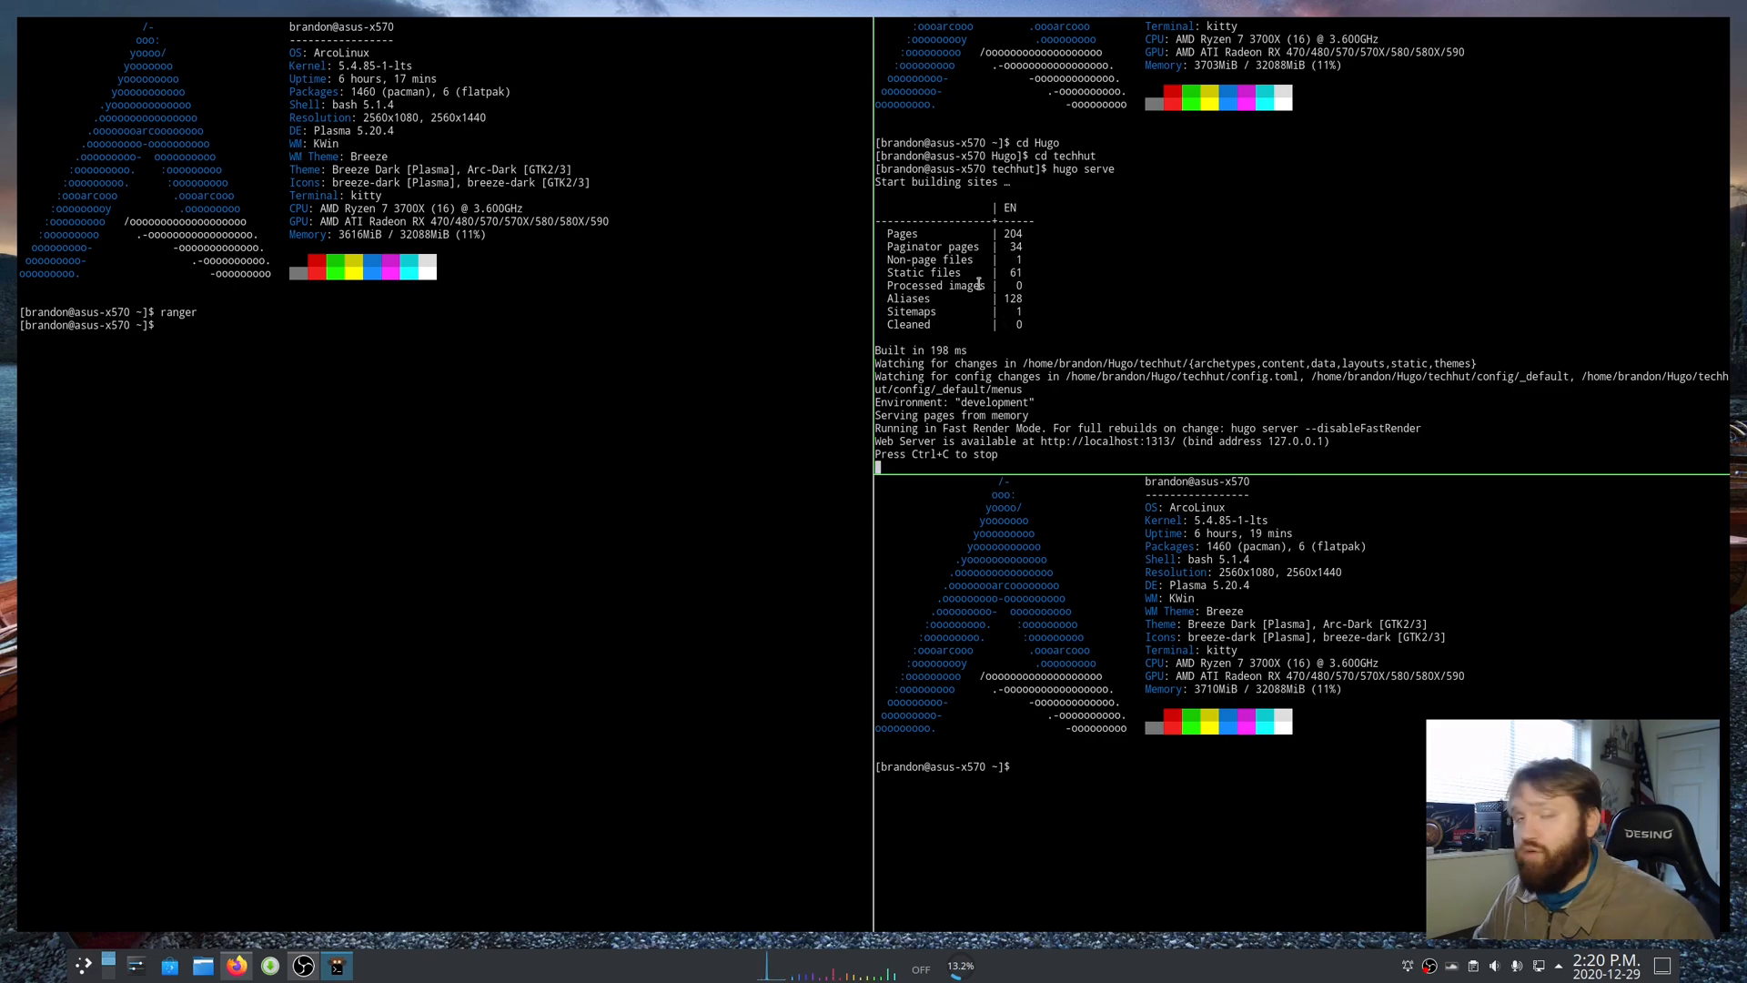
{"action": "mouse_move", "coordinate": [1293, 464]}
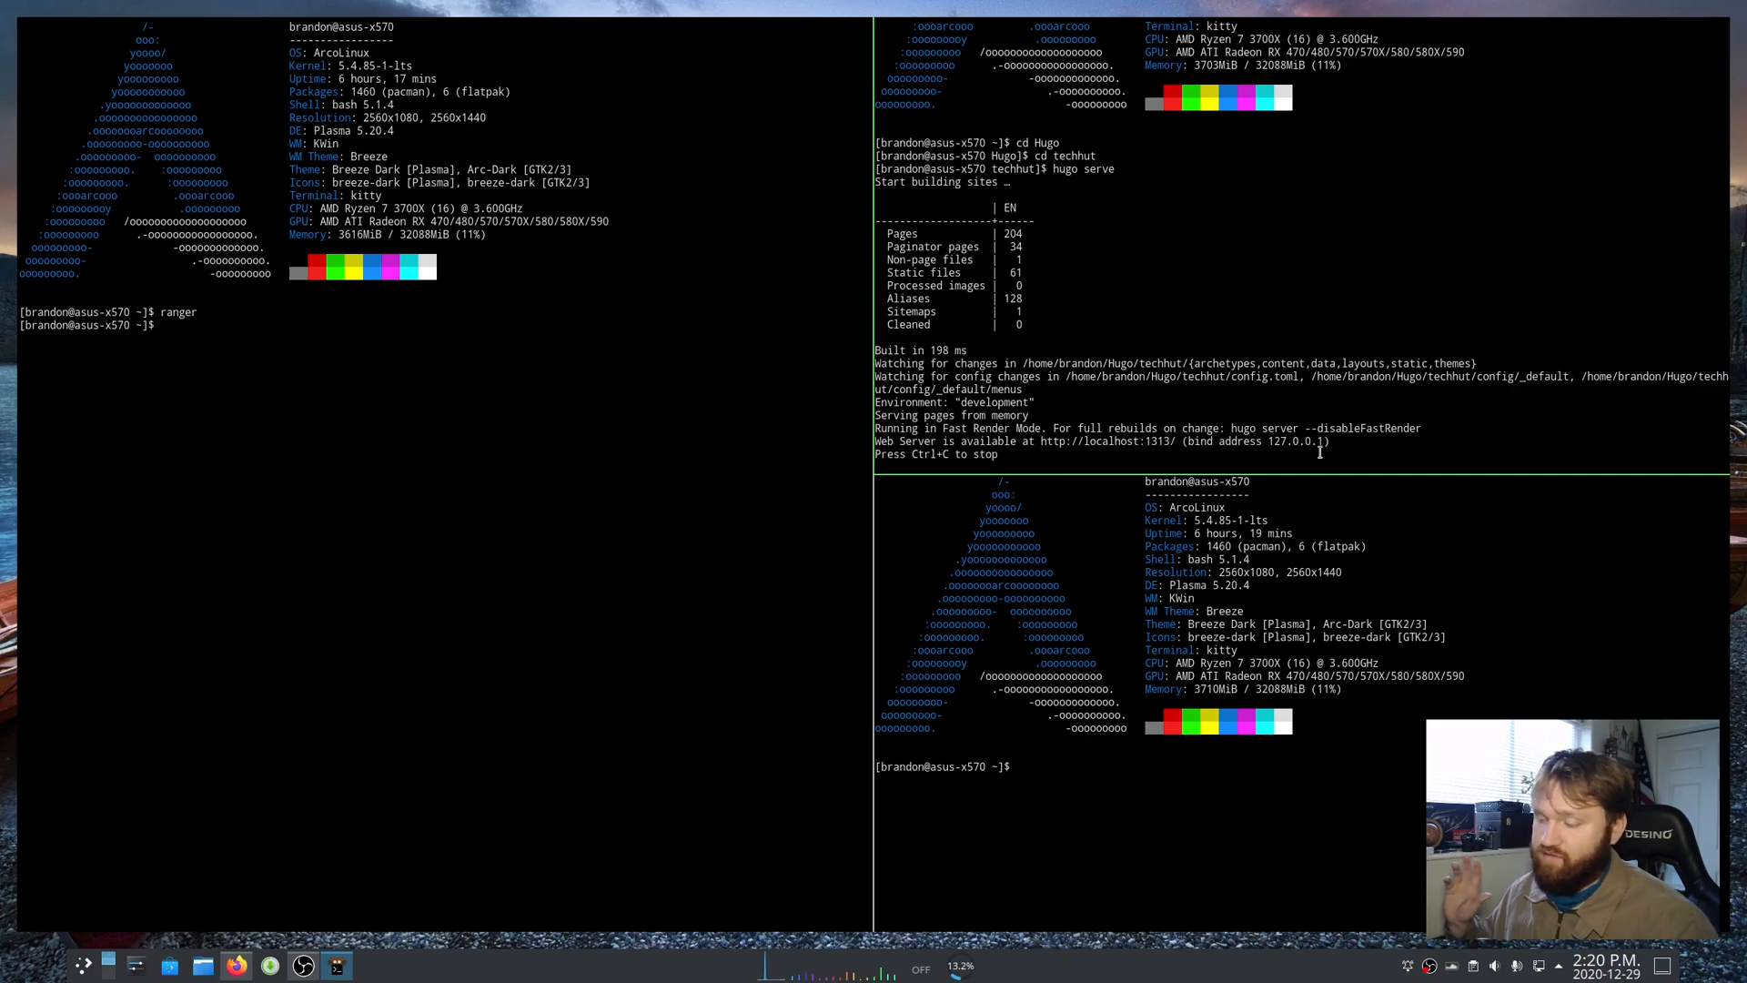
{"action": "mouse_move", "coordinate": [743, 535]}
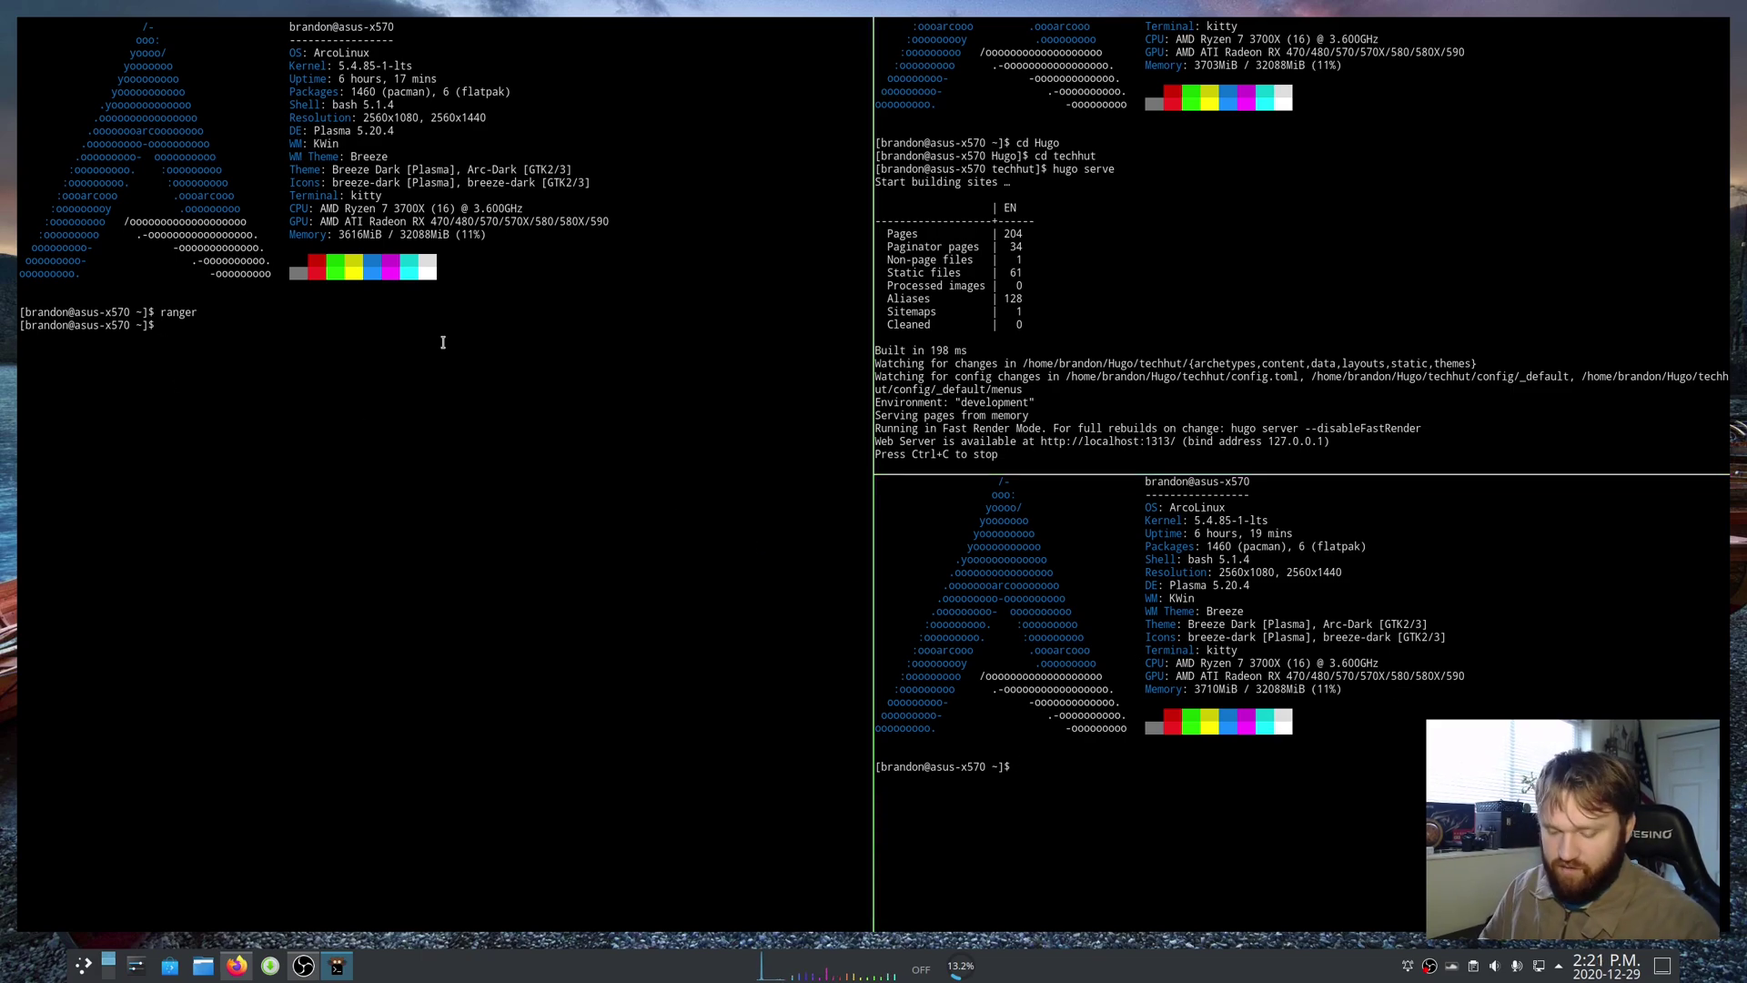
- Enter the techhut project and open about.md in nano in the left window
{"action": "type", "text": "cd Hugo"}
{"action": "type", "text": "cd te"}
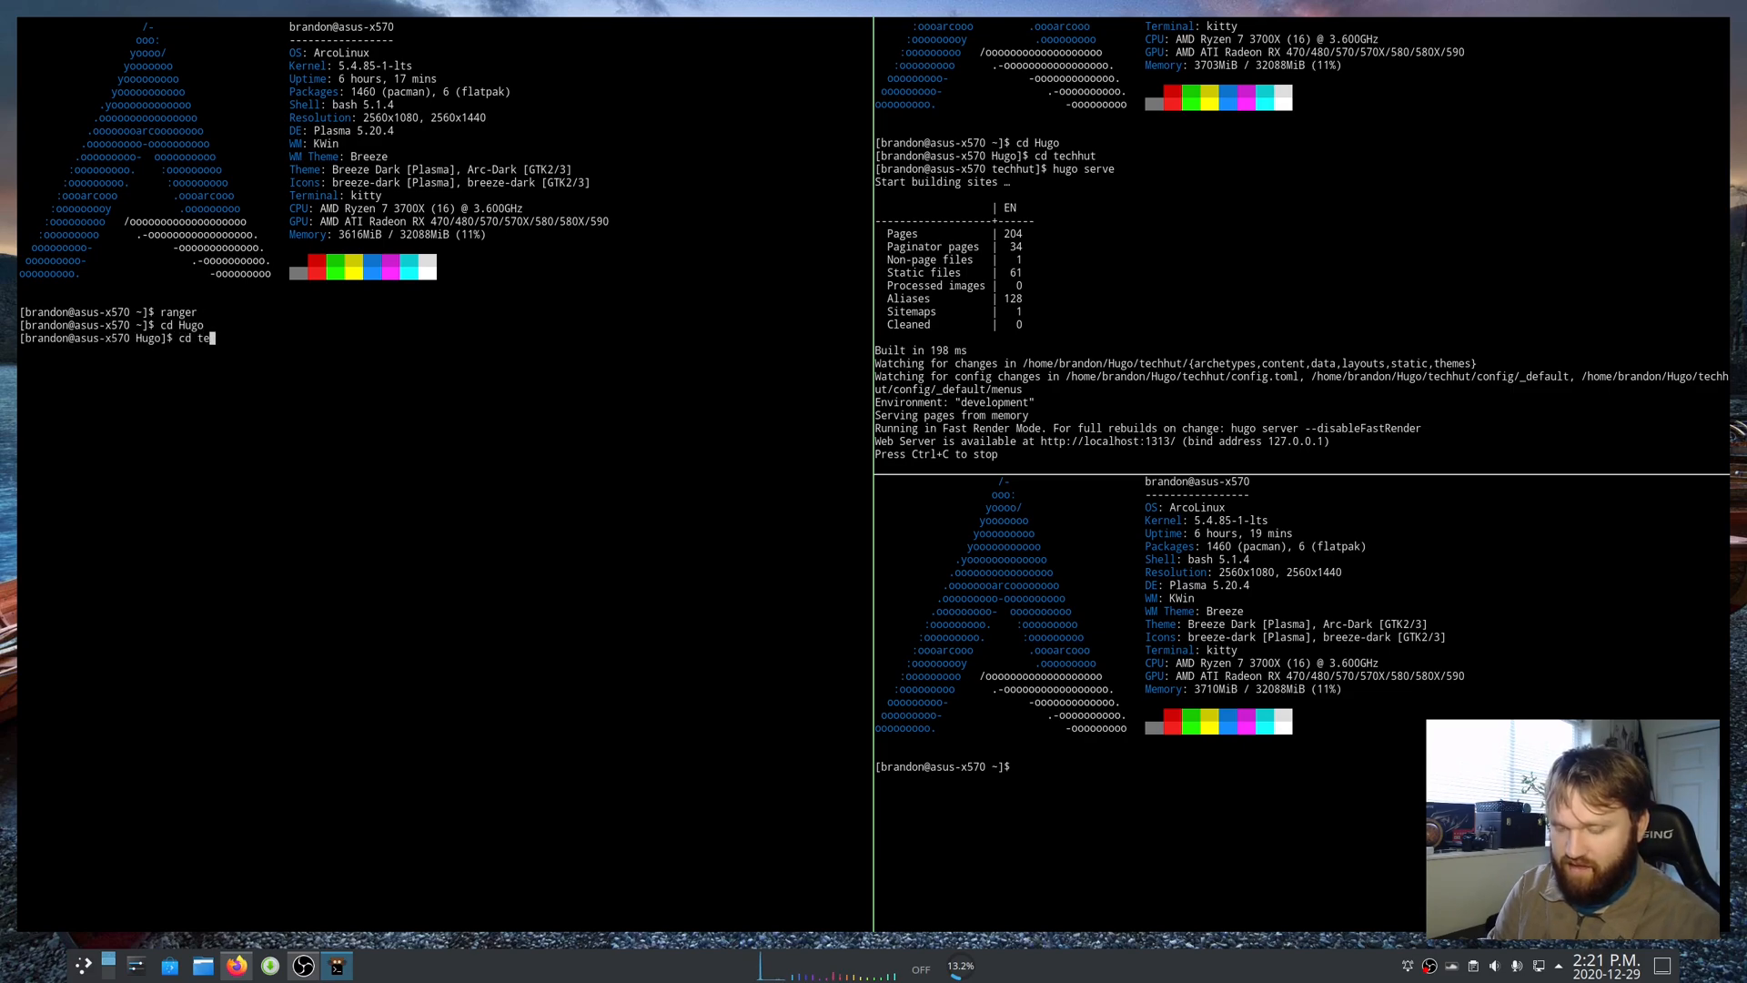
{"action": "key", "text": "Return"}
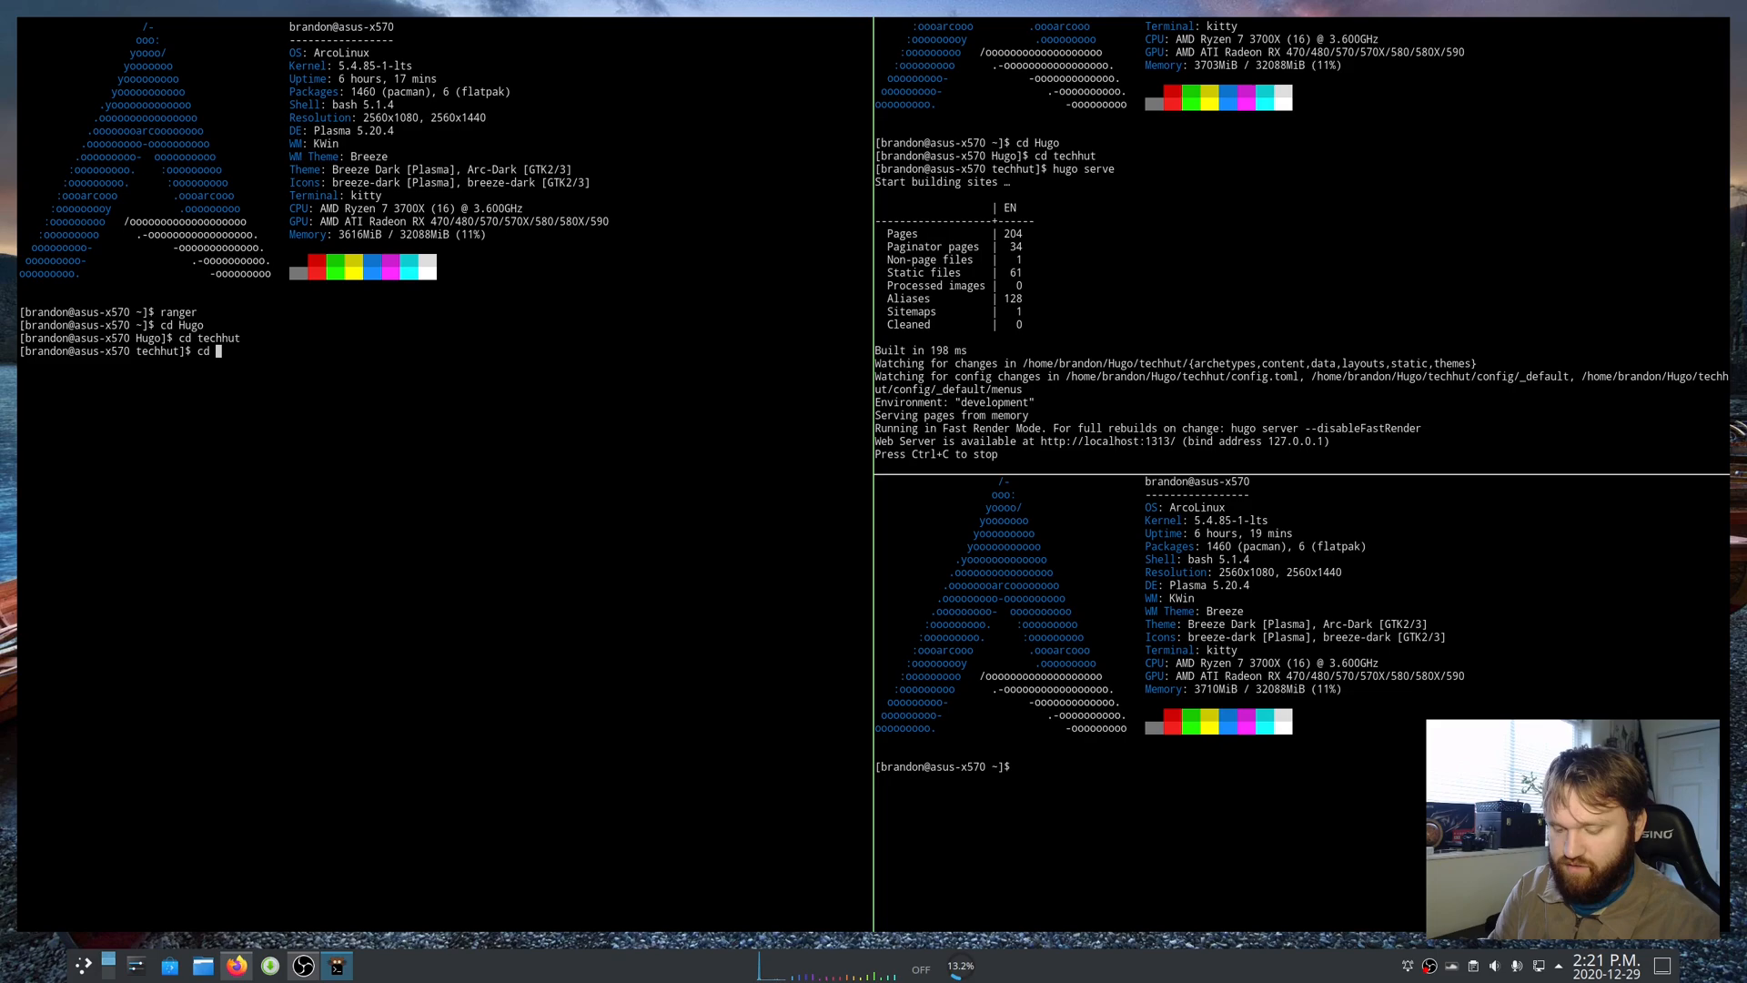
{"action": "type", "text": "content"}
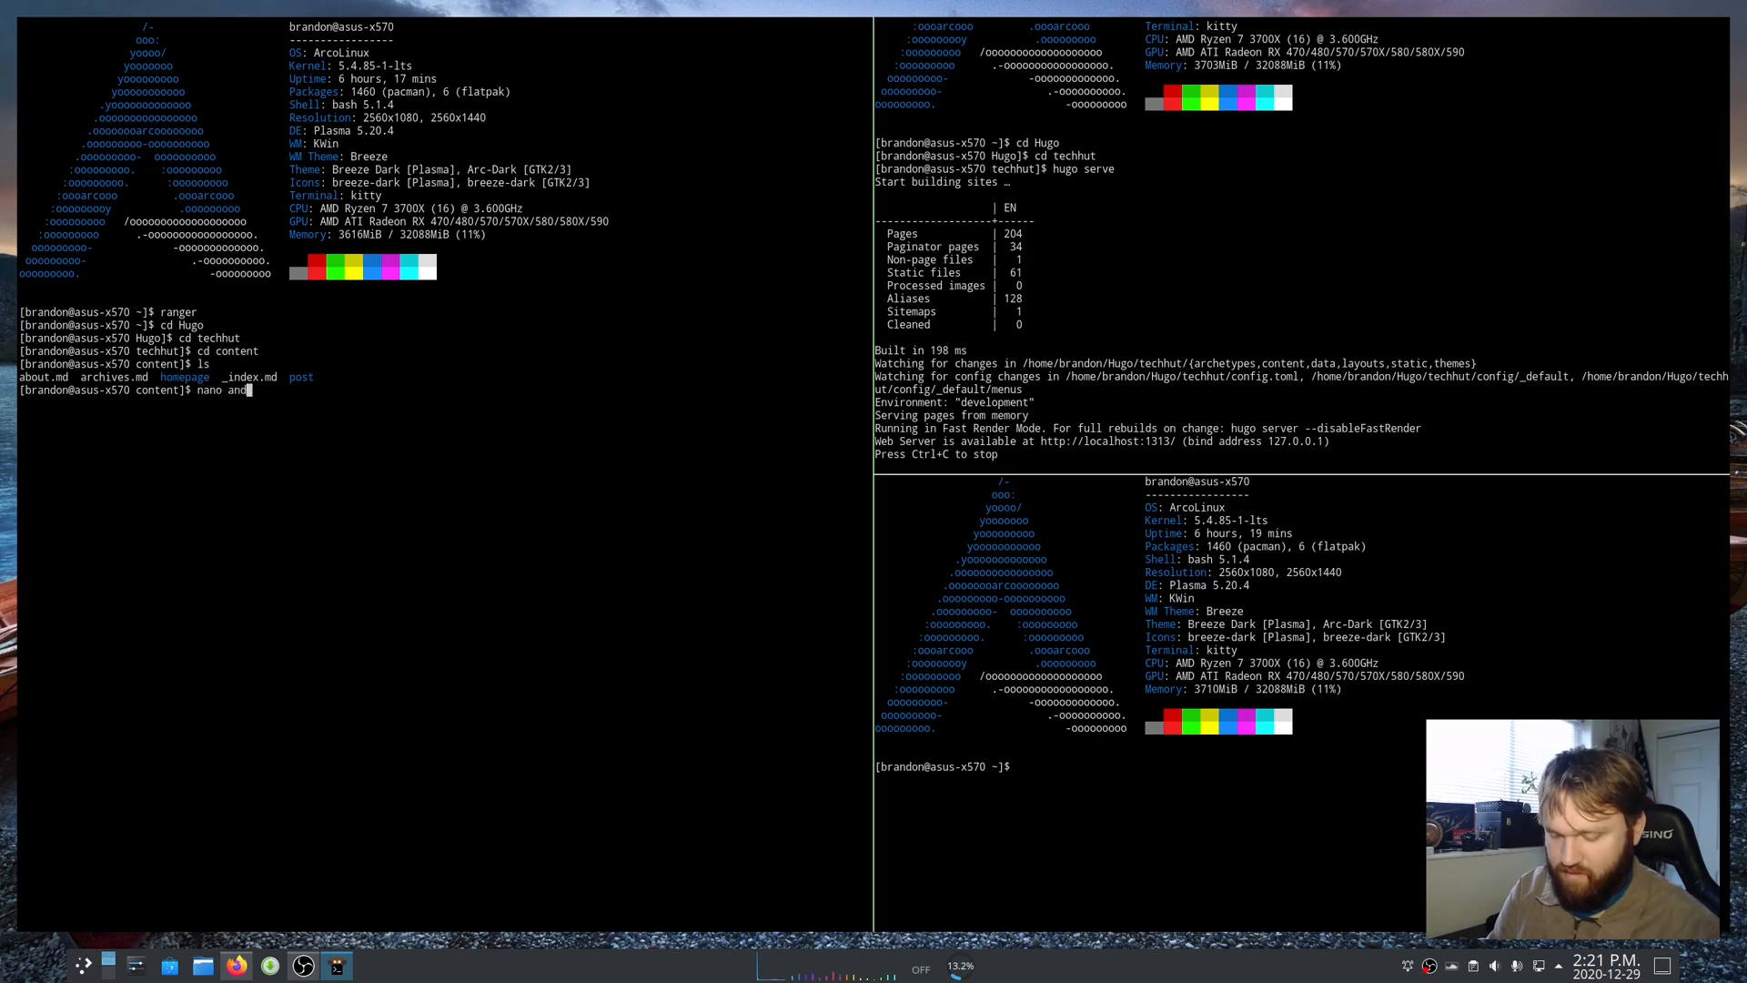
{"action": "type", "text": "bout"}
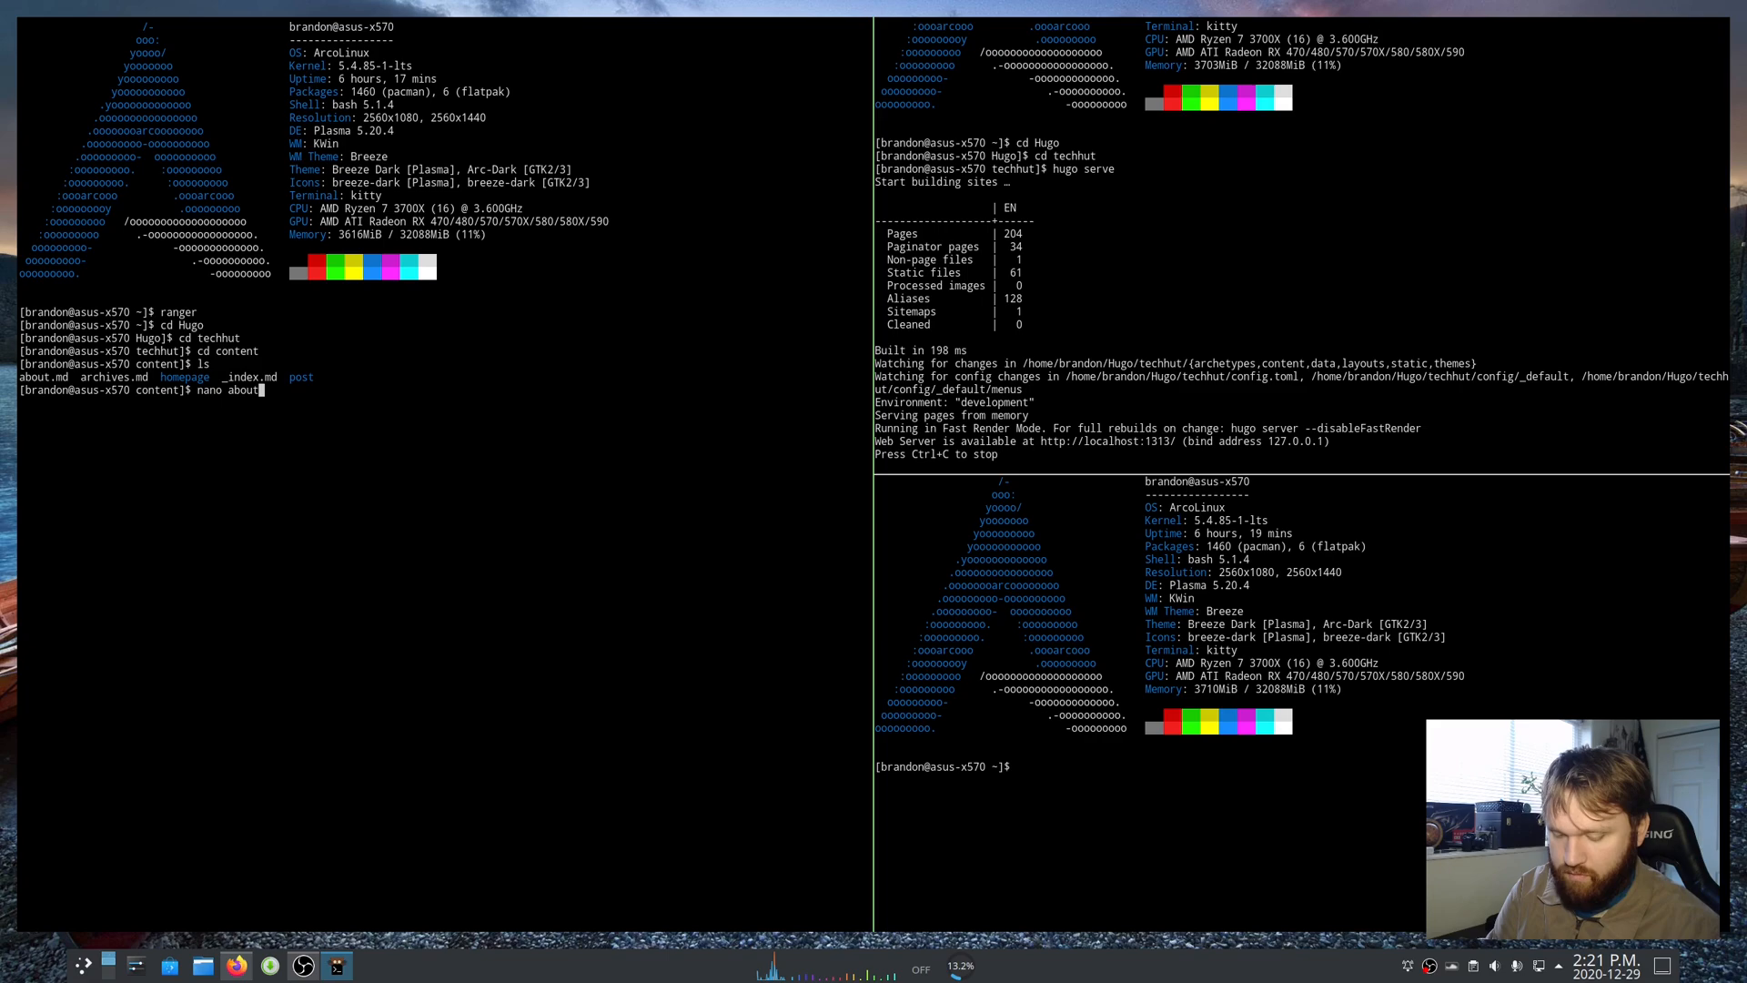
{"action": "key", "text": "Return"}
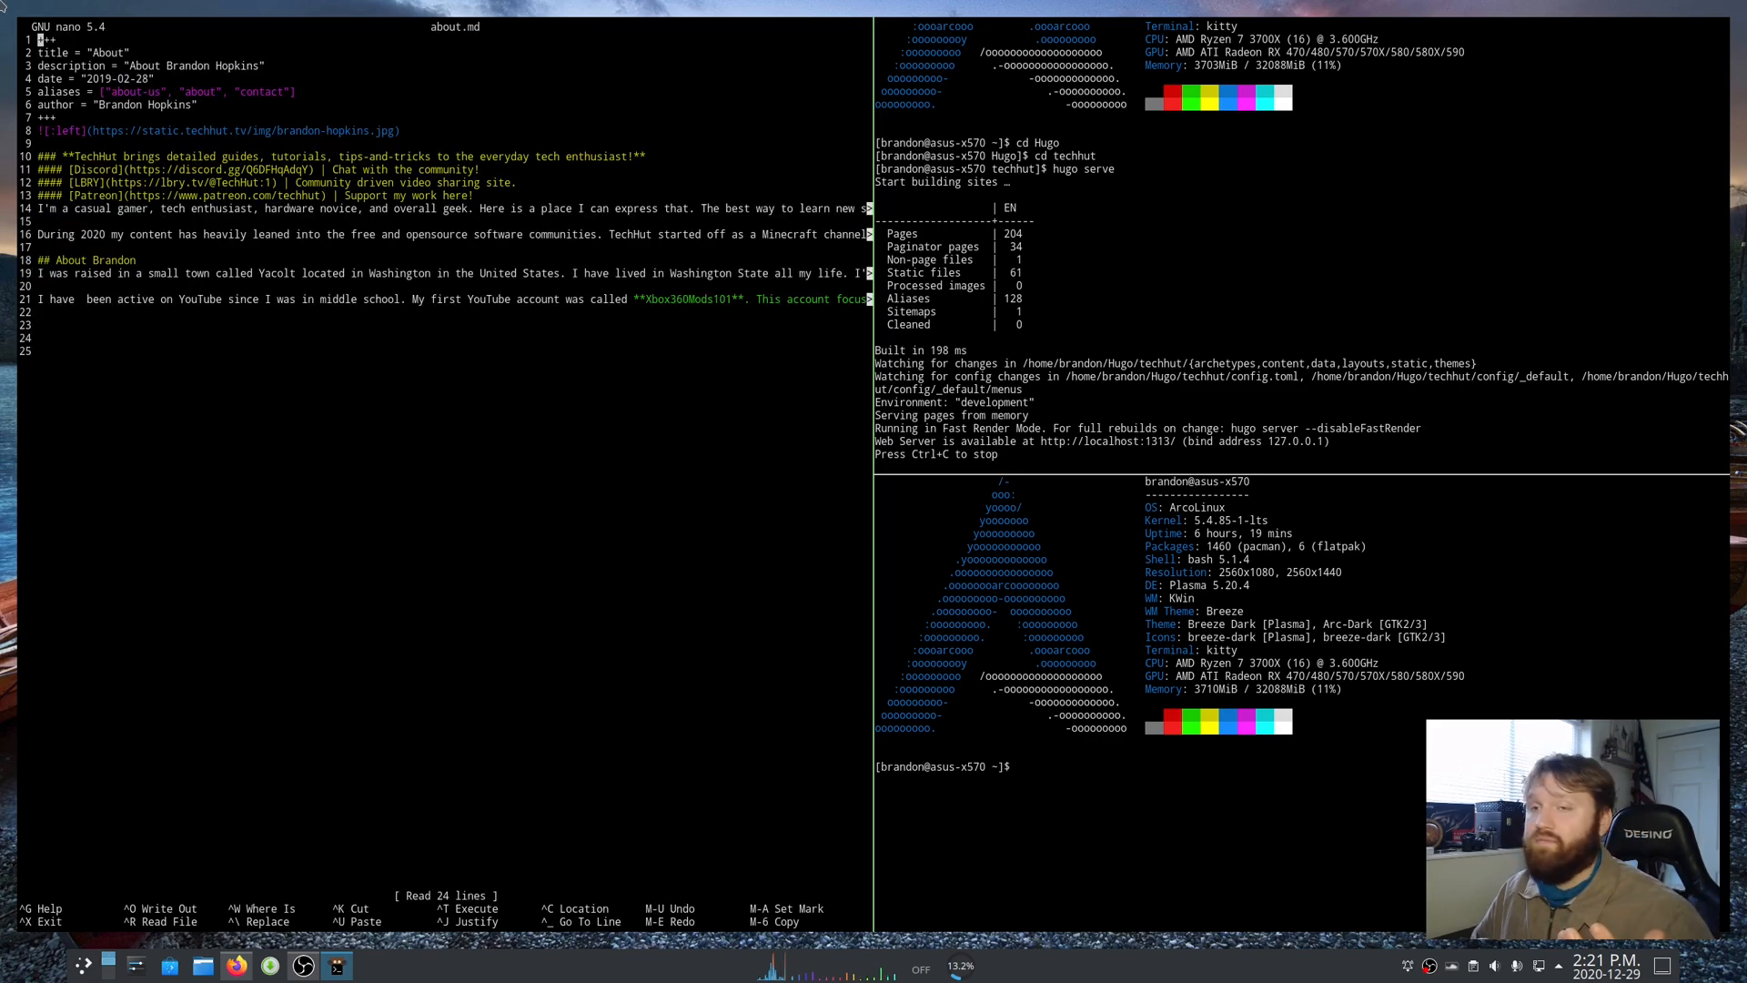
{"action": "mouse_move", "coordinate": [682, 359]}
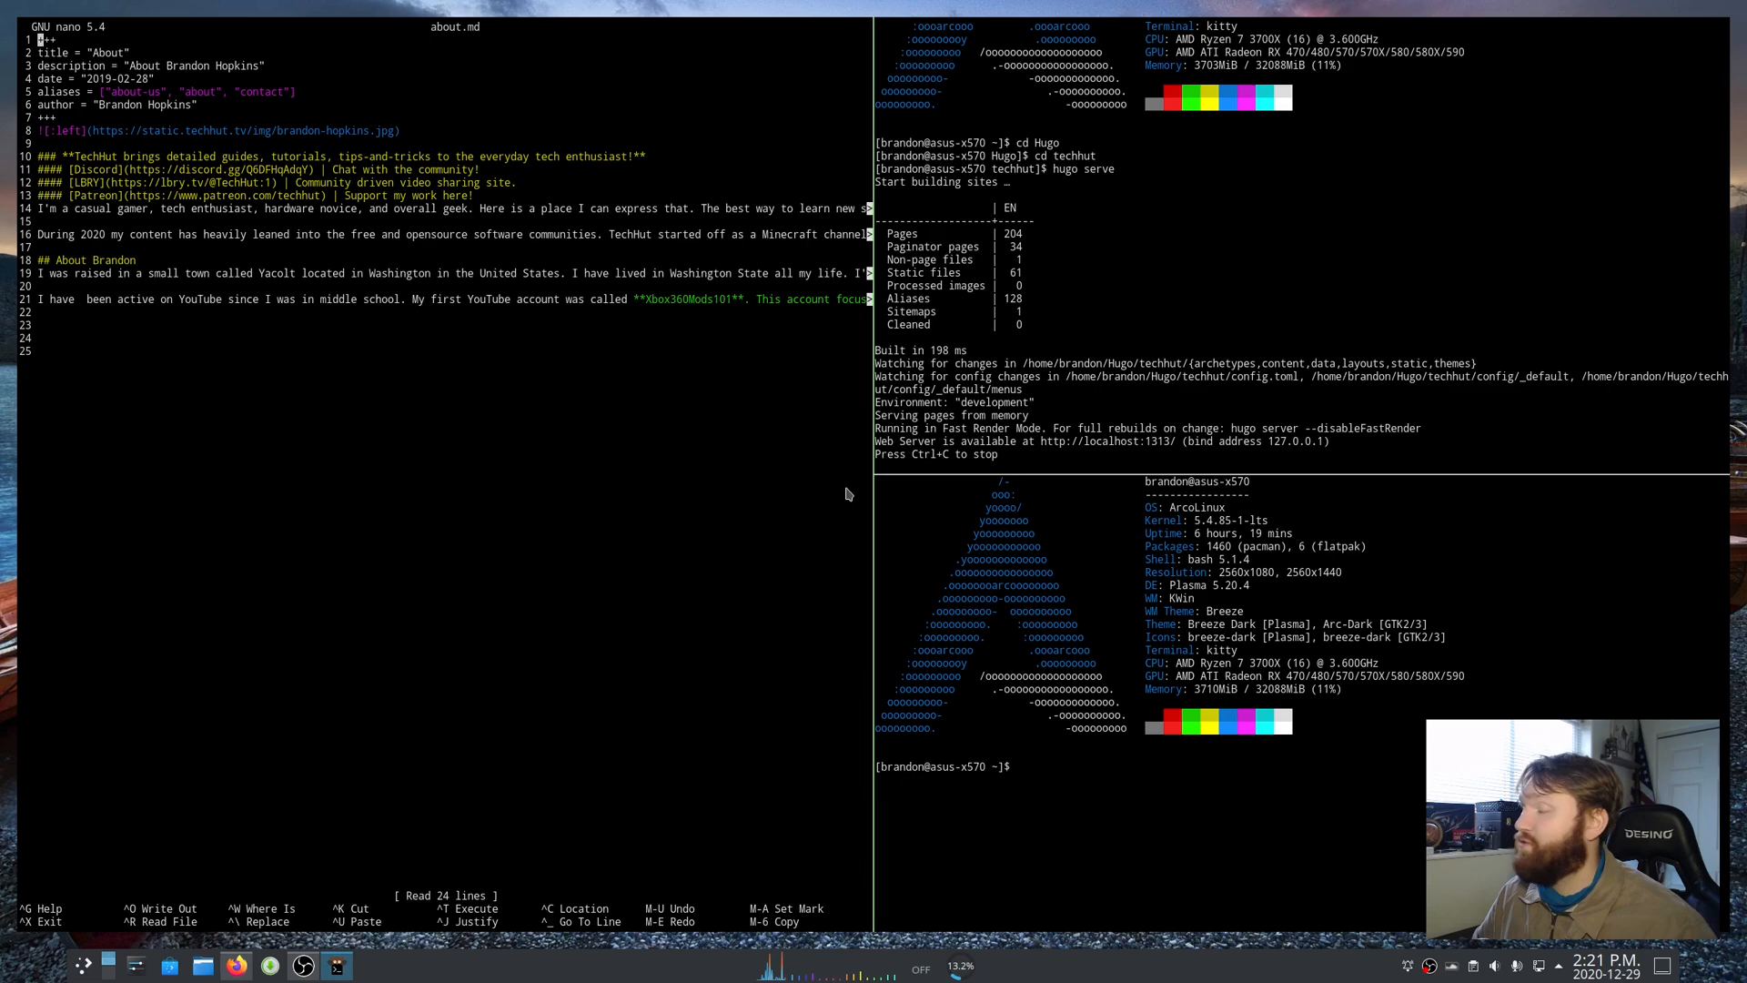
{"action": "mouse_move", "coordinate": [222, 289]}
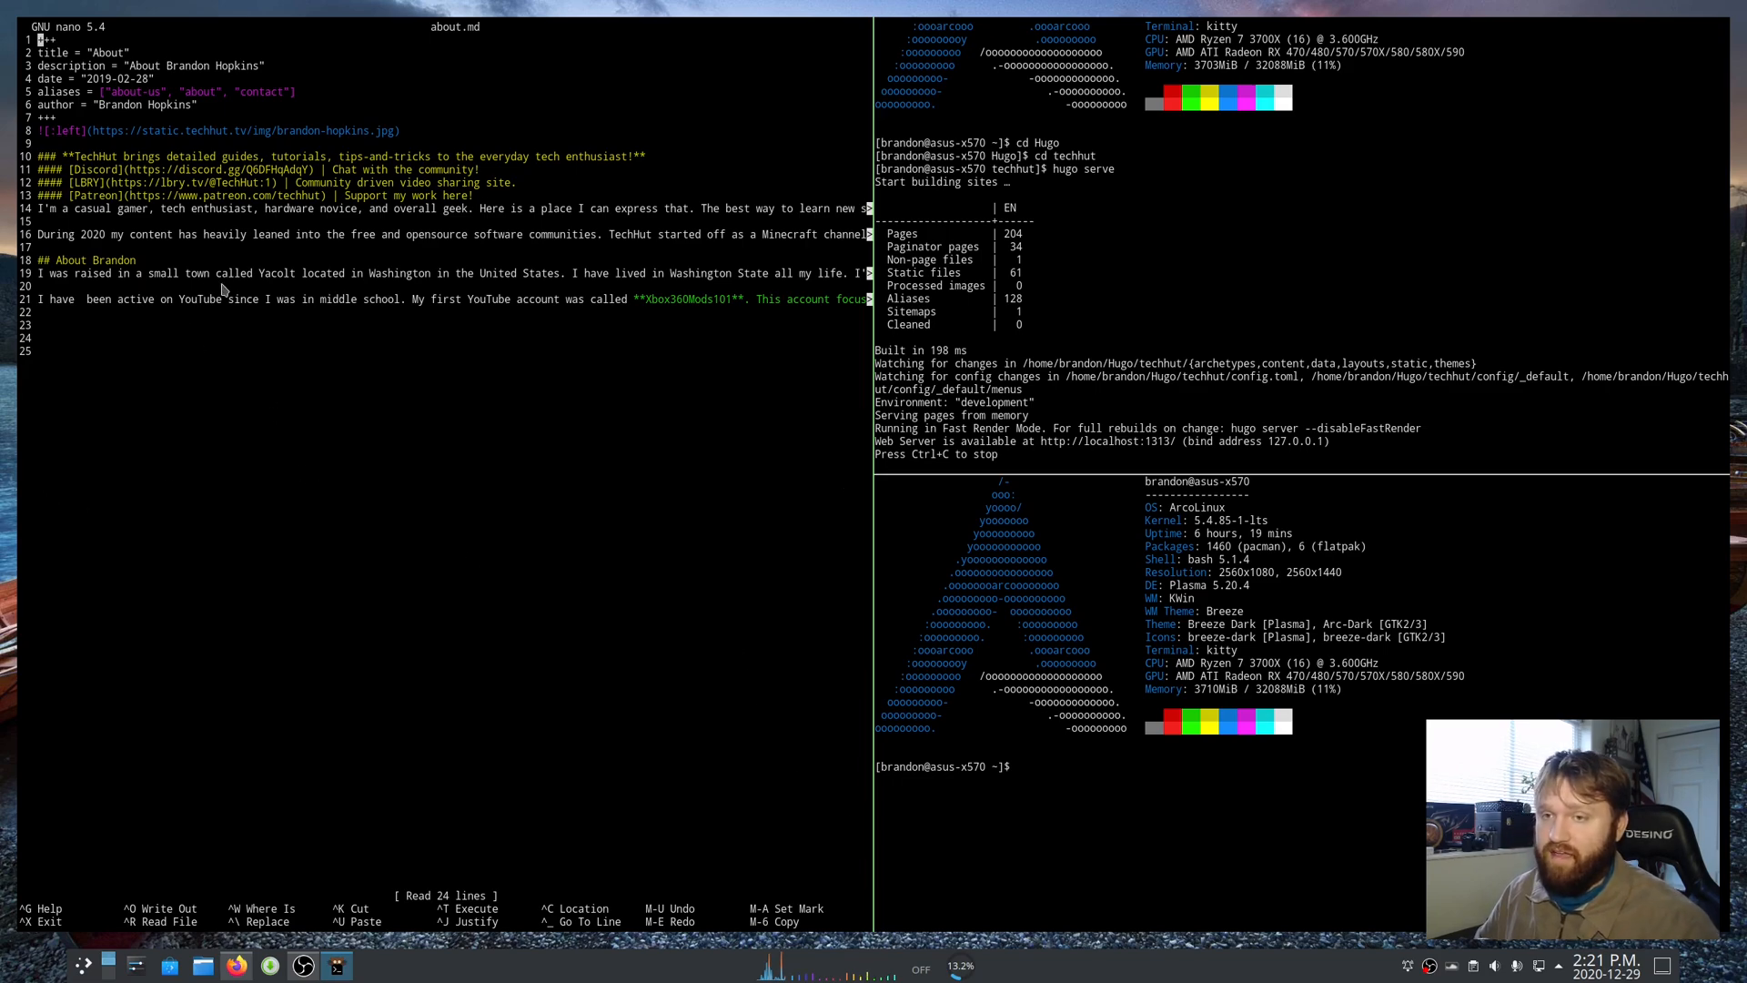
{"action": "mouse_move", "coordinate": [739, 374]}
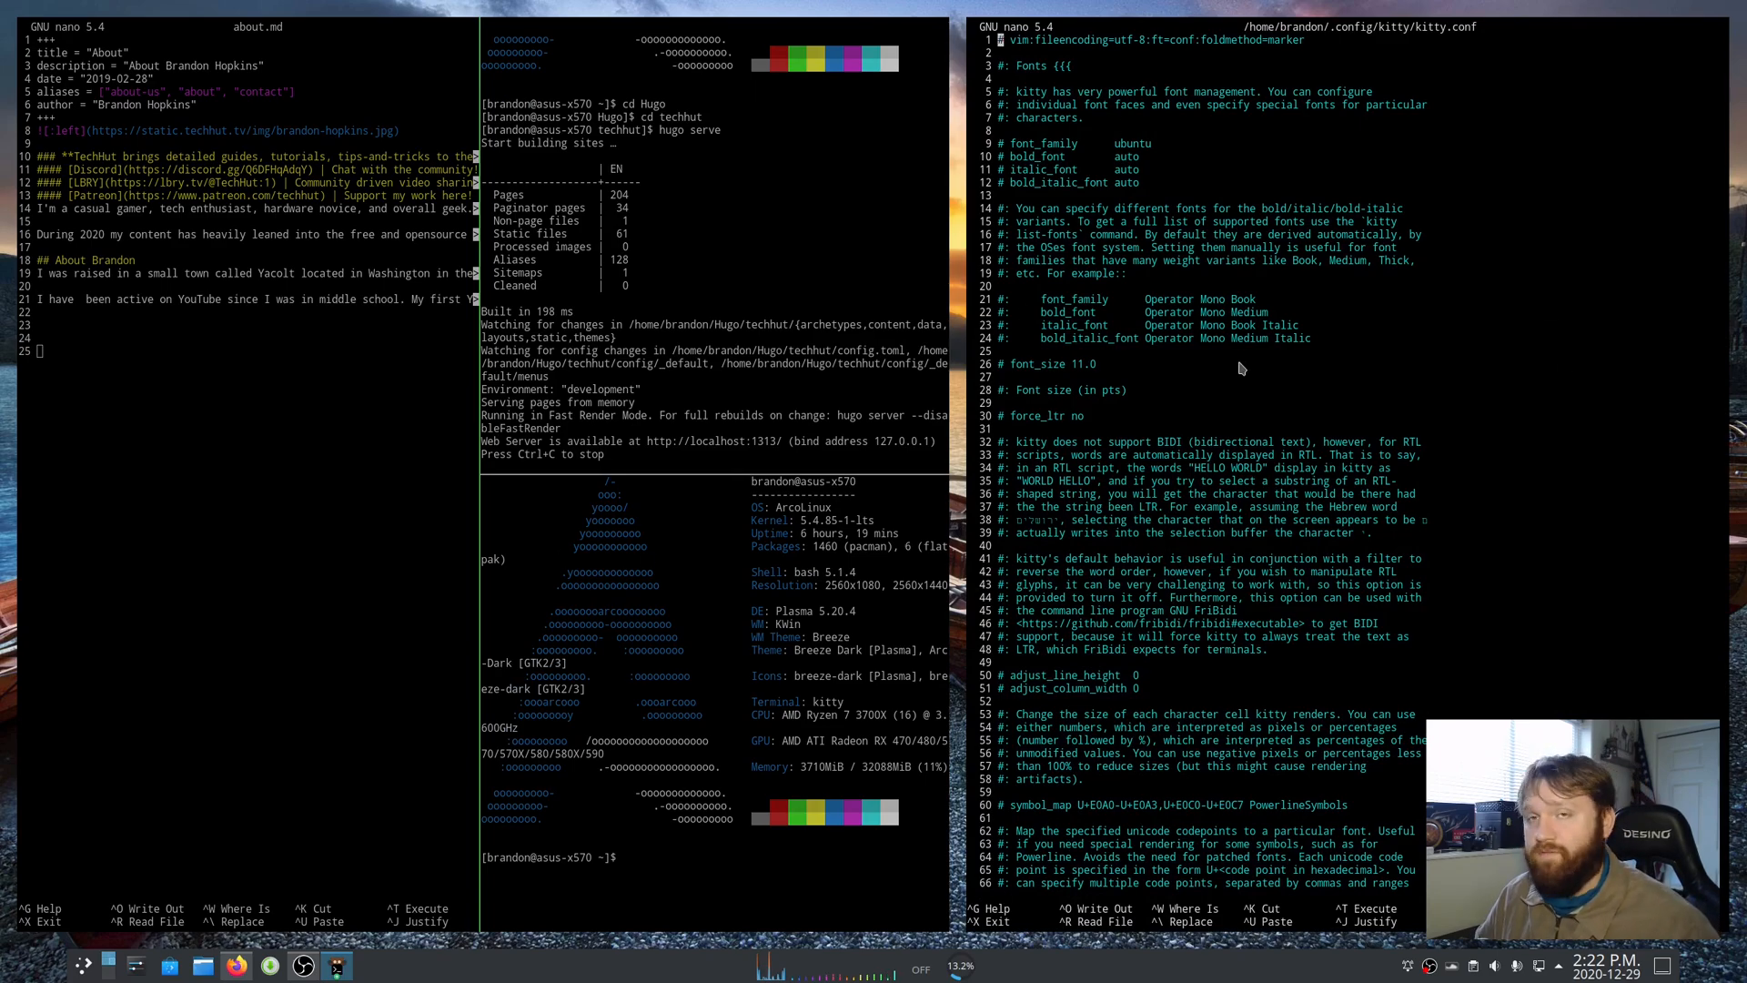
{"action": "mouse_move", "coordinate": [661, 155]}
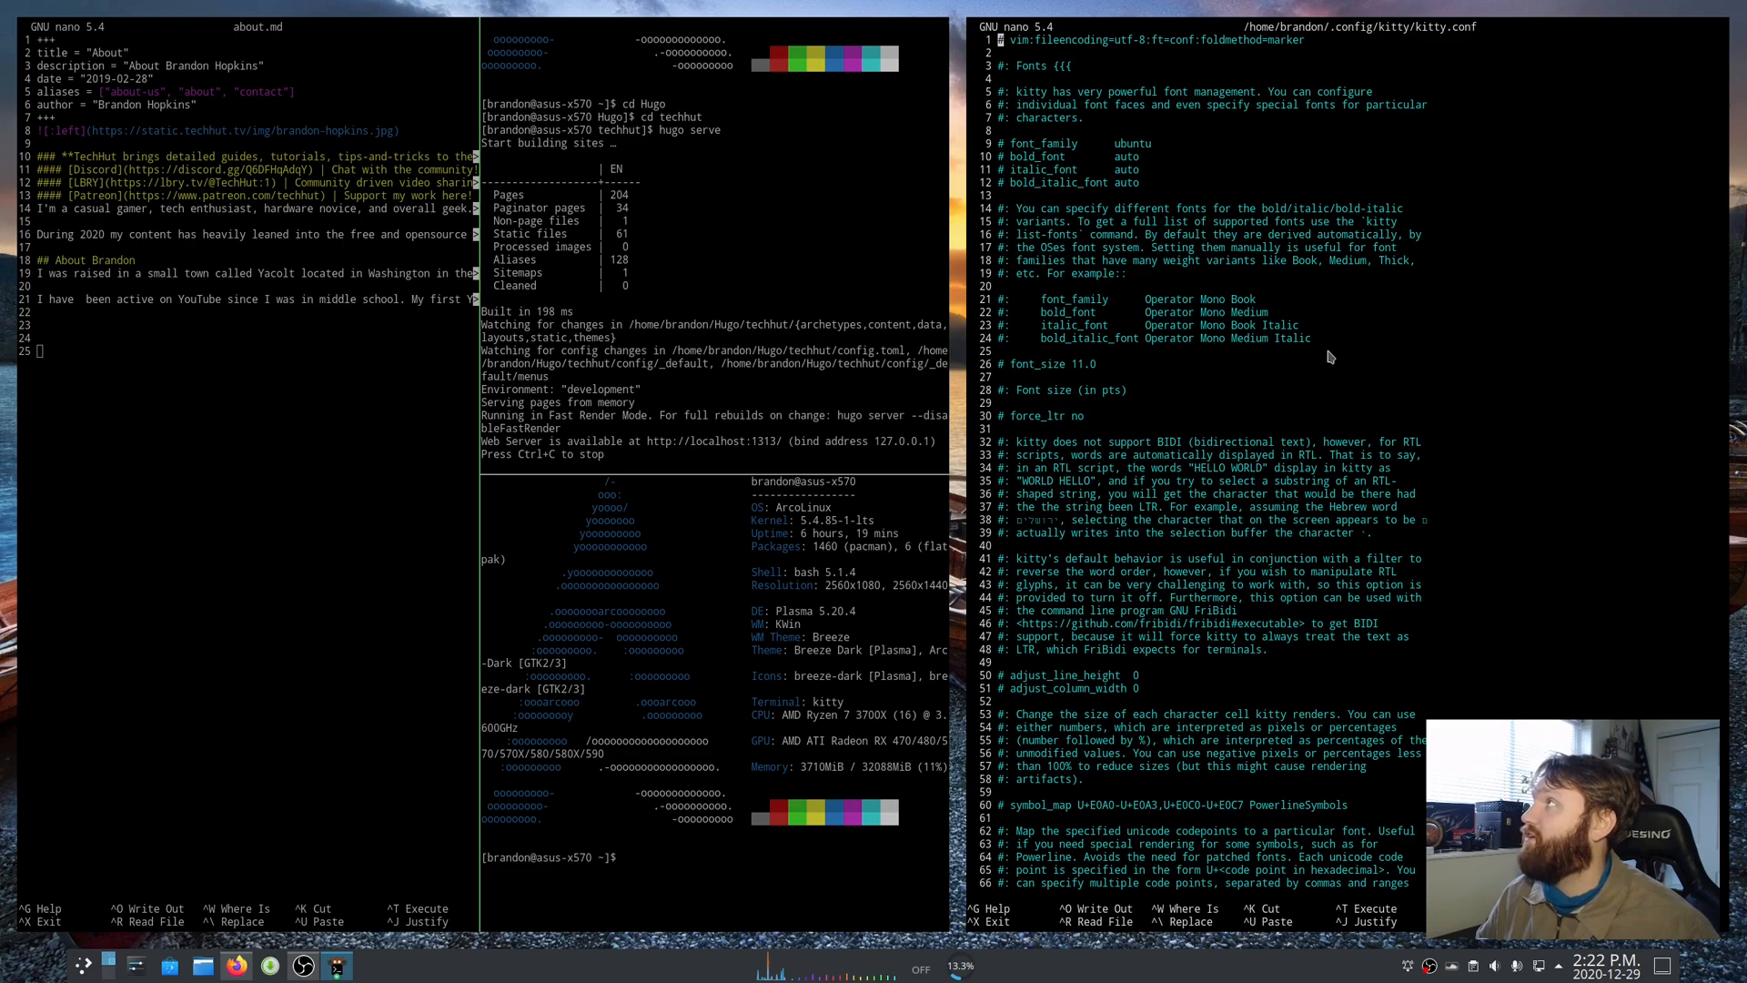
{"action": "mouse_move", "coordinate": [1155, 189]}
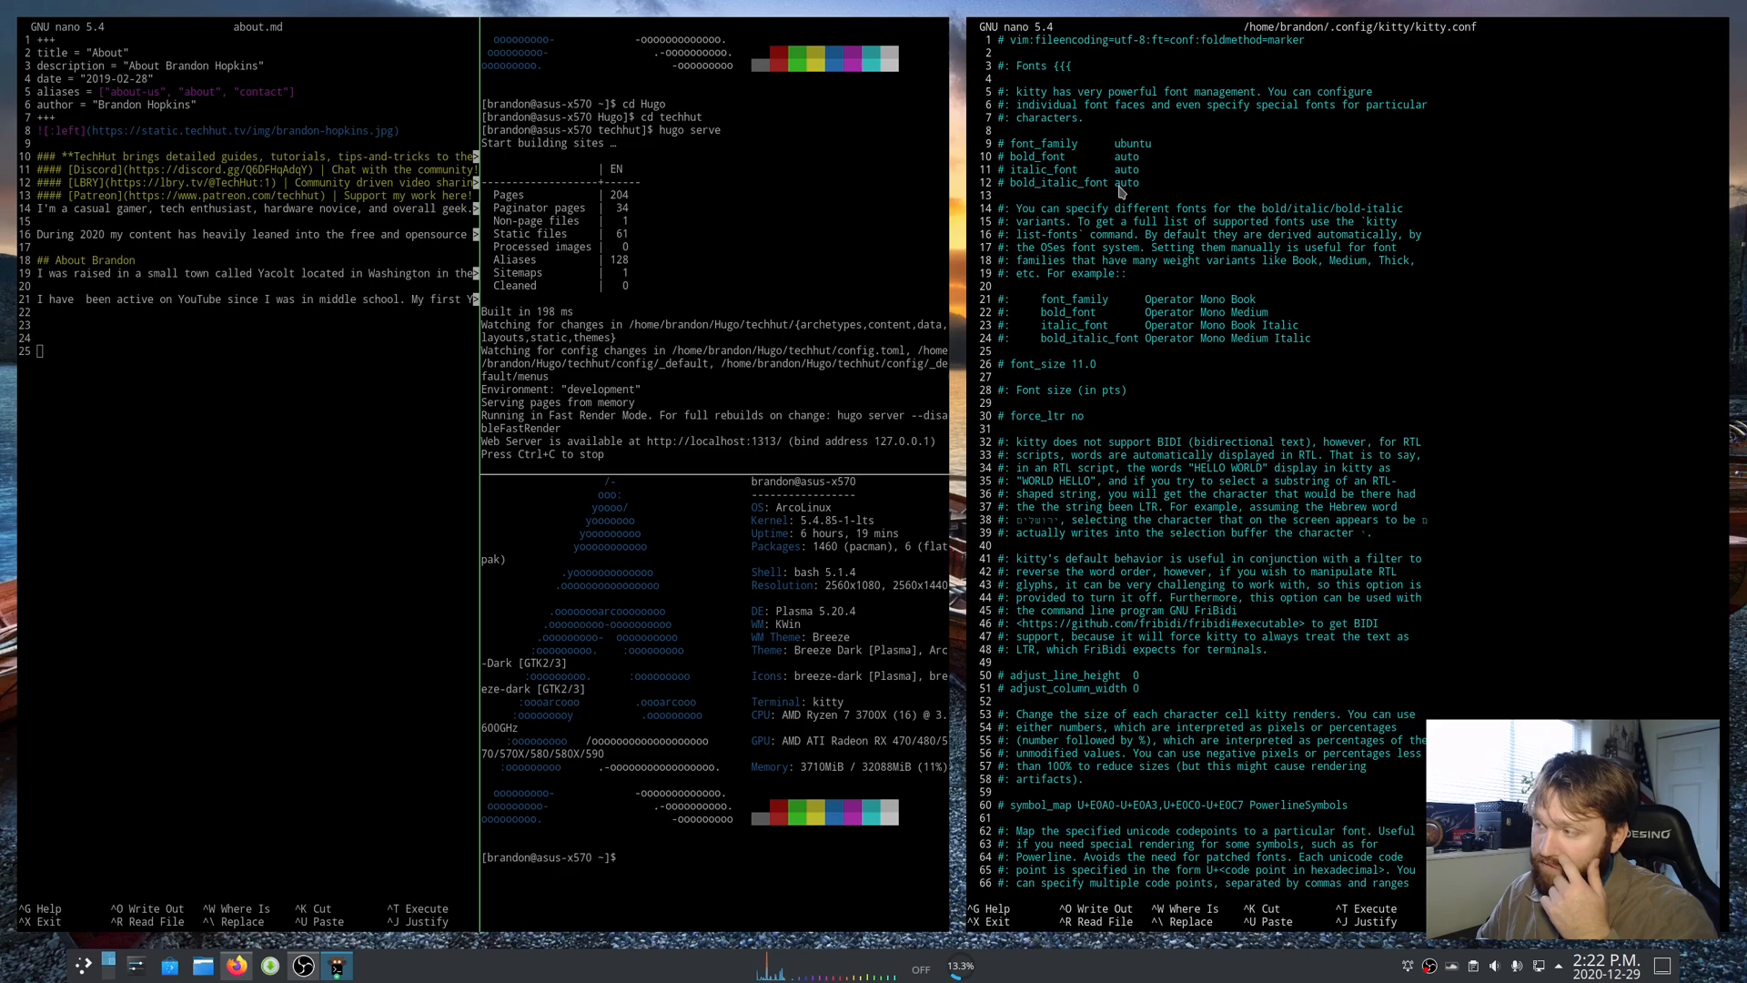
- Scroll through kitty.conf's font, cursor and mouse settings in nano
{"action": "scroll", "scroll_direction": "down", "scroll_amount": 3}
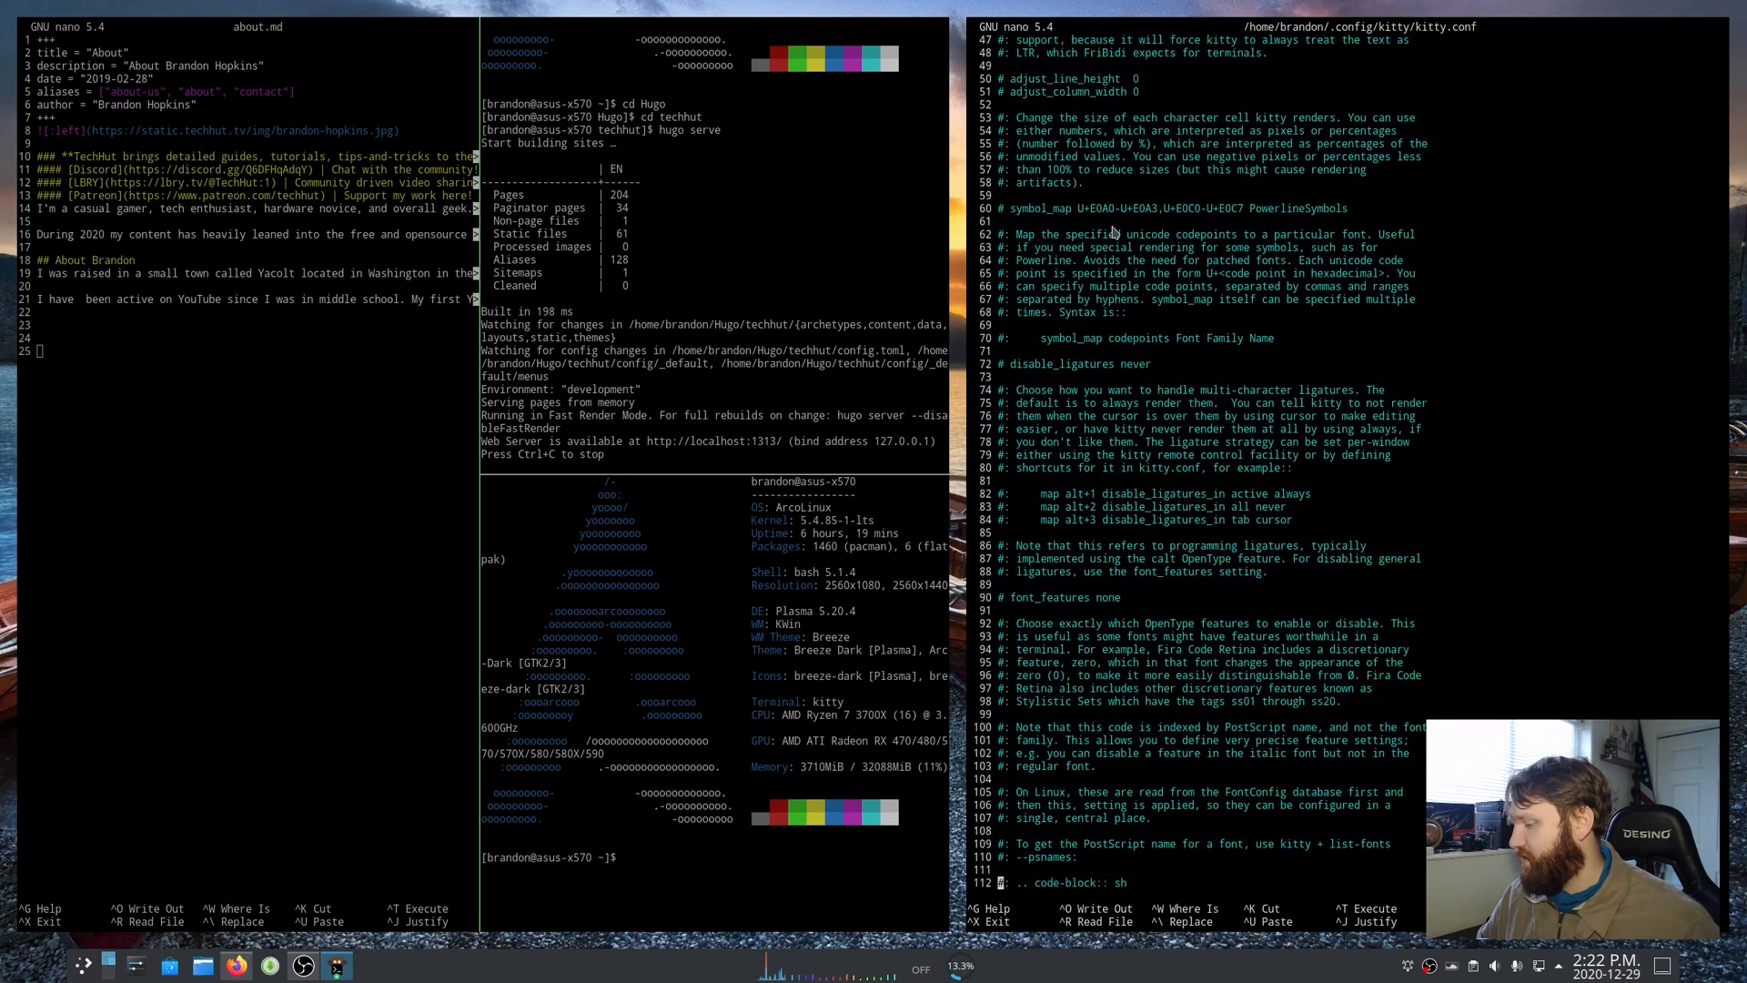
{"action": "scroll", "scroll_direction": "down", "scroll_amount": 3}
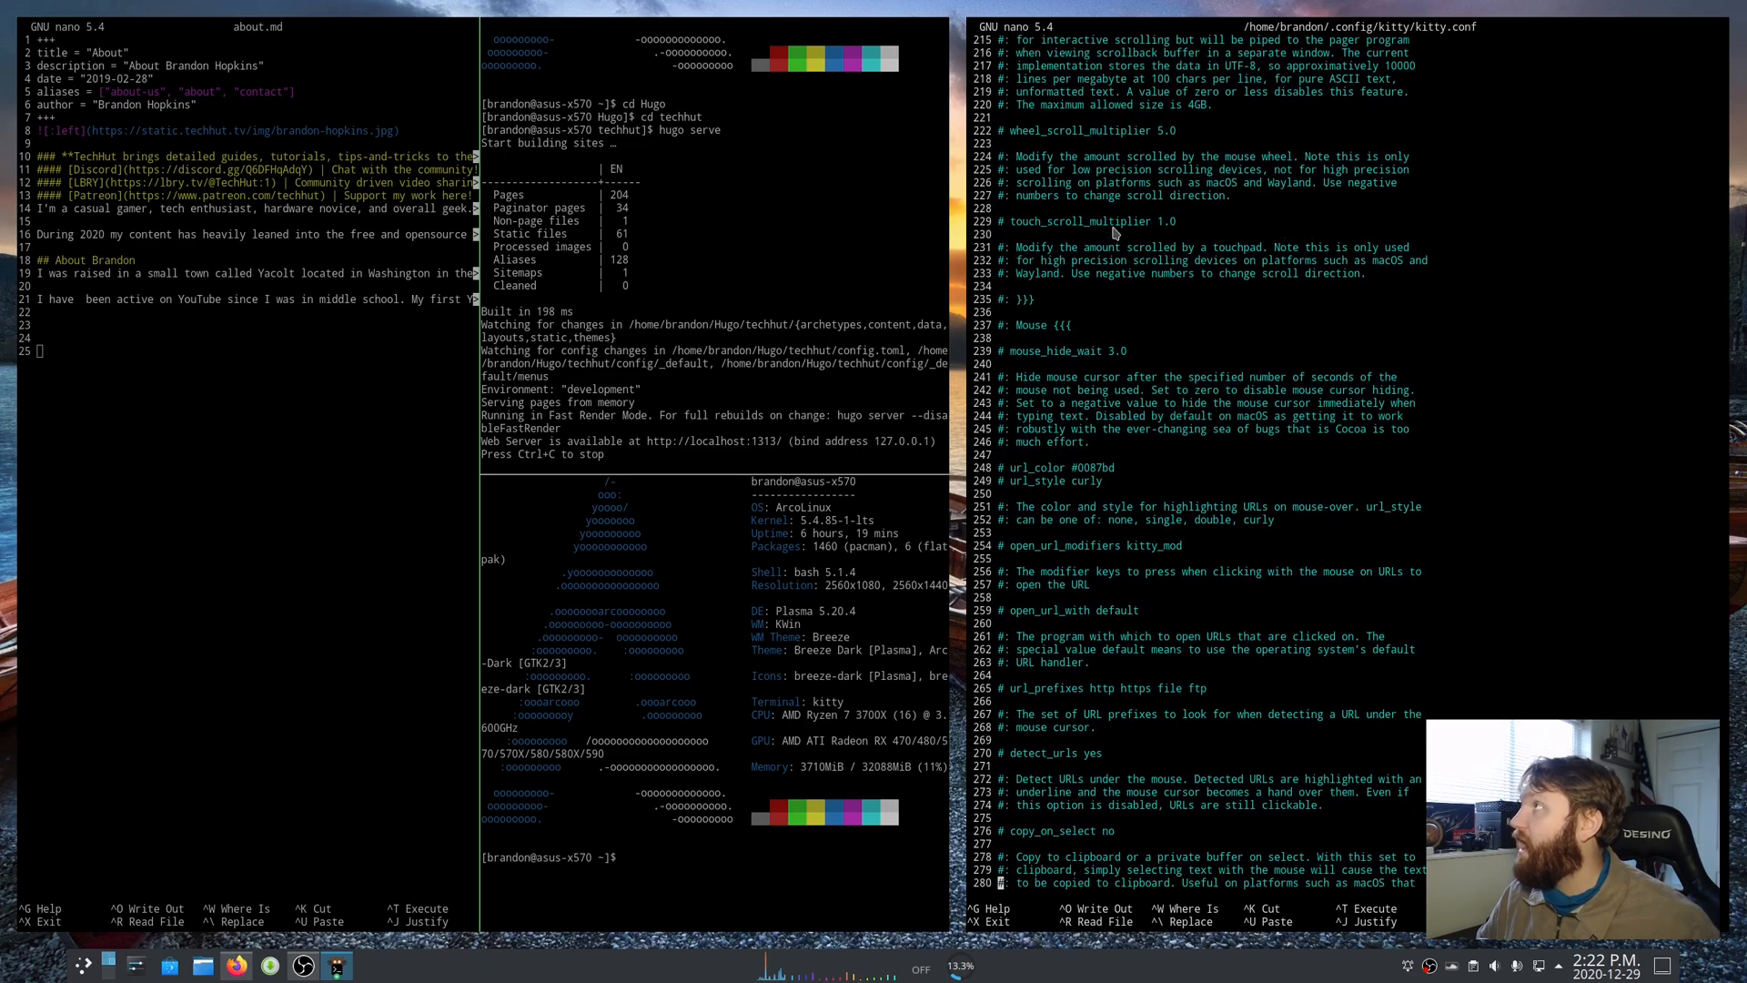
{"action": "scroll", "scroll_direction": "down", "scroll_amount": 3}
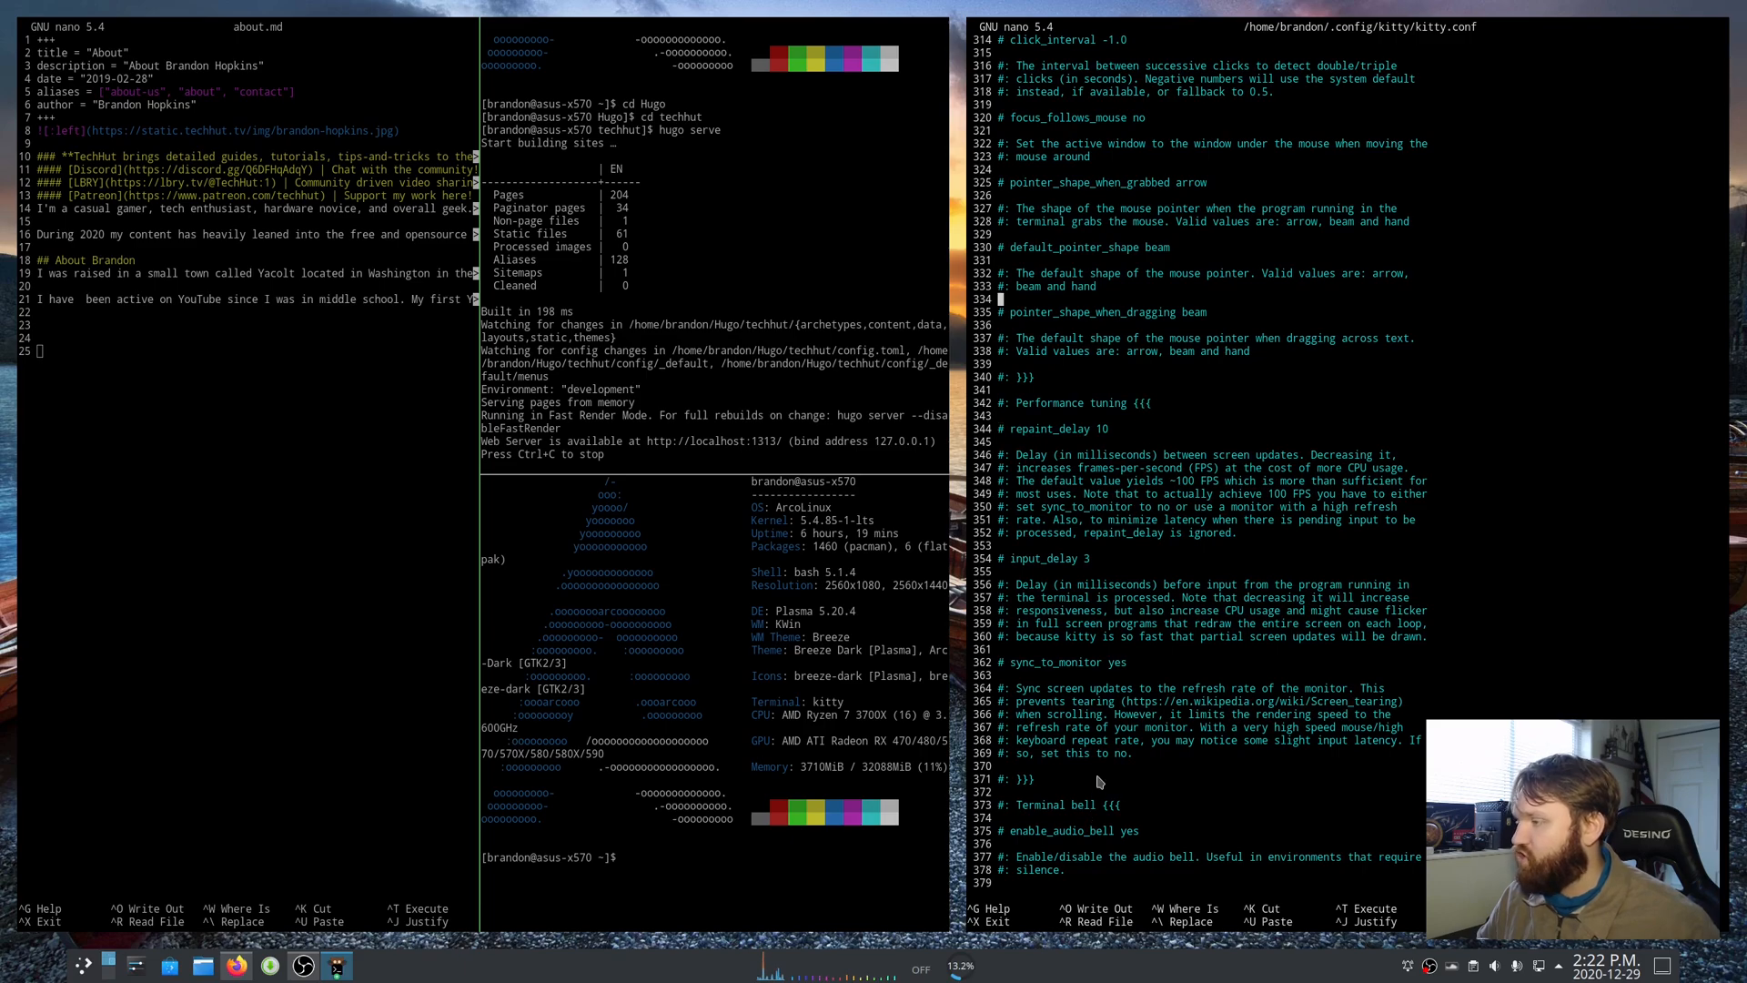
{"action": "scroll", "scroll_direction": "up", "scroll_amount": 3}
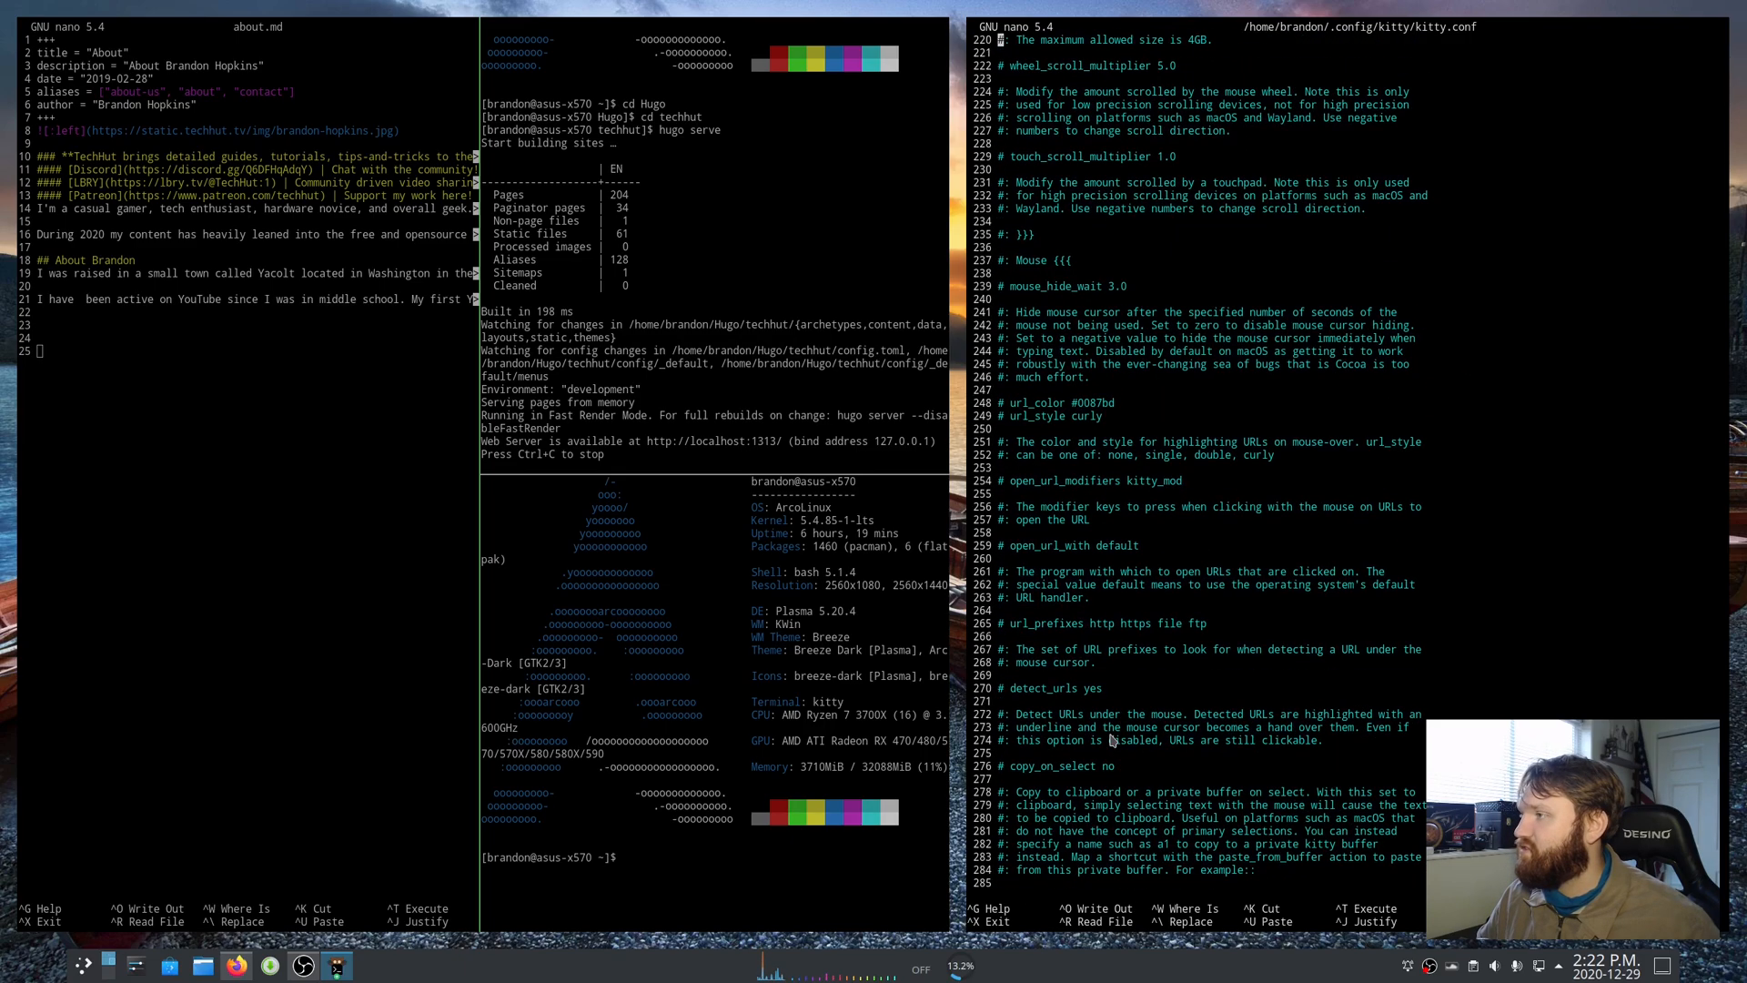
{"action": "scroll", "scroll_direction": "up", "scroll_amount": 3}
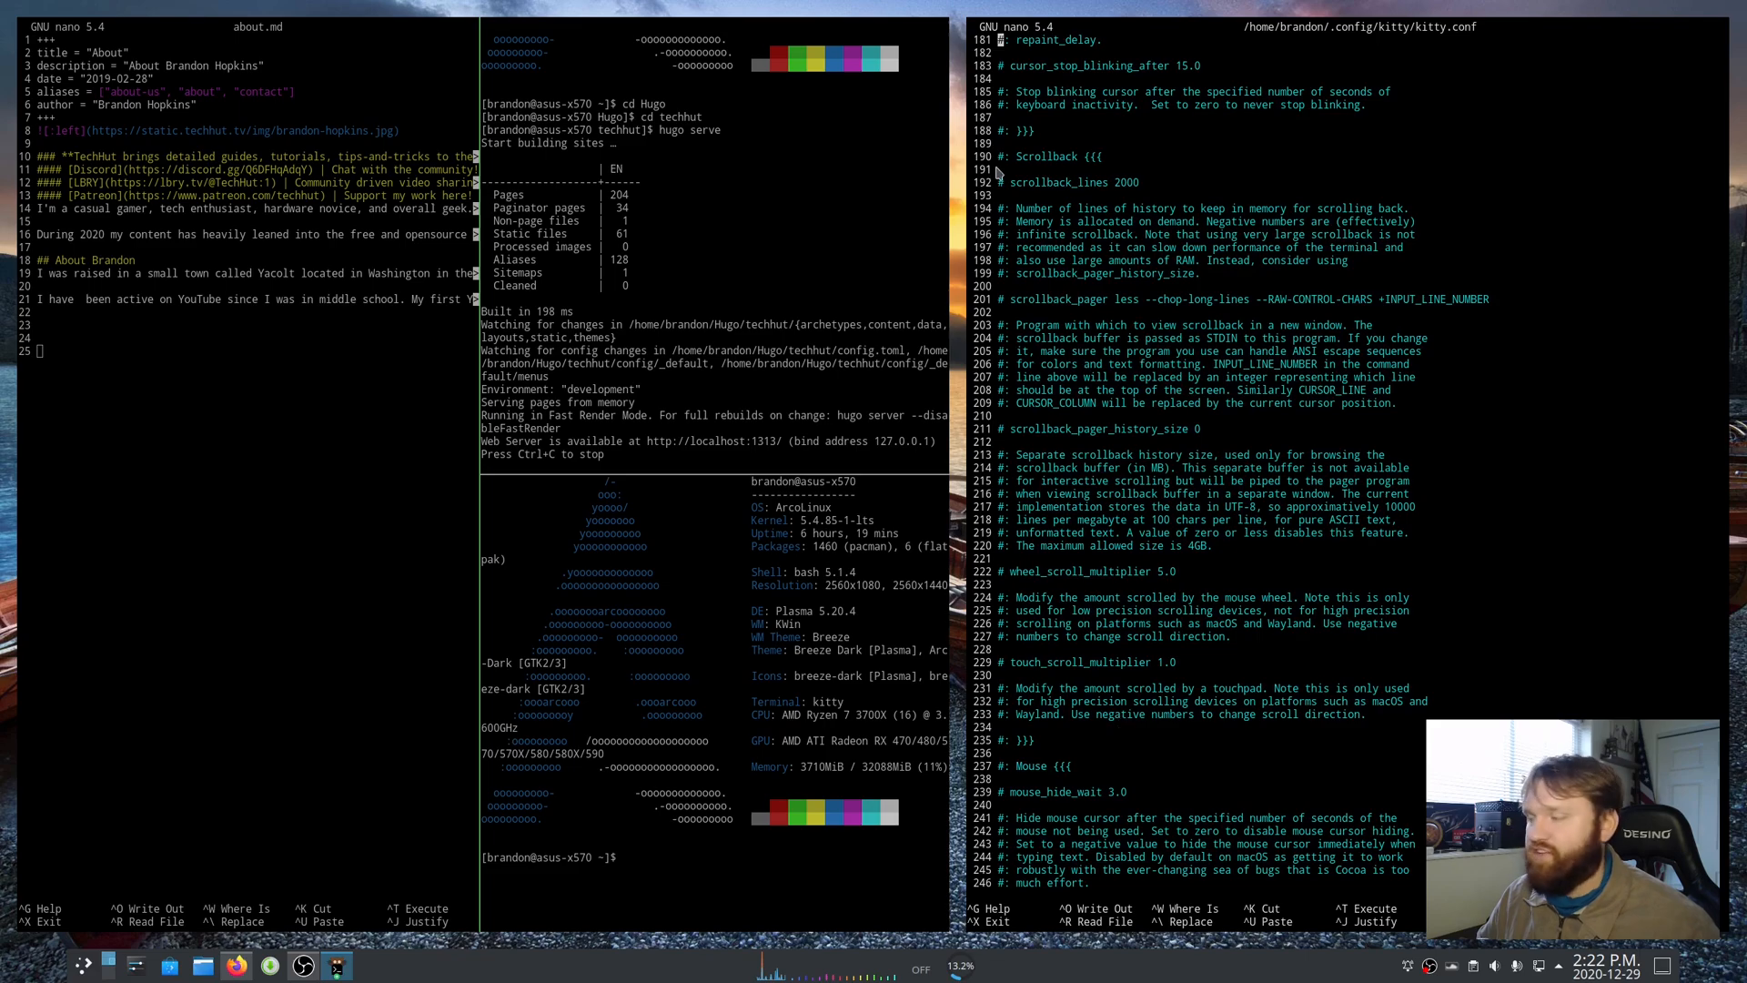
{"action": "scroll", "scroll_direction": "up", "scroll_amount": 3}
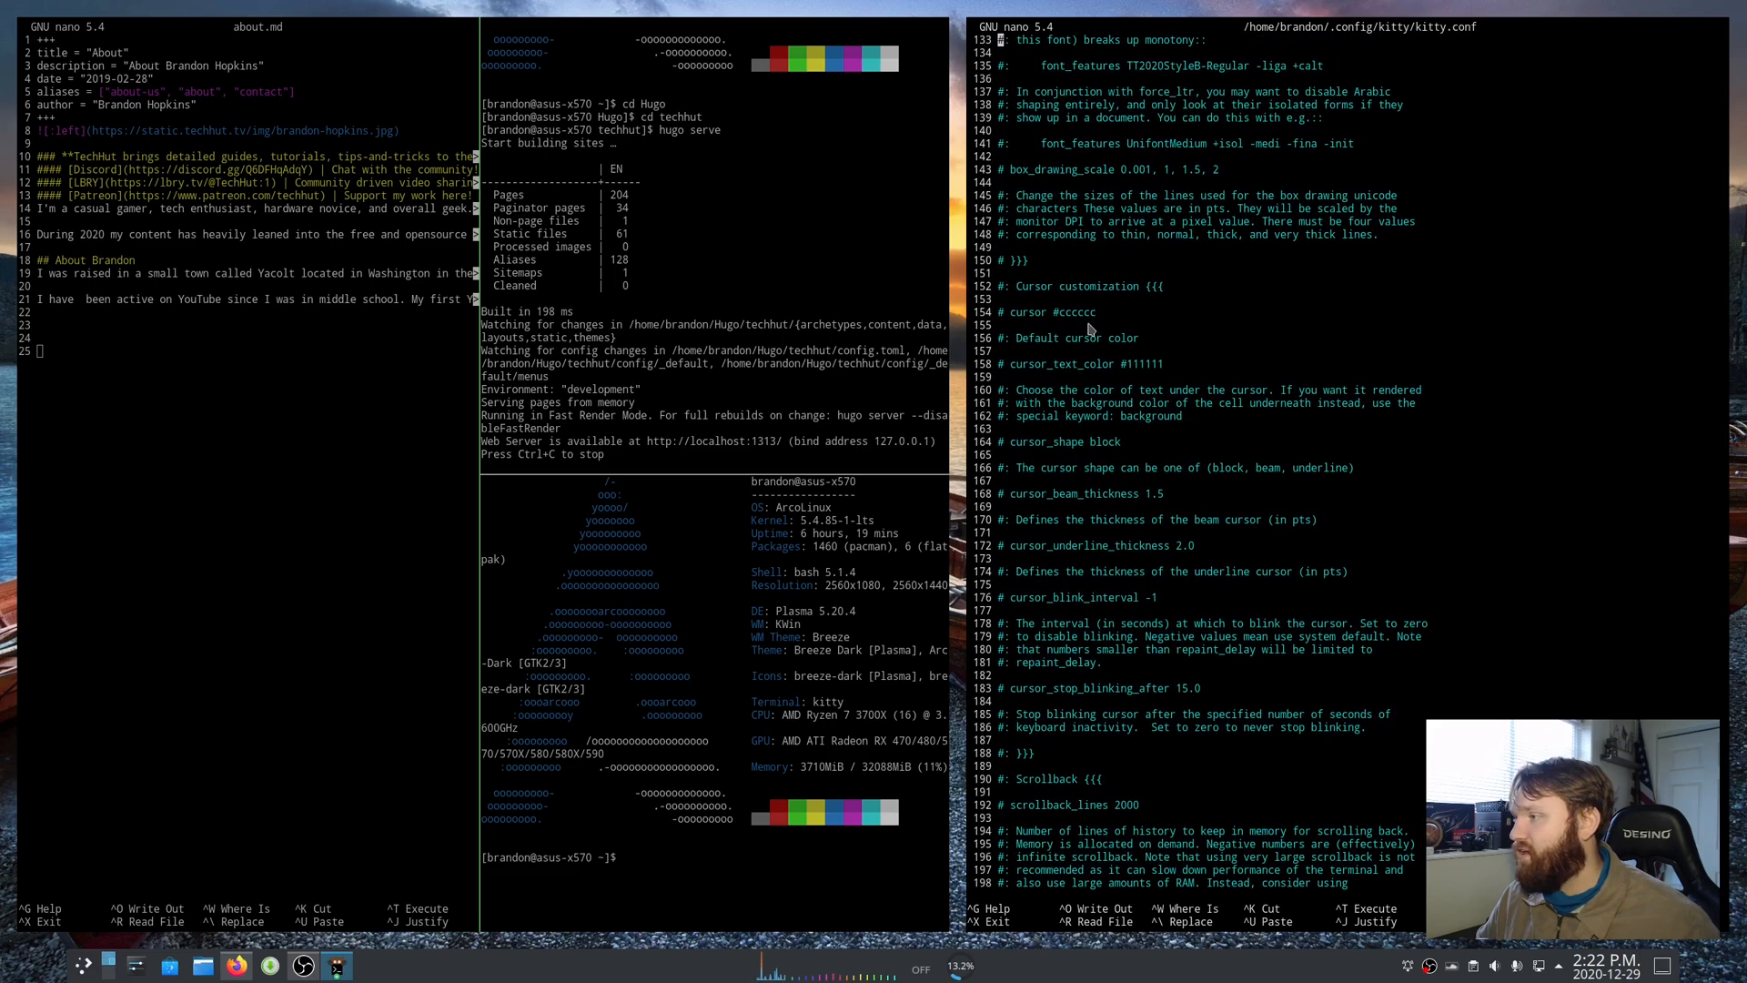
{"action": "scroll", "scroll_direction": "up", "scroll_amount": 3}
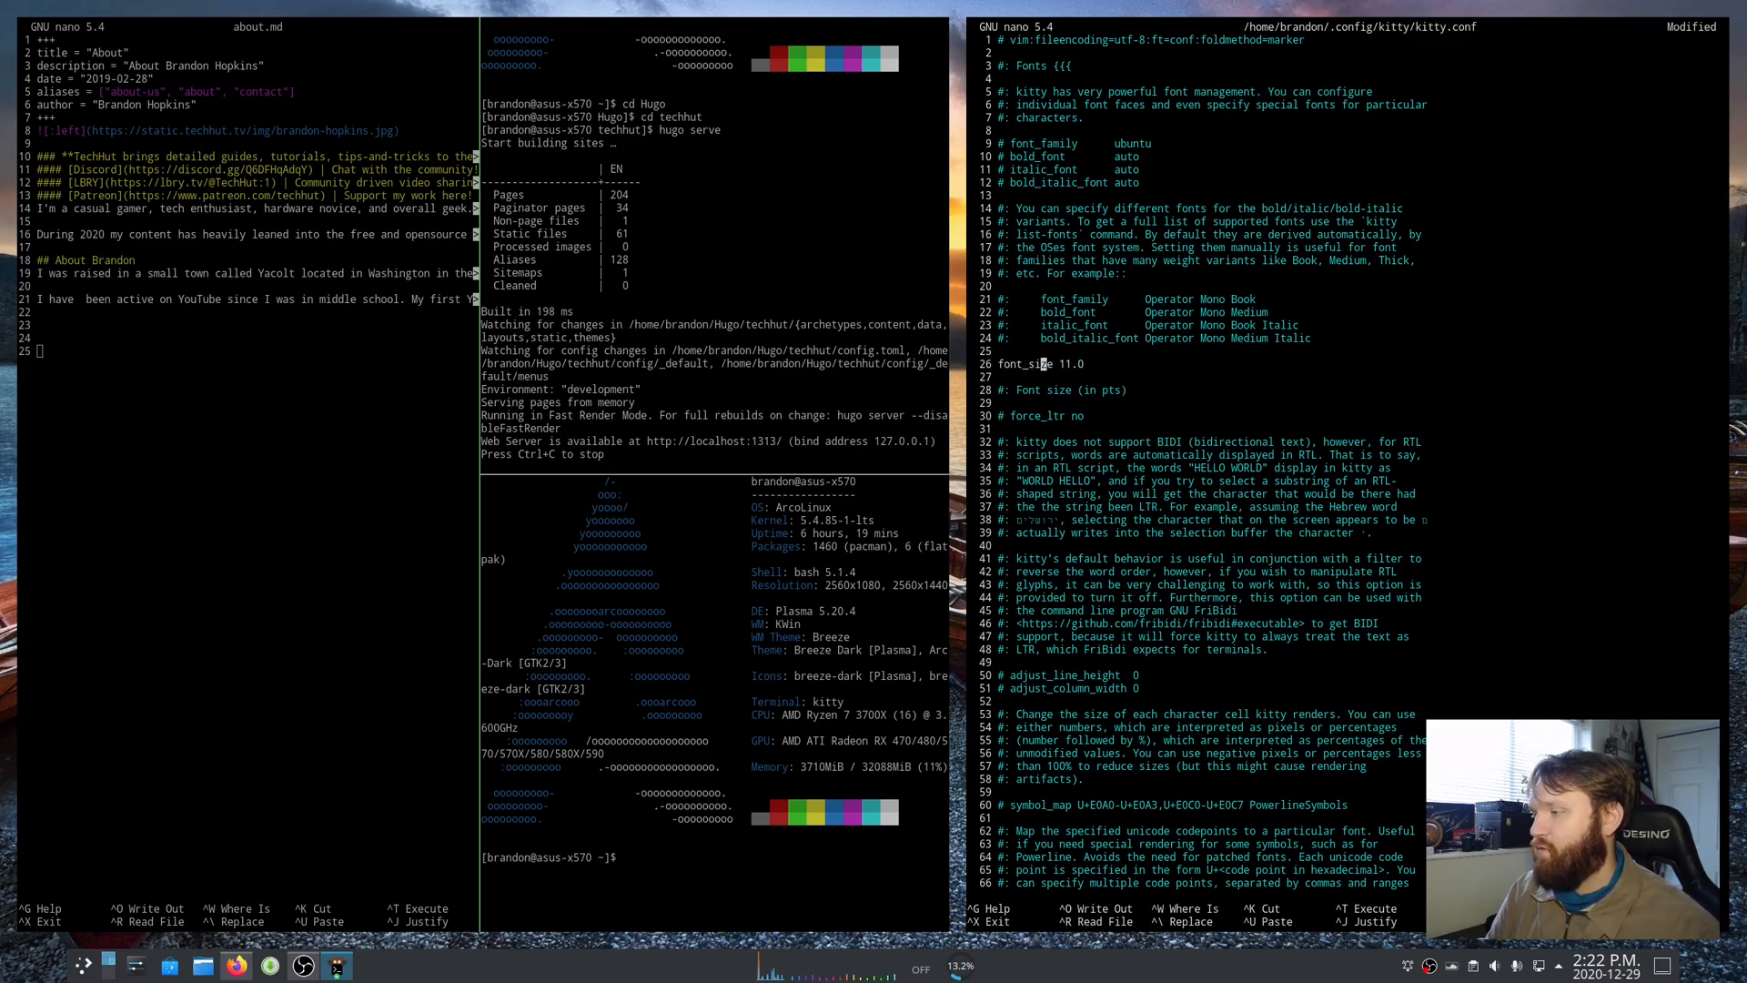
- Set font_size to 20.0 in kitty.conf and save the file
{"action": "type", "text": "0"}
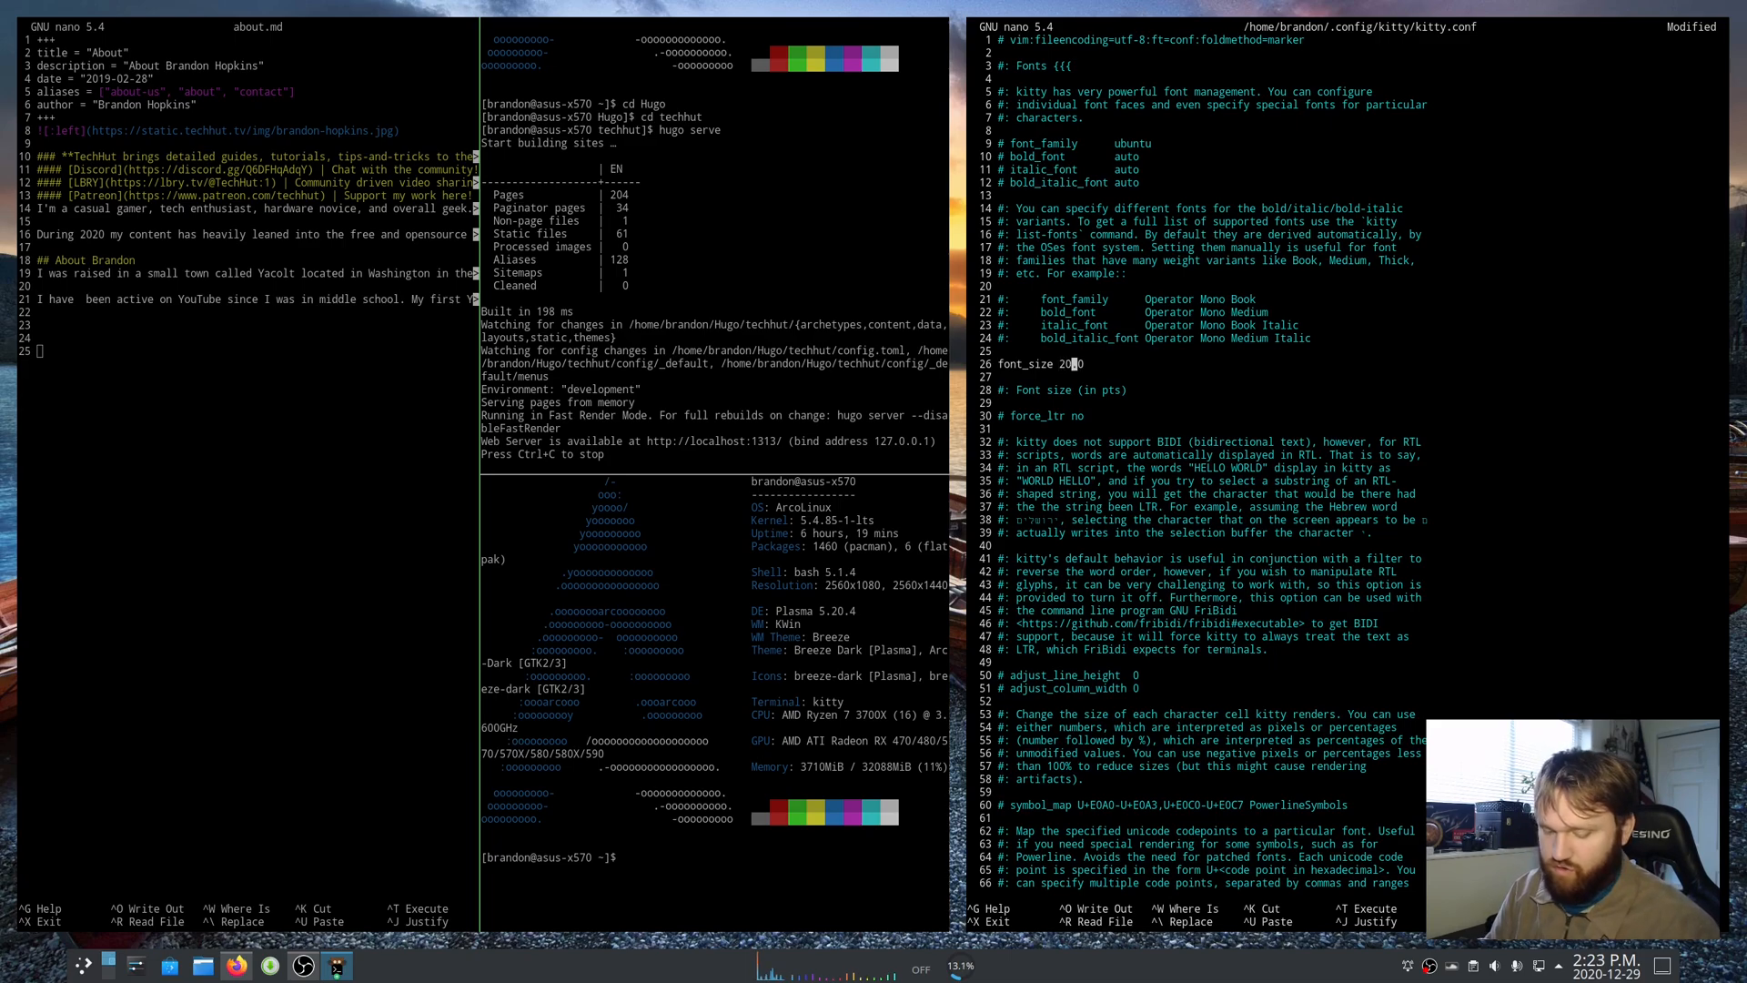
{"action": "key", "text": "ctrl+o"}
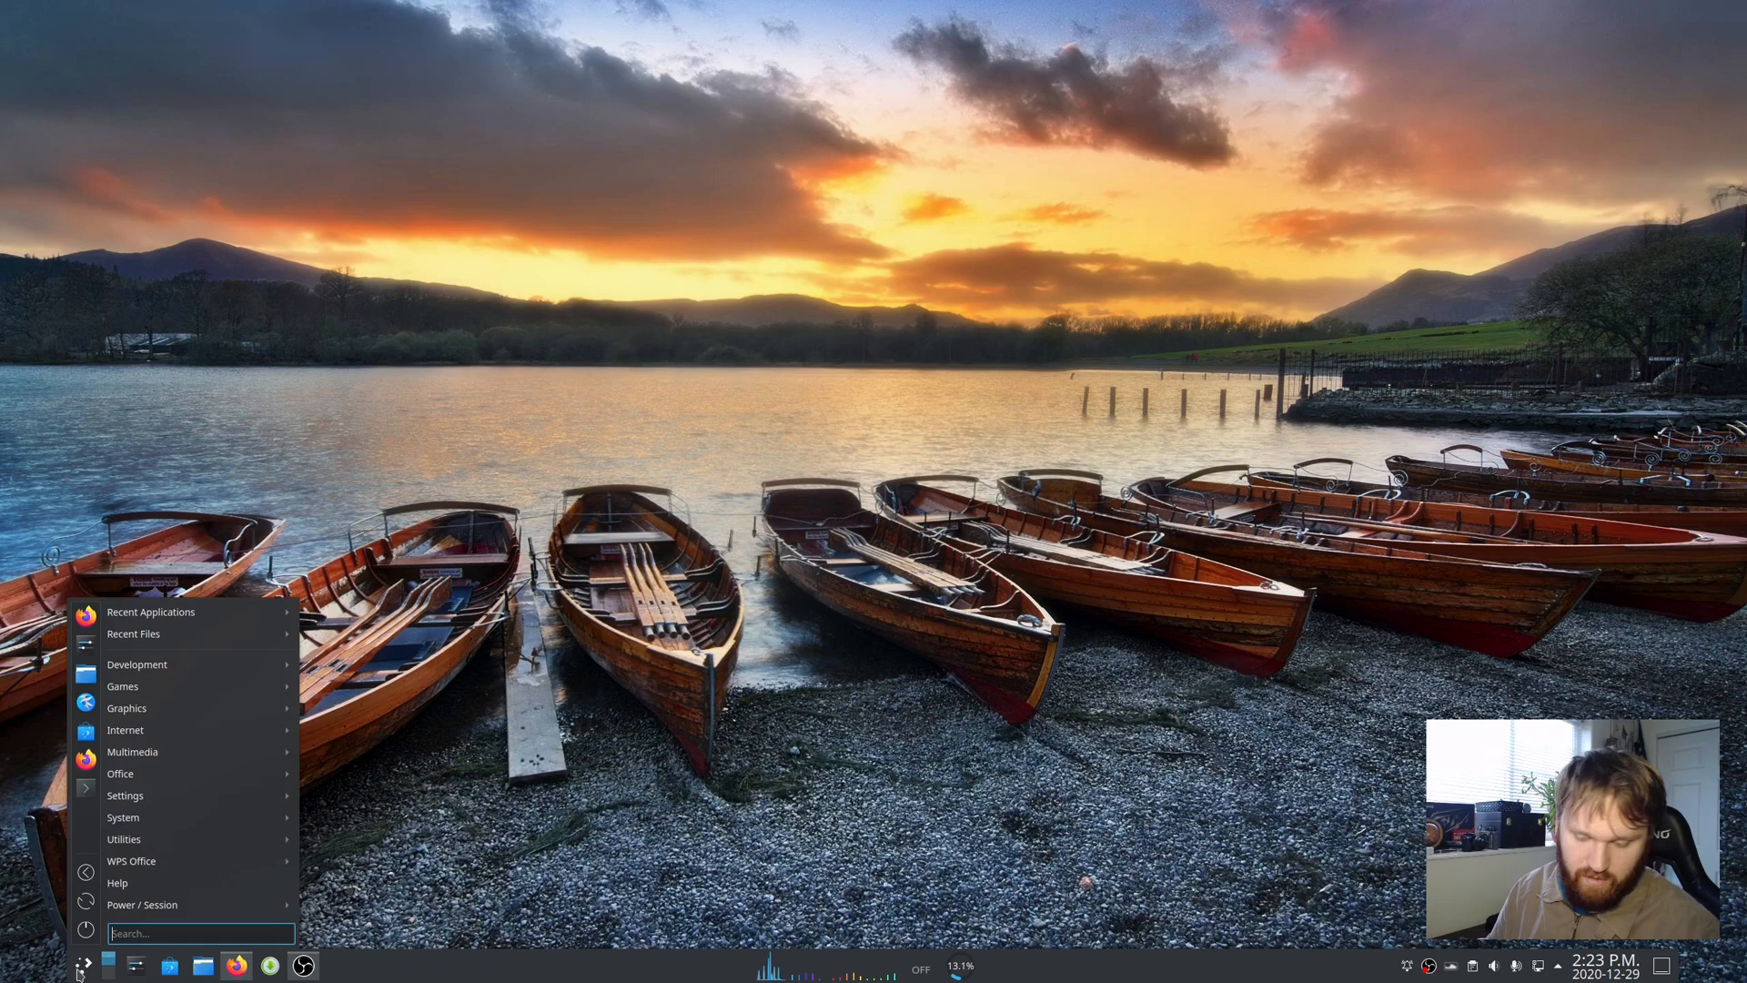
- Search the launcher for kitty and start a fresh terminal at the 20-point font
{"action": "type", "text": "kitty"}
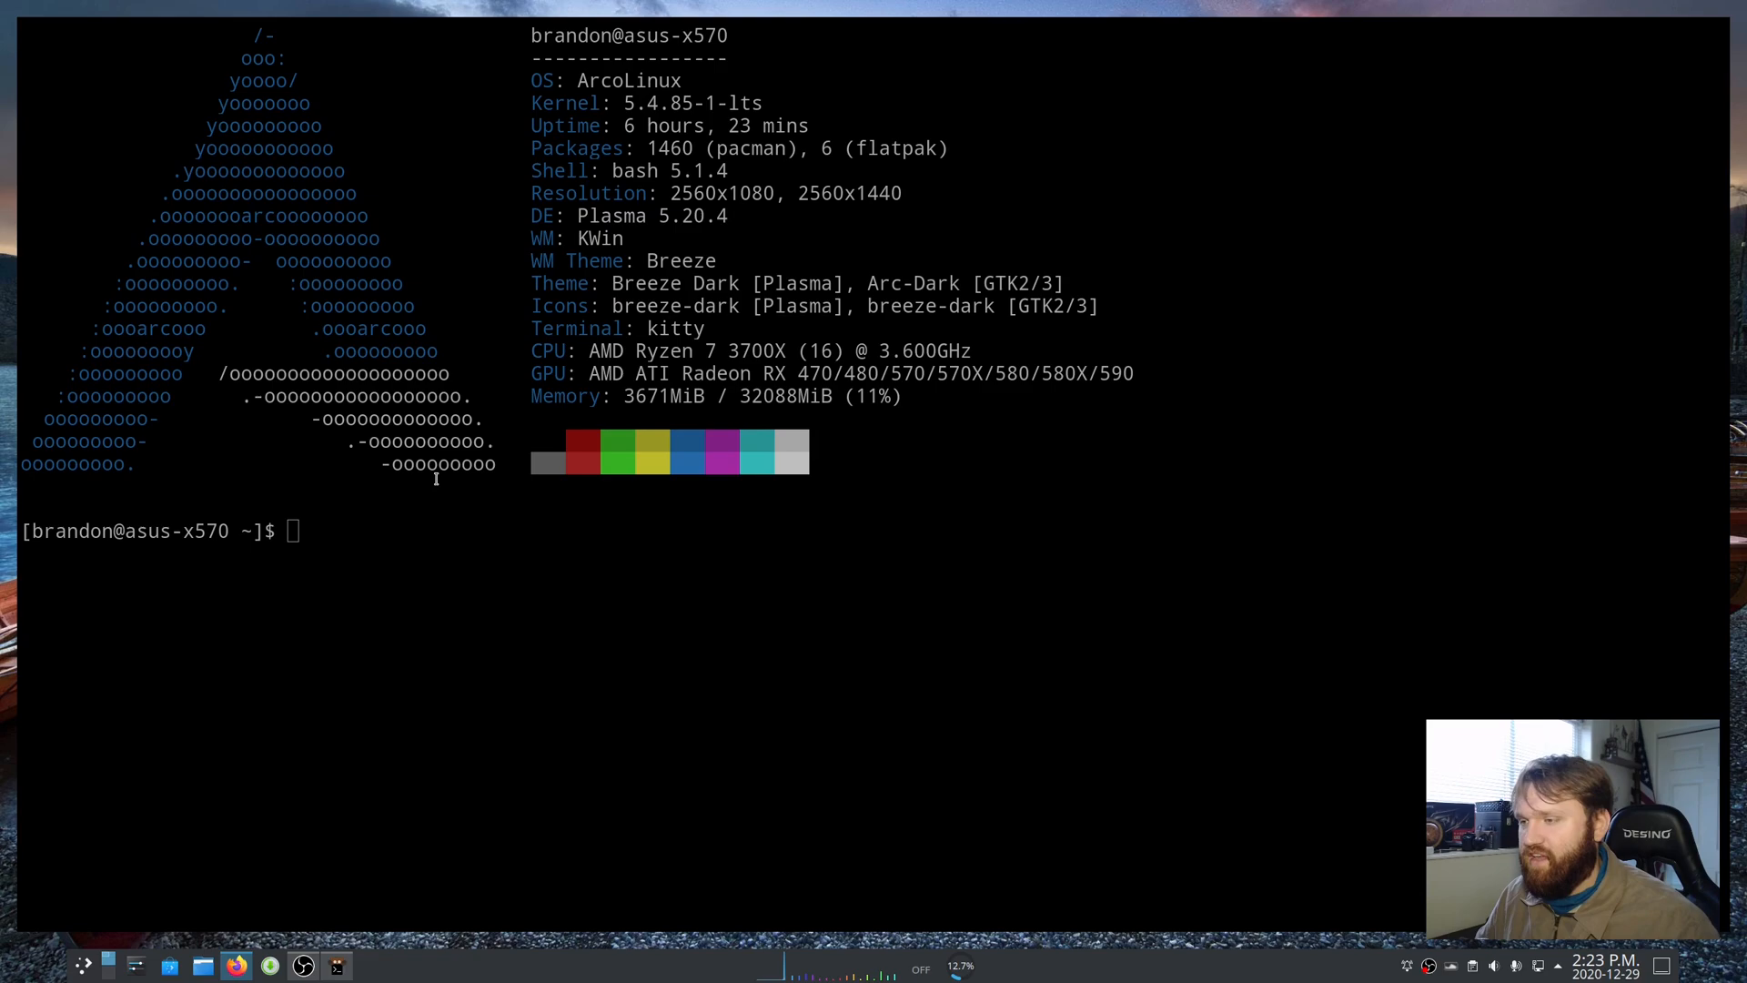
{"action": "mouse_move", "coordinate": [757, 290]}
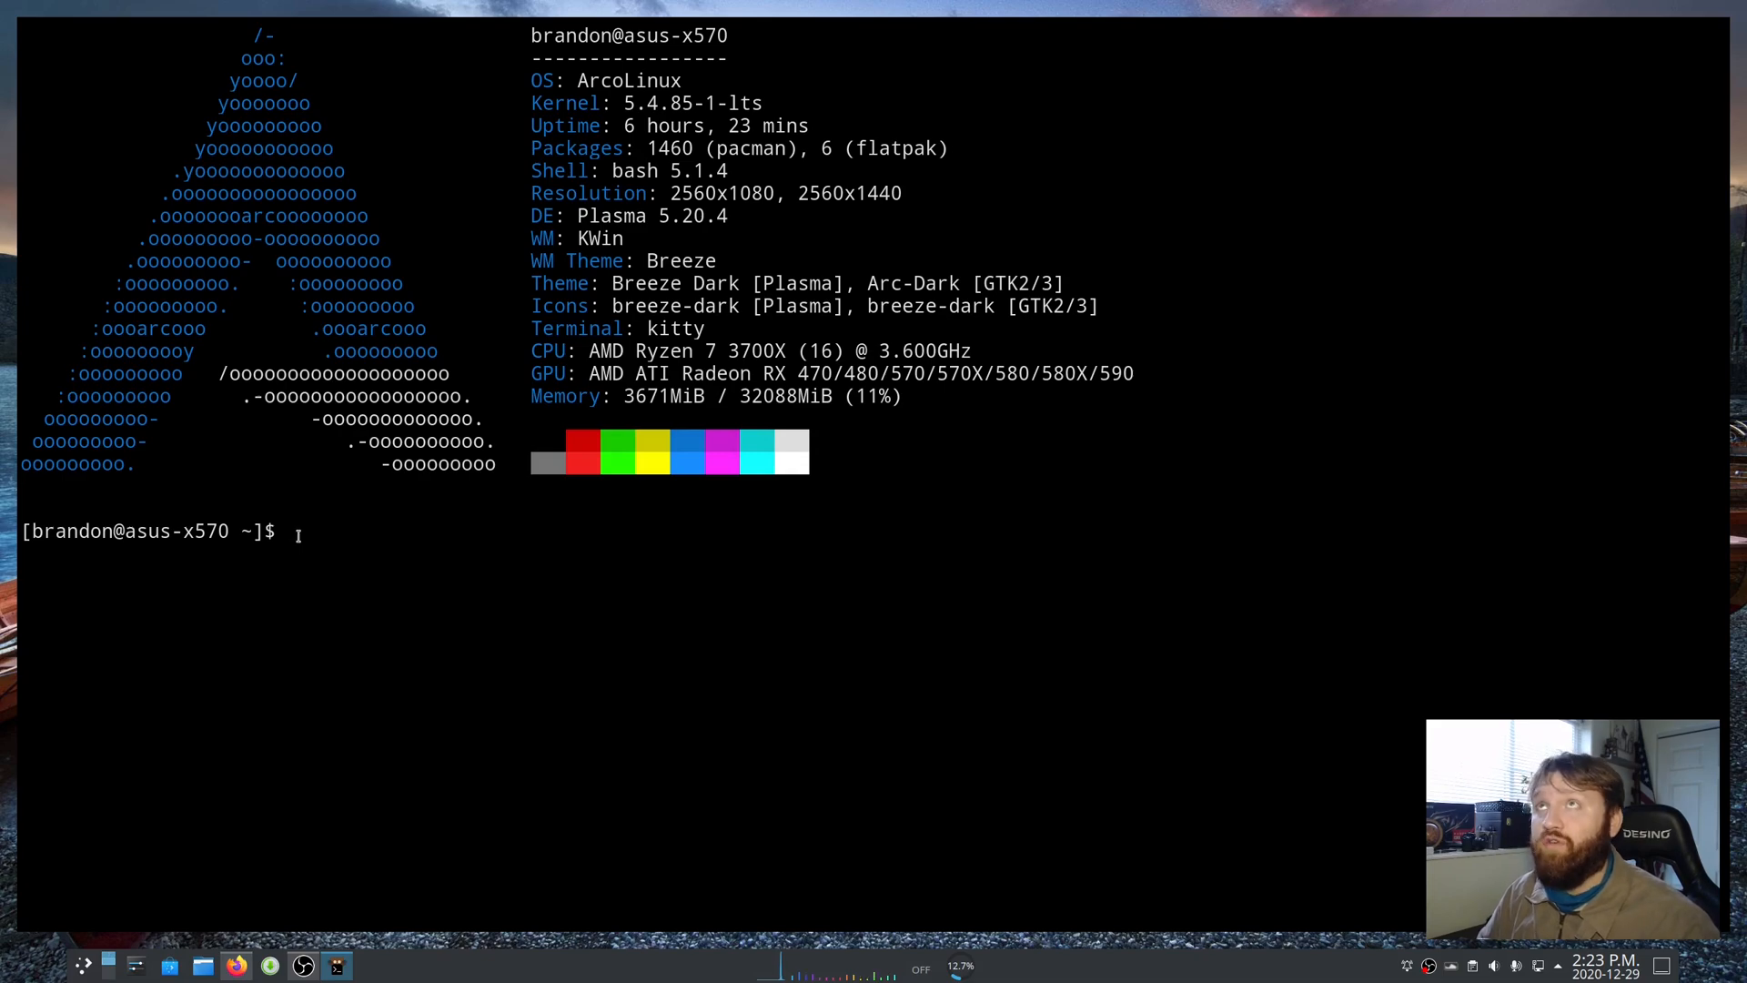
- Enter 'kitty +kitten icat' at the prompt and split off a second window
{"action": "type", "text": "kit"}
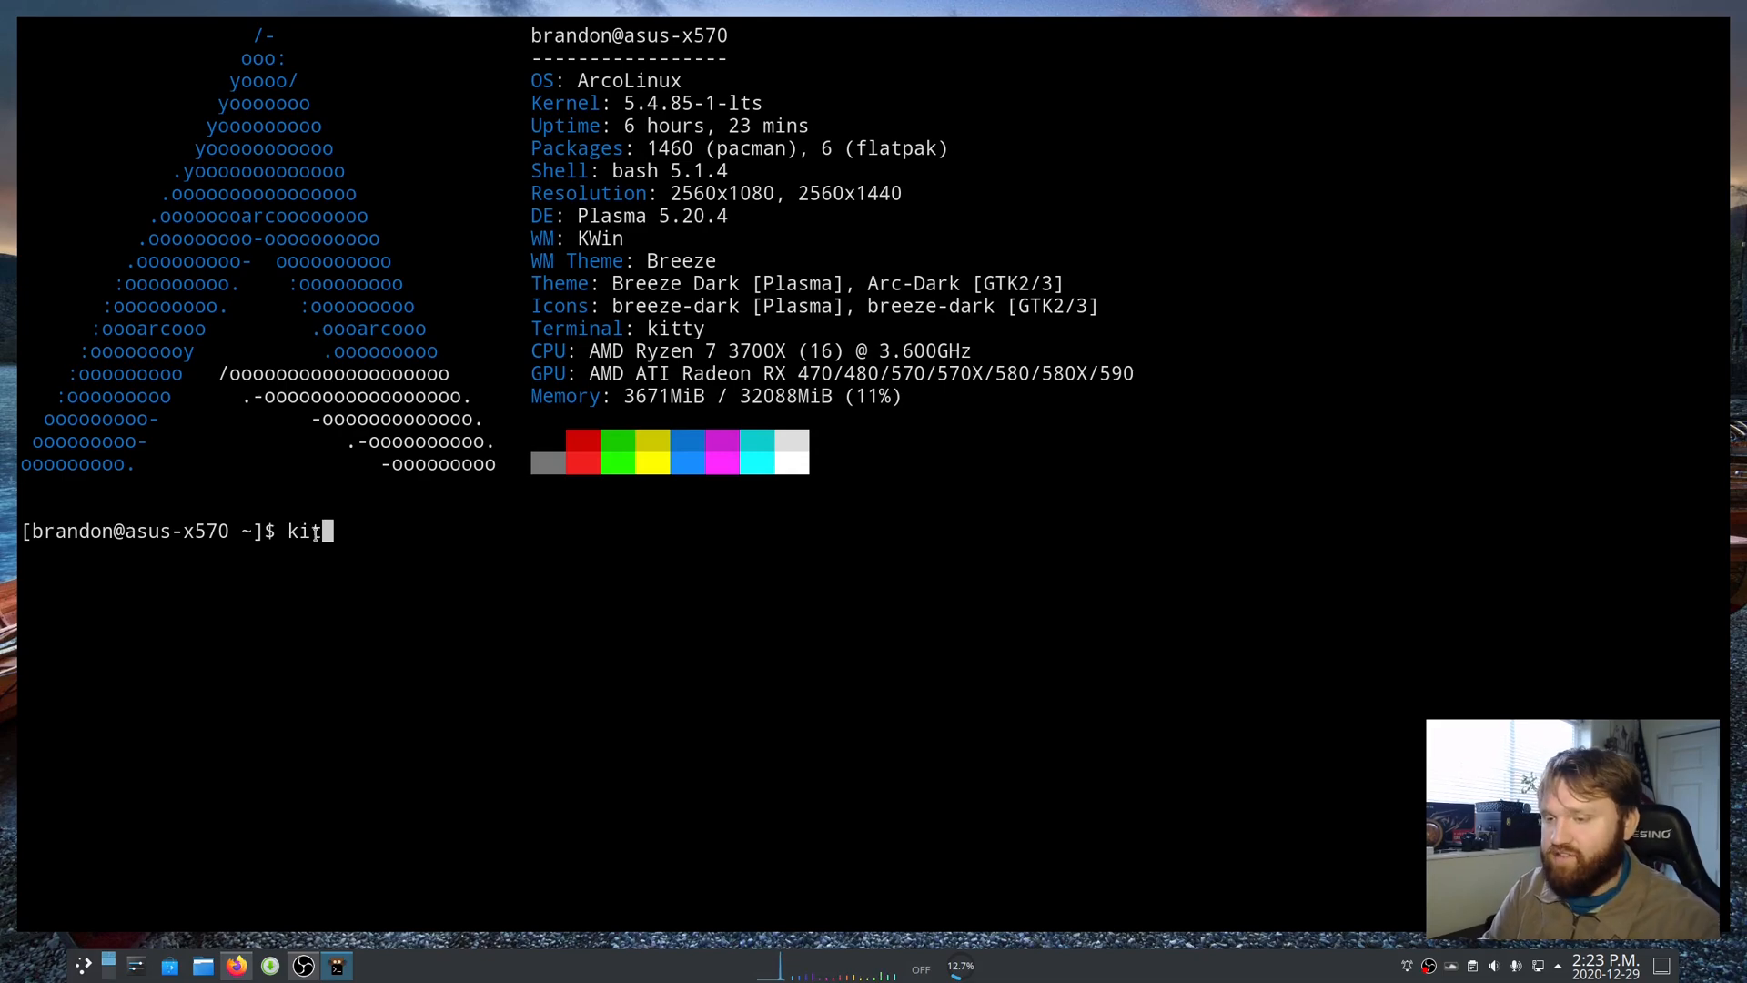
{"action": "type", "text": "ty +"}
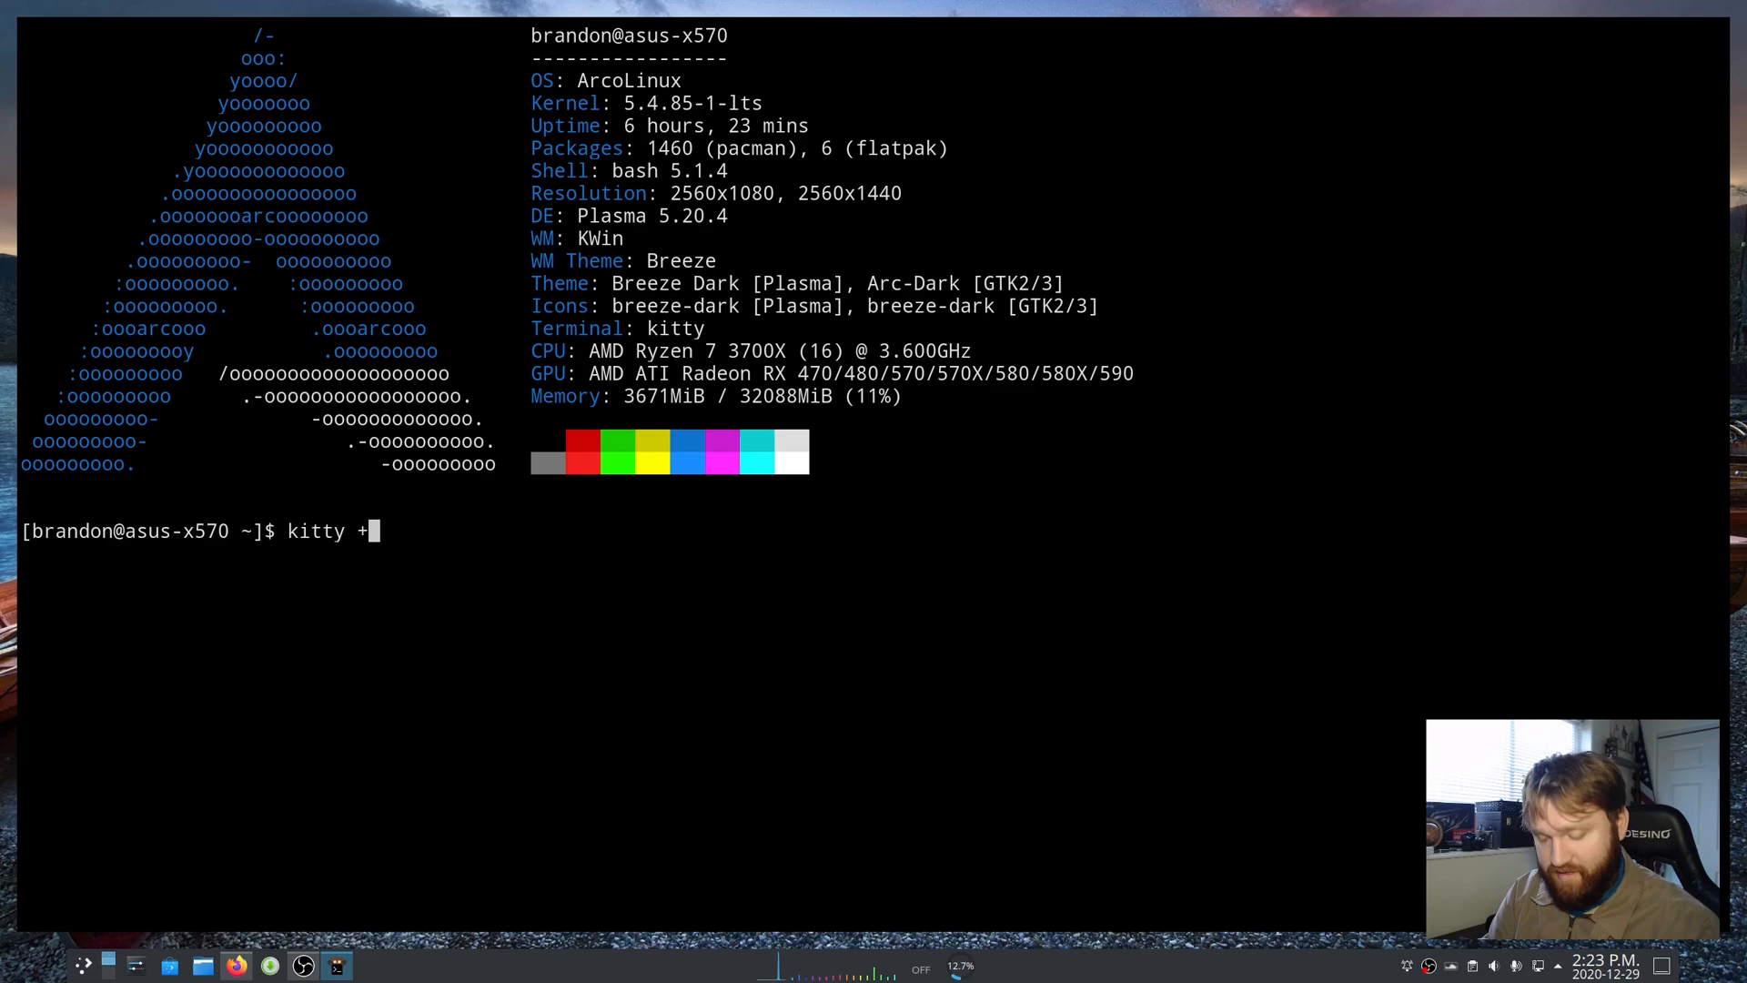
{"action": "type", "text": "kitten"}
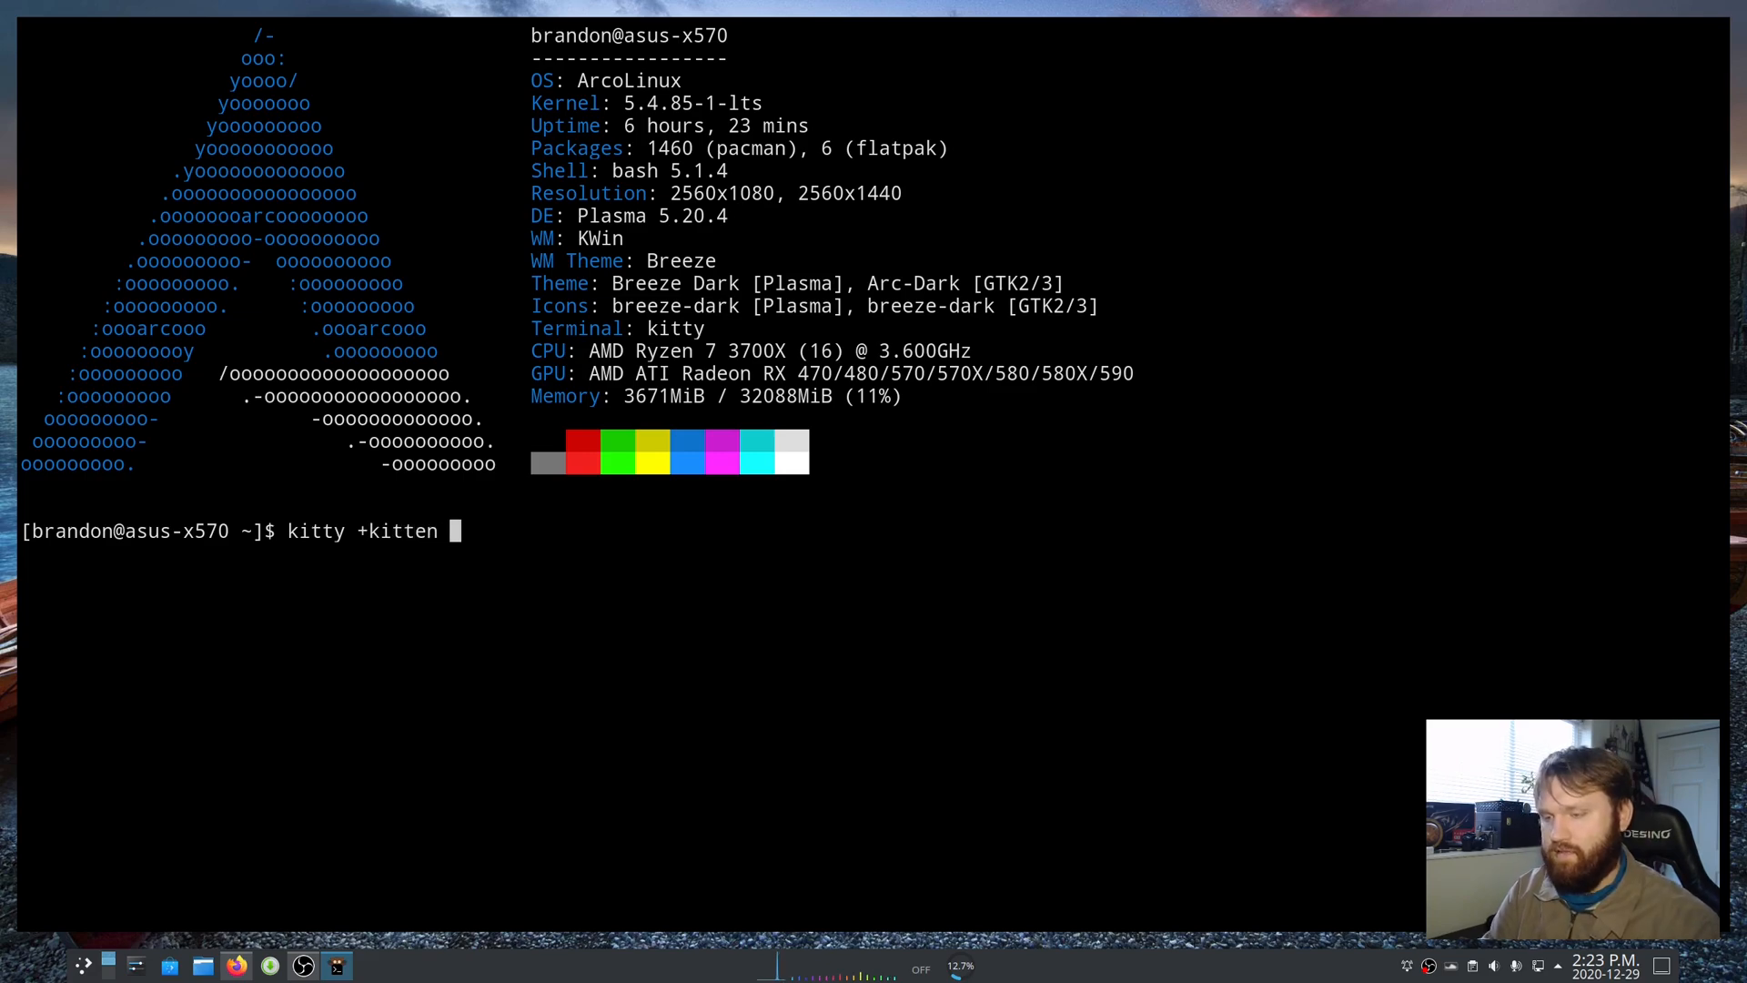
{"action": "type", "text": "icat"}
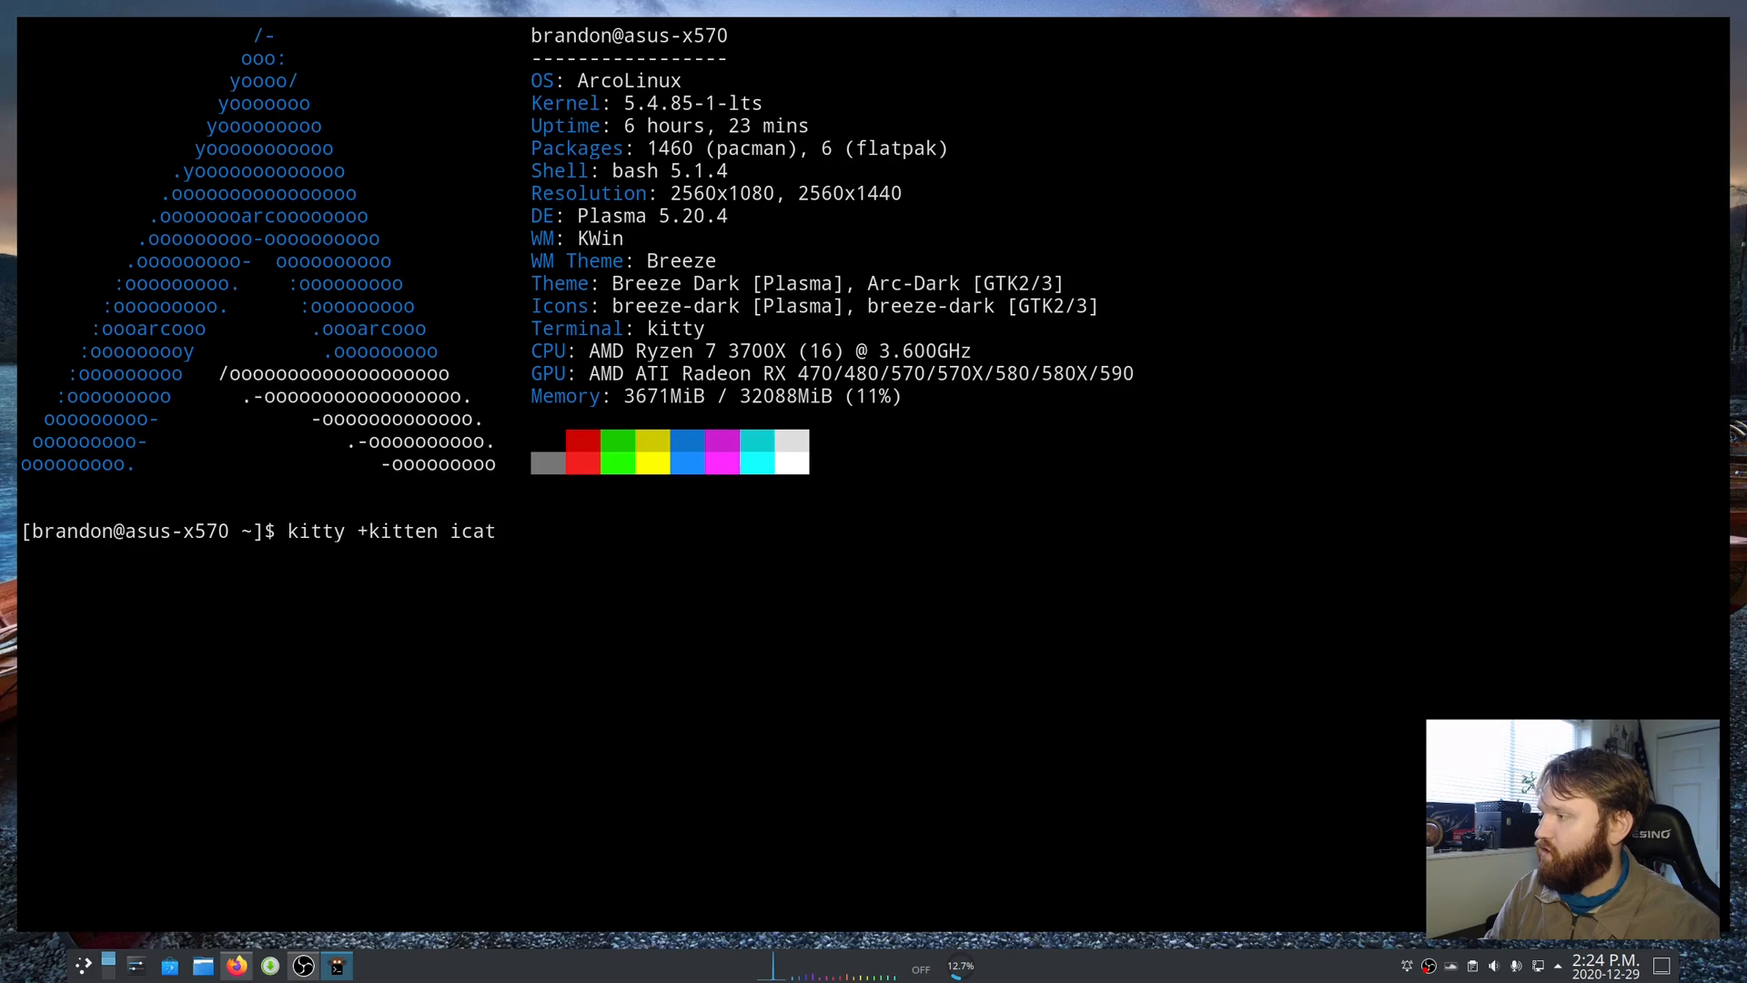
{"action": "key", "text": "Return"}
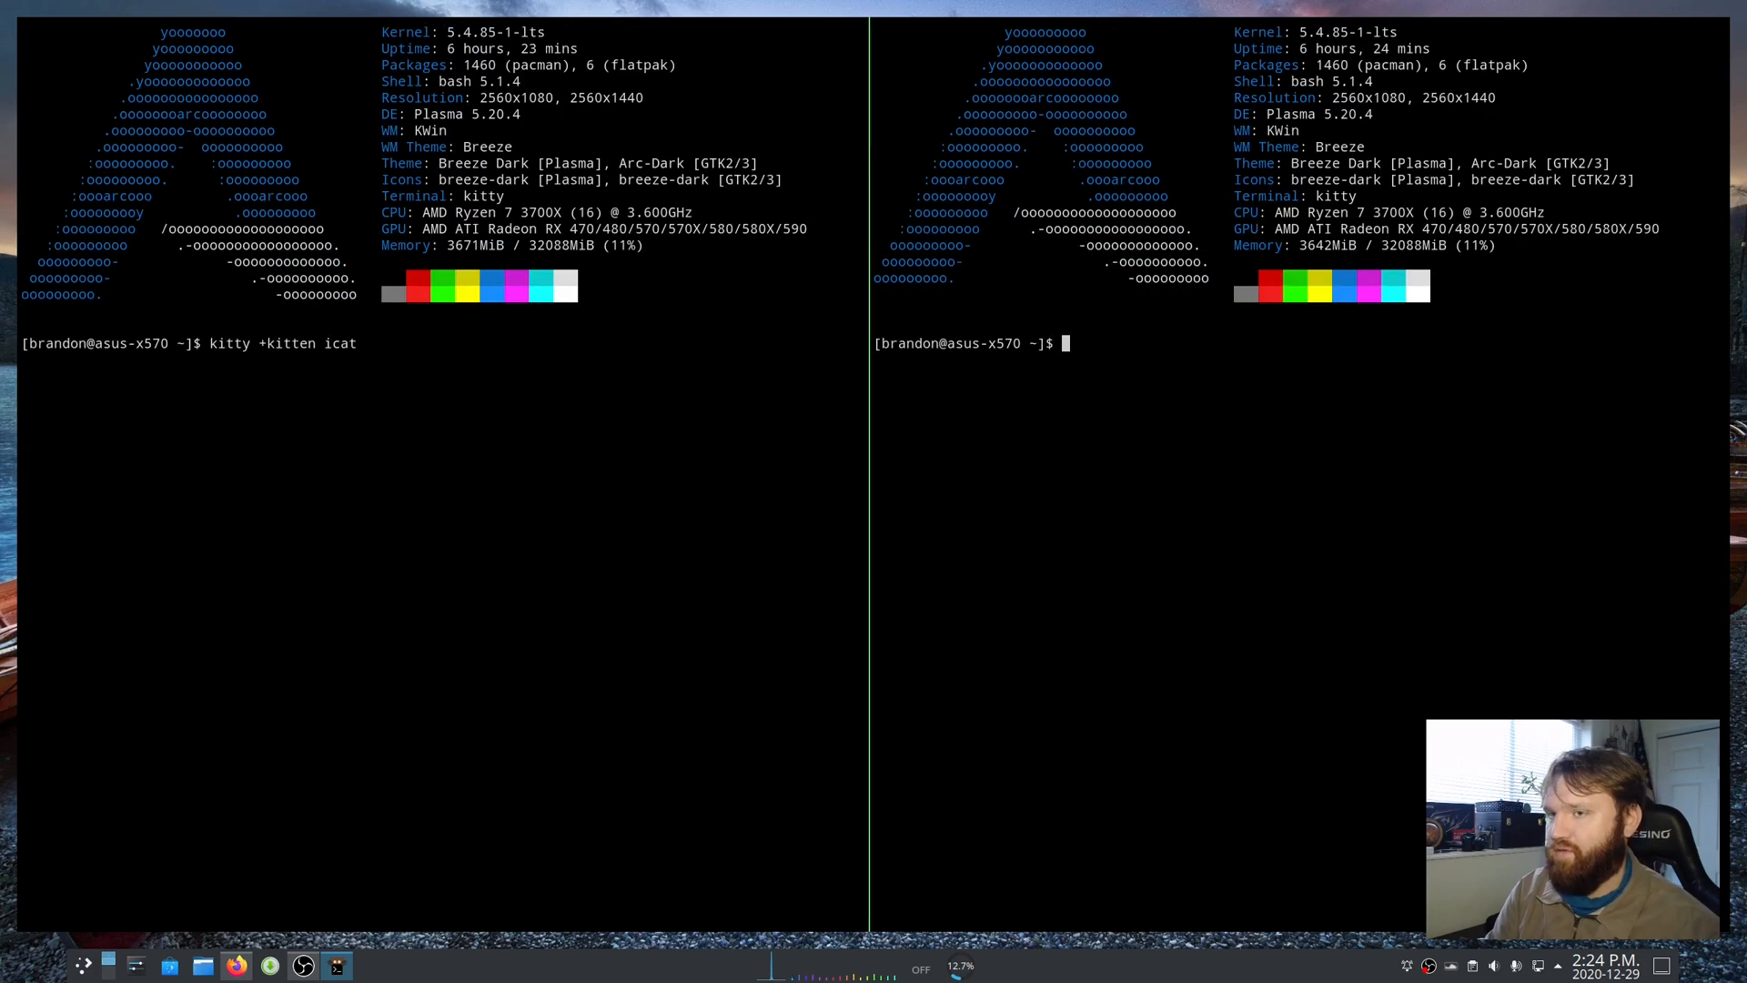
- Run ranger in the right window and browse into the Documents folder
{"action": "type", "text": "rang"}
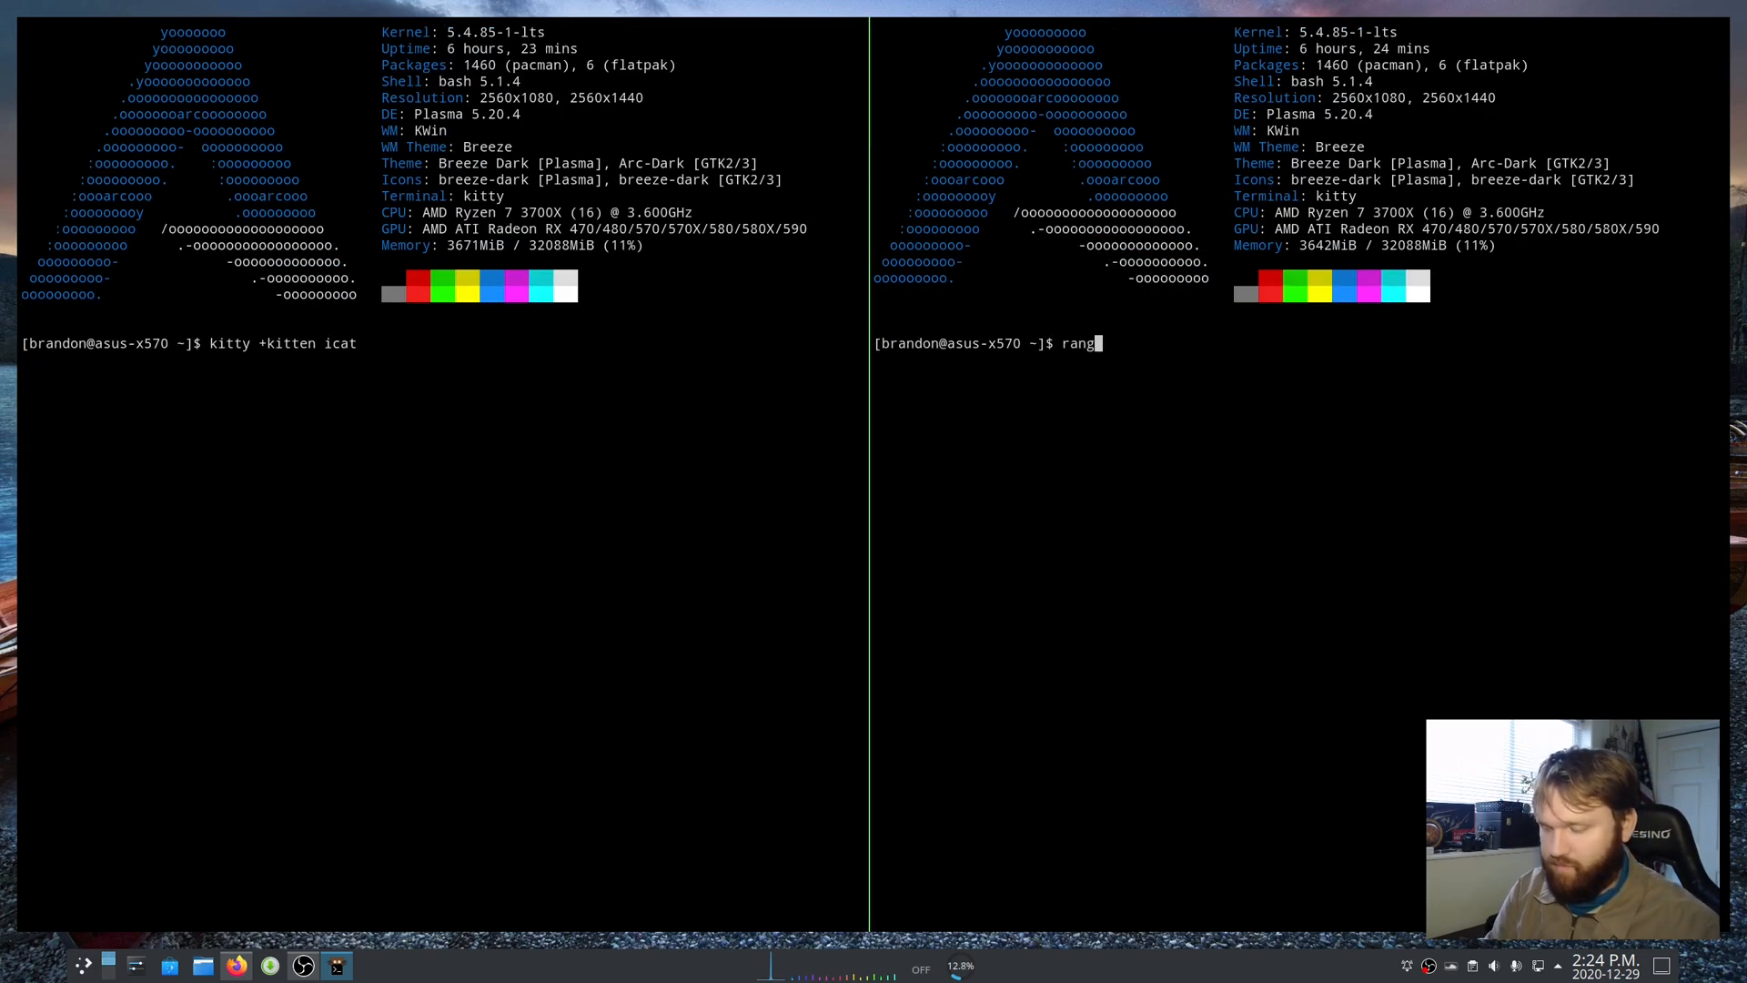
{"action": "key", "text": "Return"}
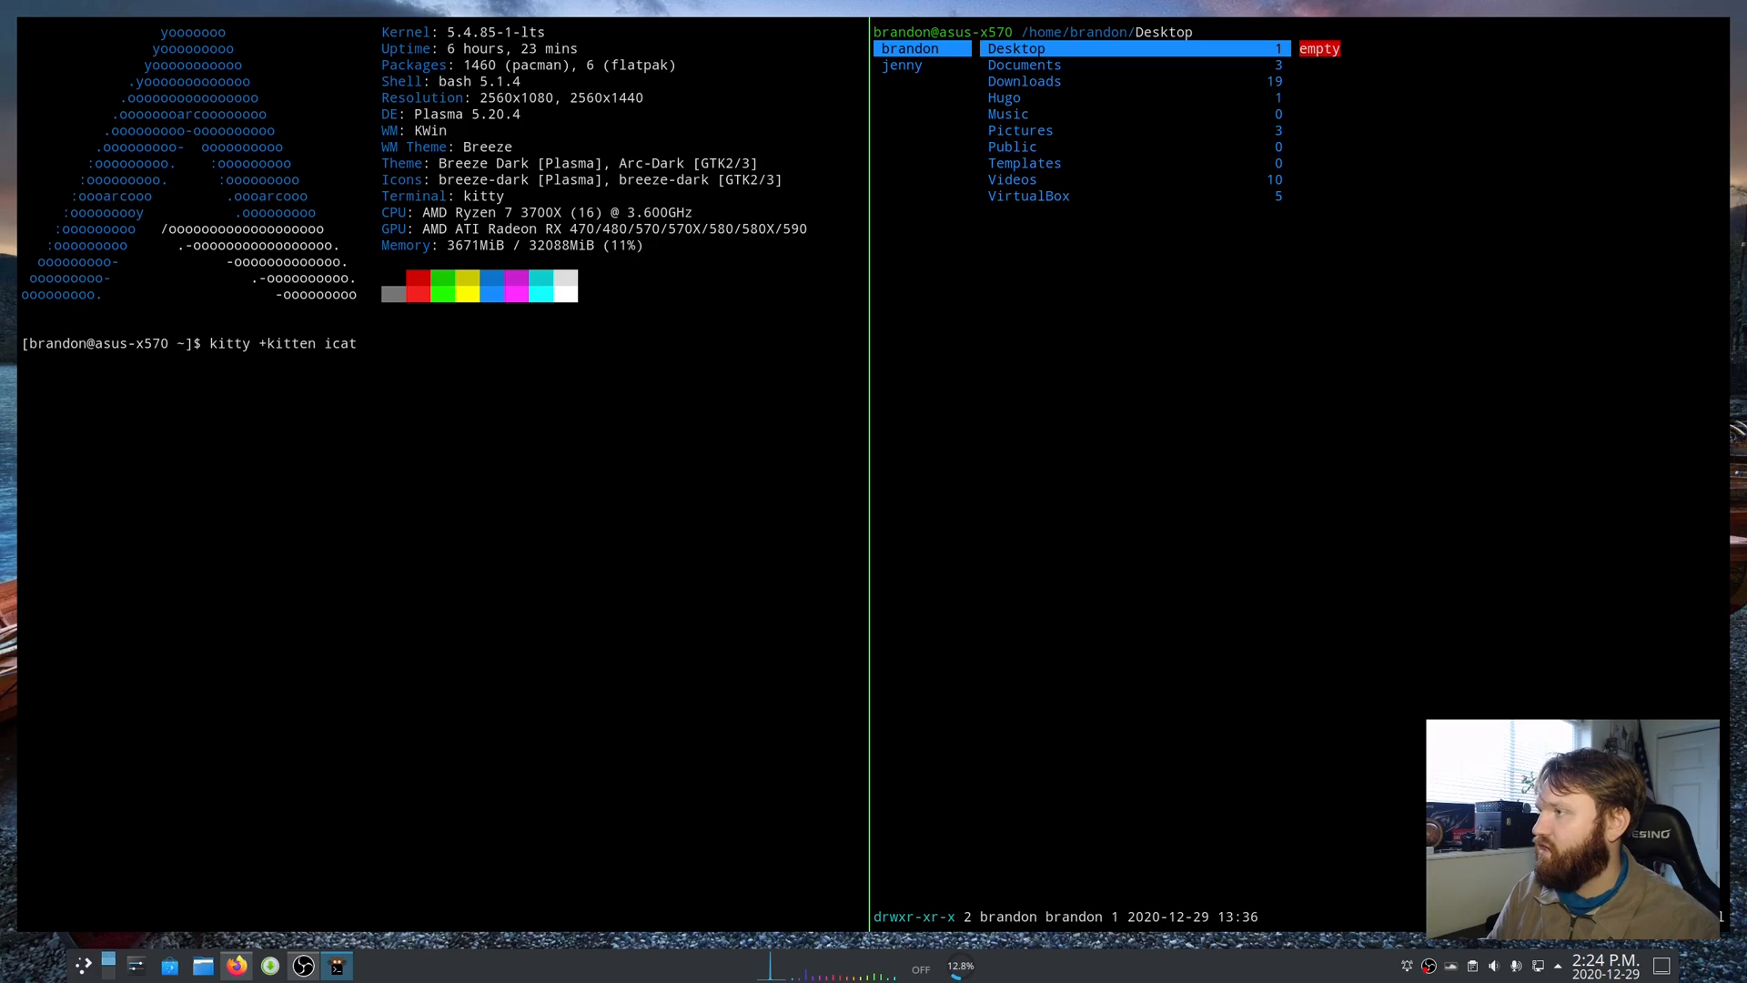
{"action": "left_click", "coordinate": [1023, 64]}
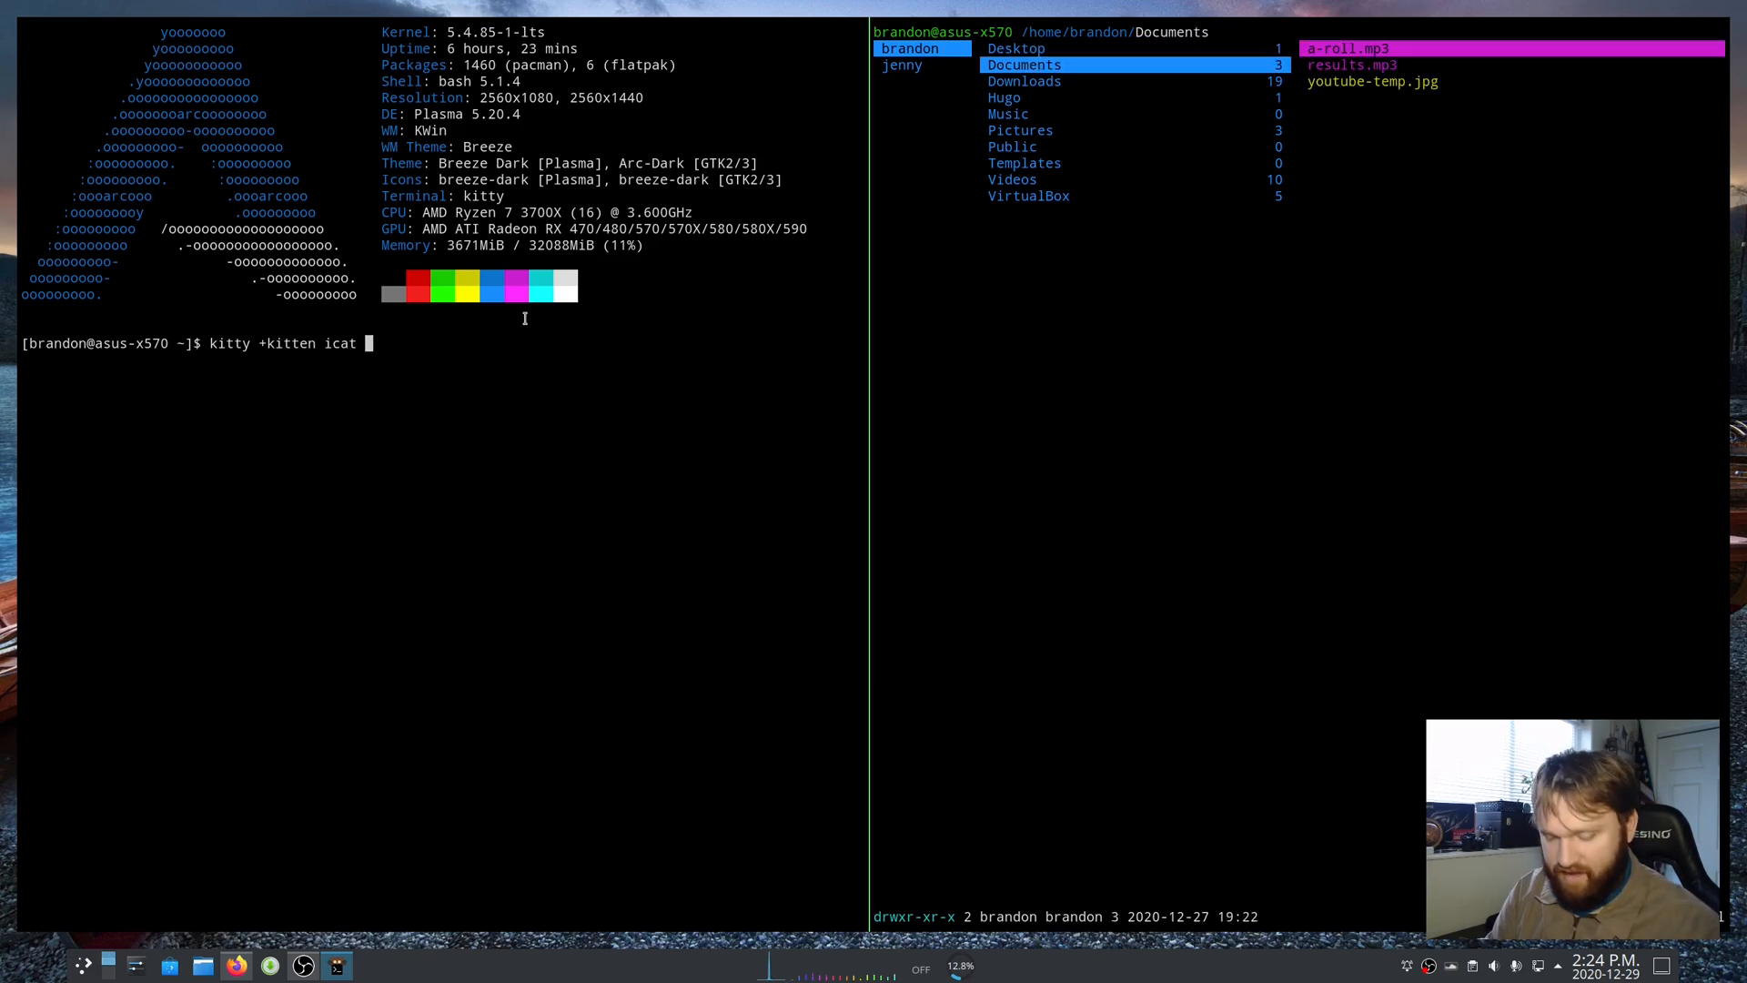
- Render ~/Documents/youtube-temp.jpg inline with icat in the left window
{"action": "type", "text": "~/D"}
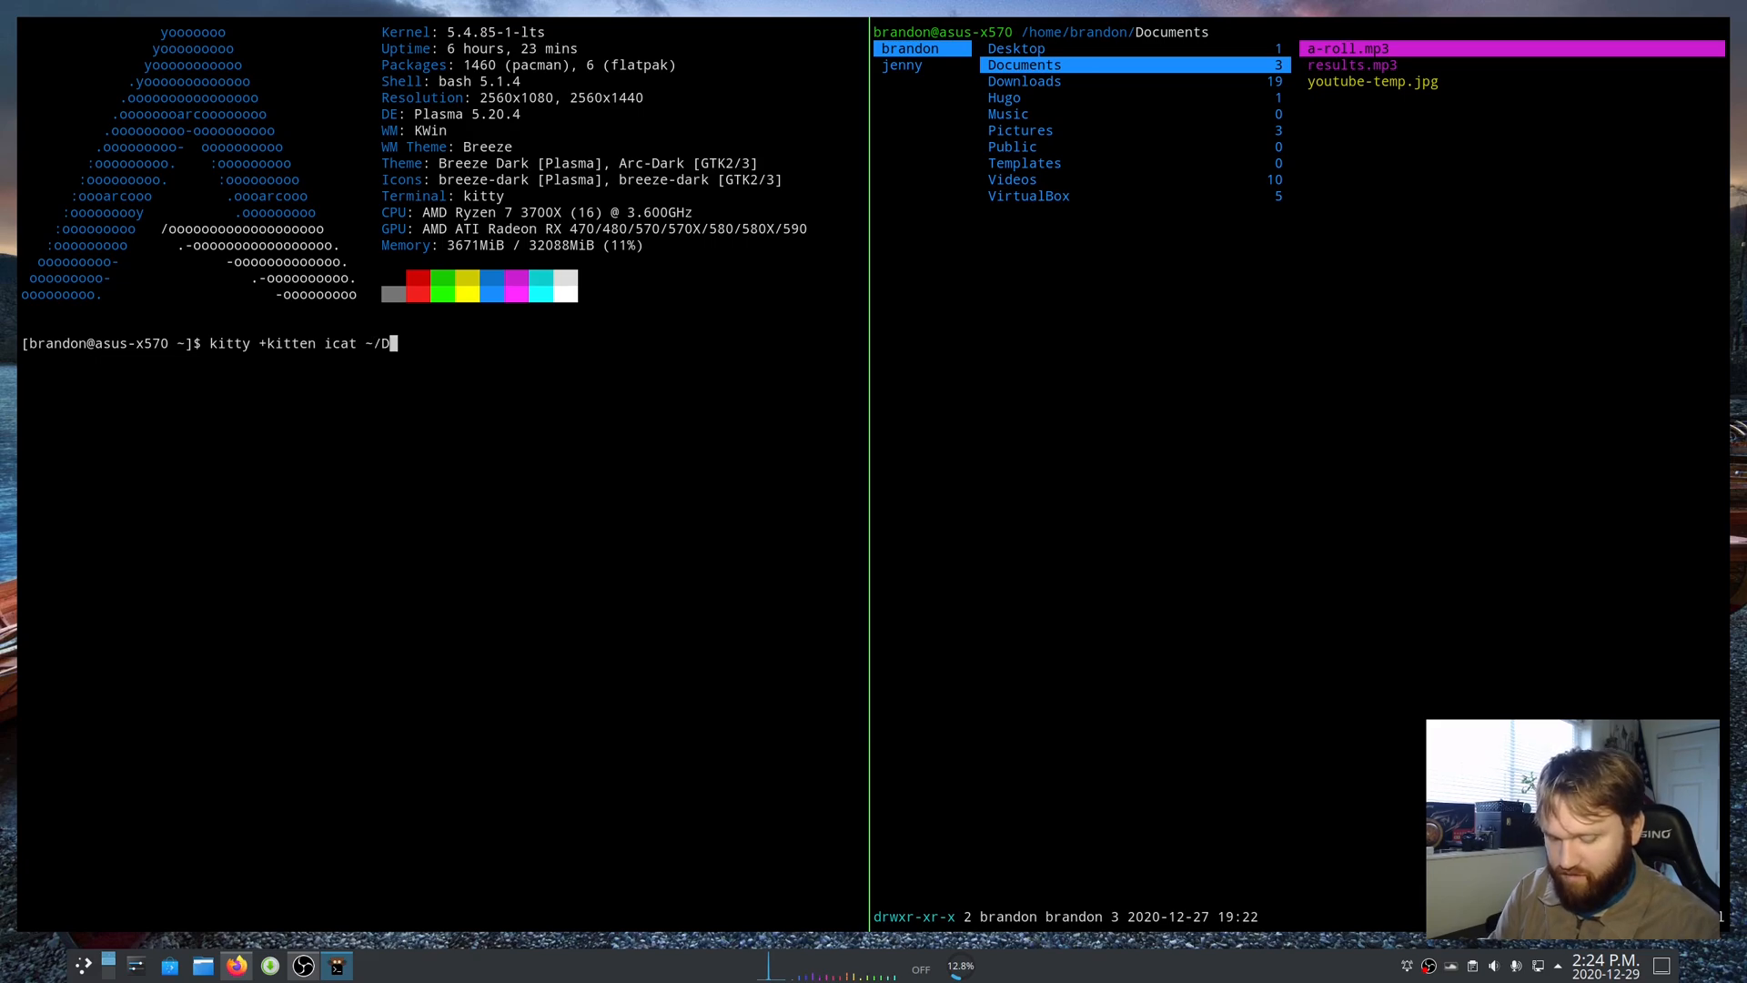
{"action": "type", "text": "ocument"}
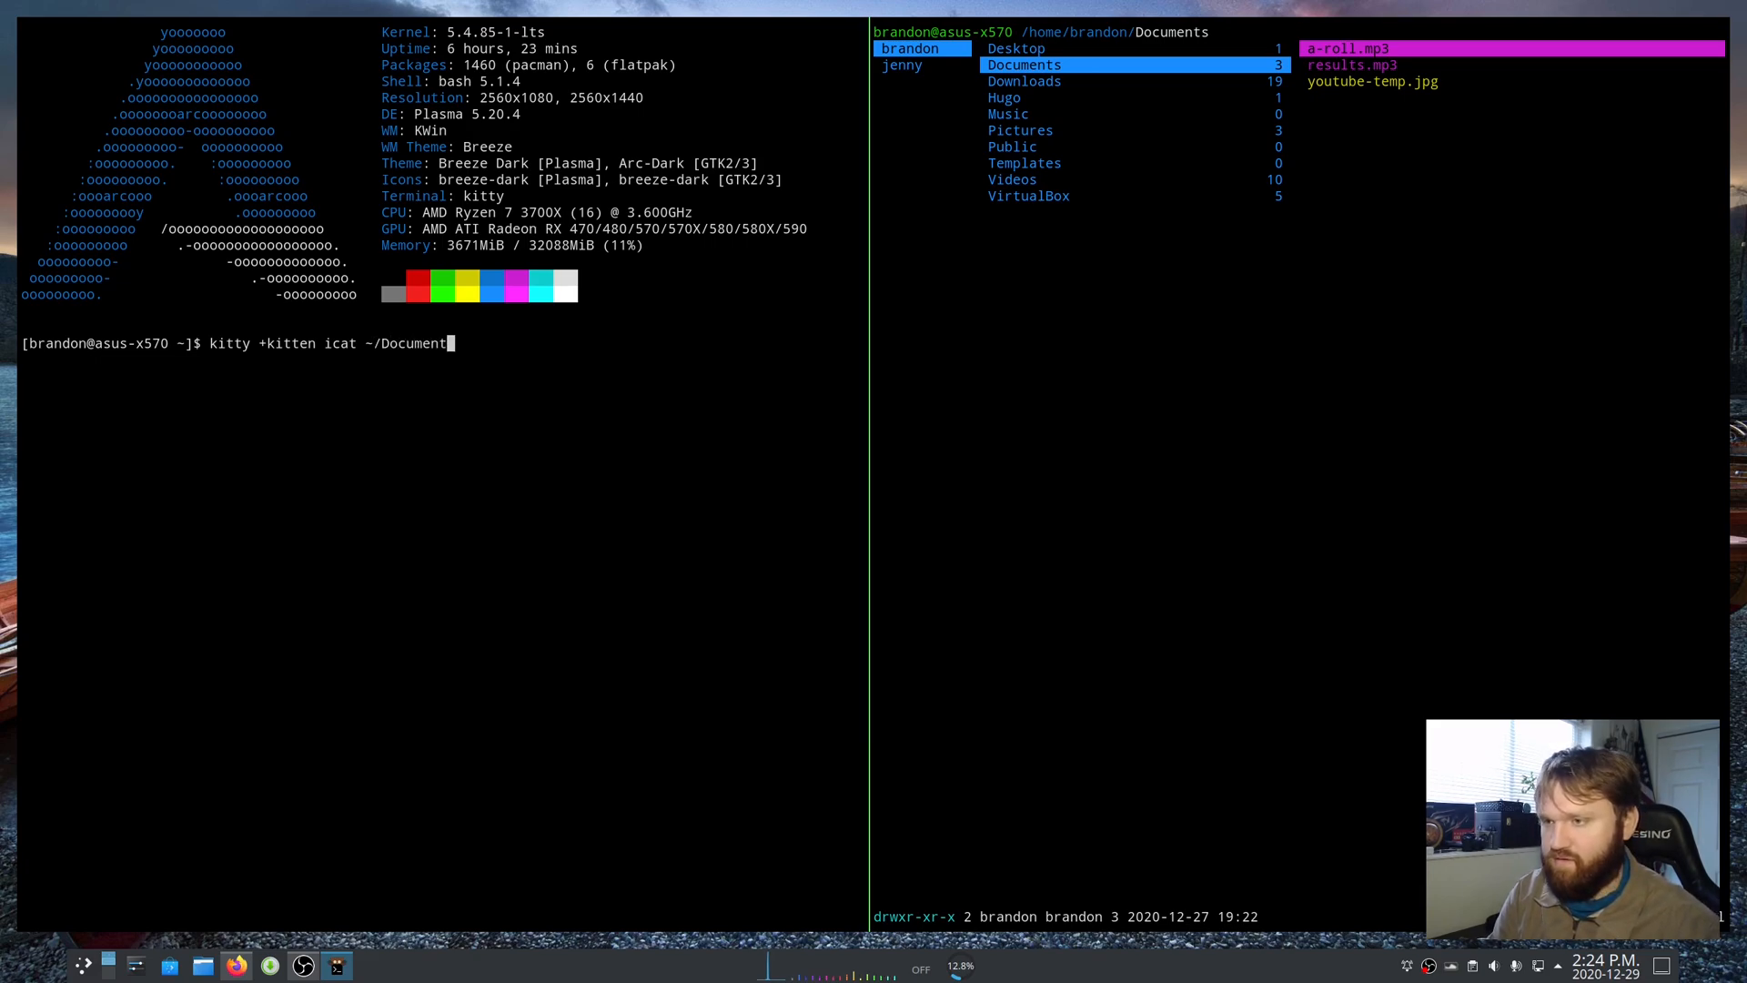
{"action": "type", "text": "s/"}
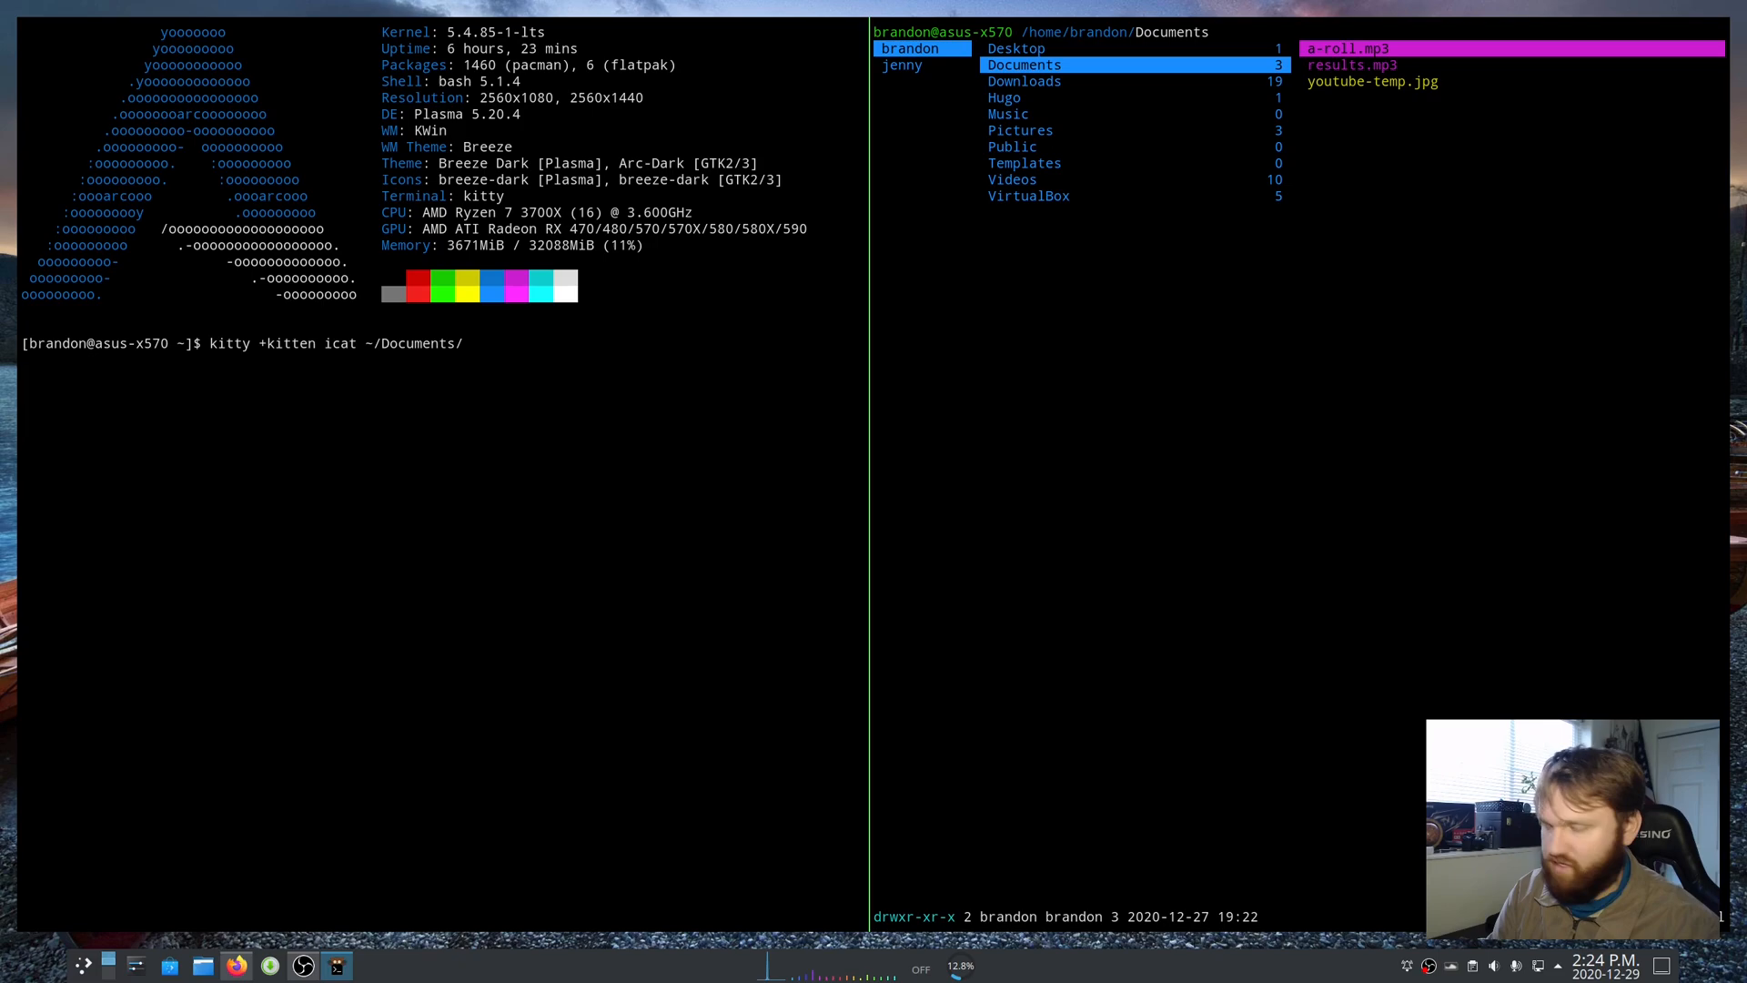
{"action": "type", "text": "you"}
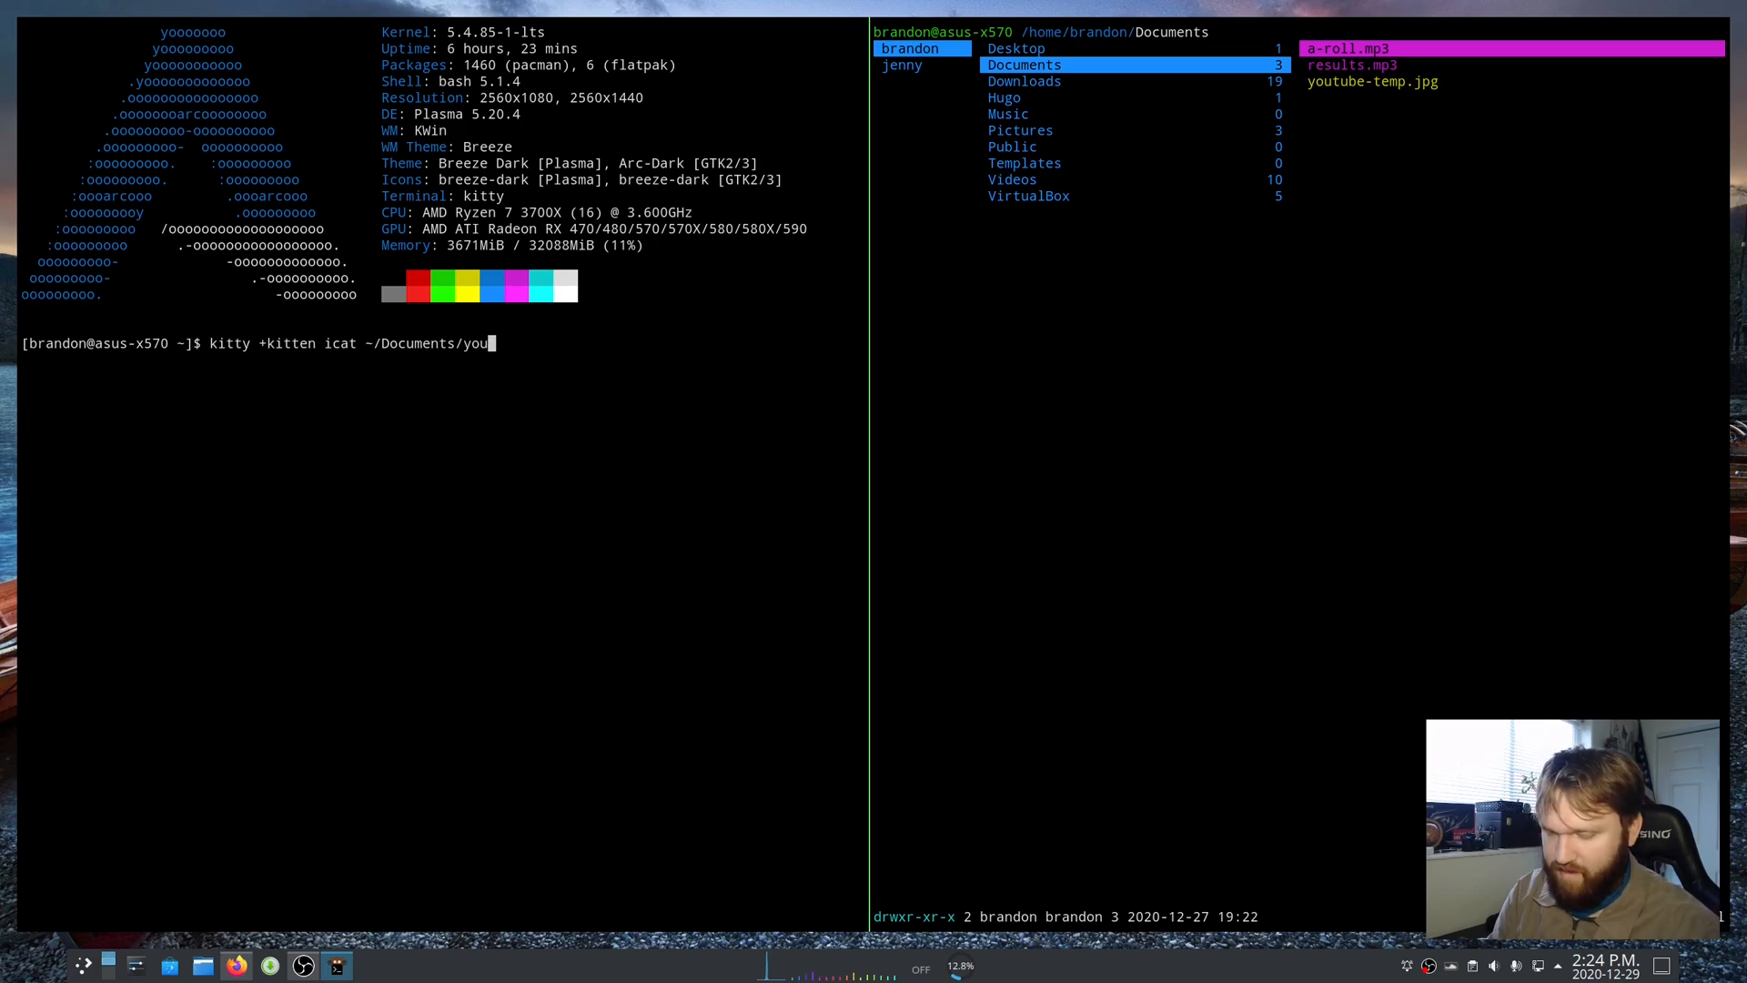
{"action": "type", "text": "tube"}
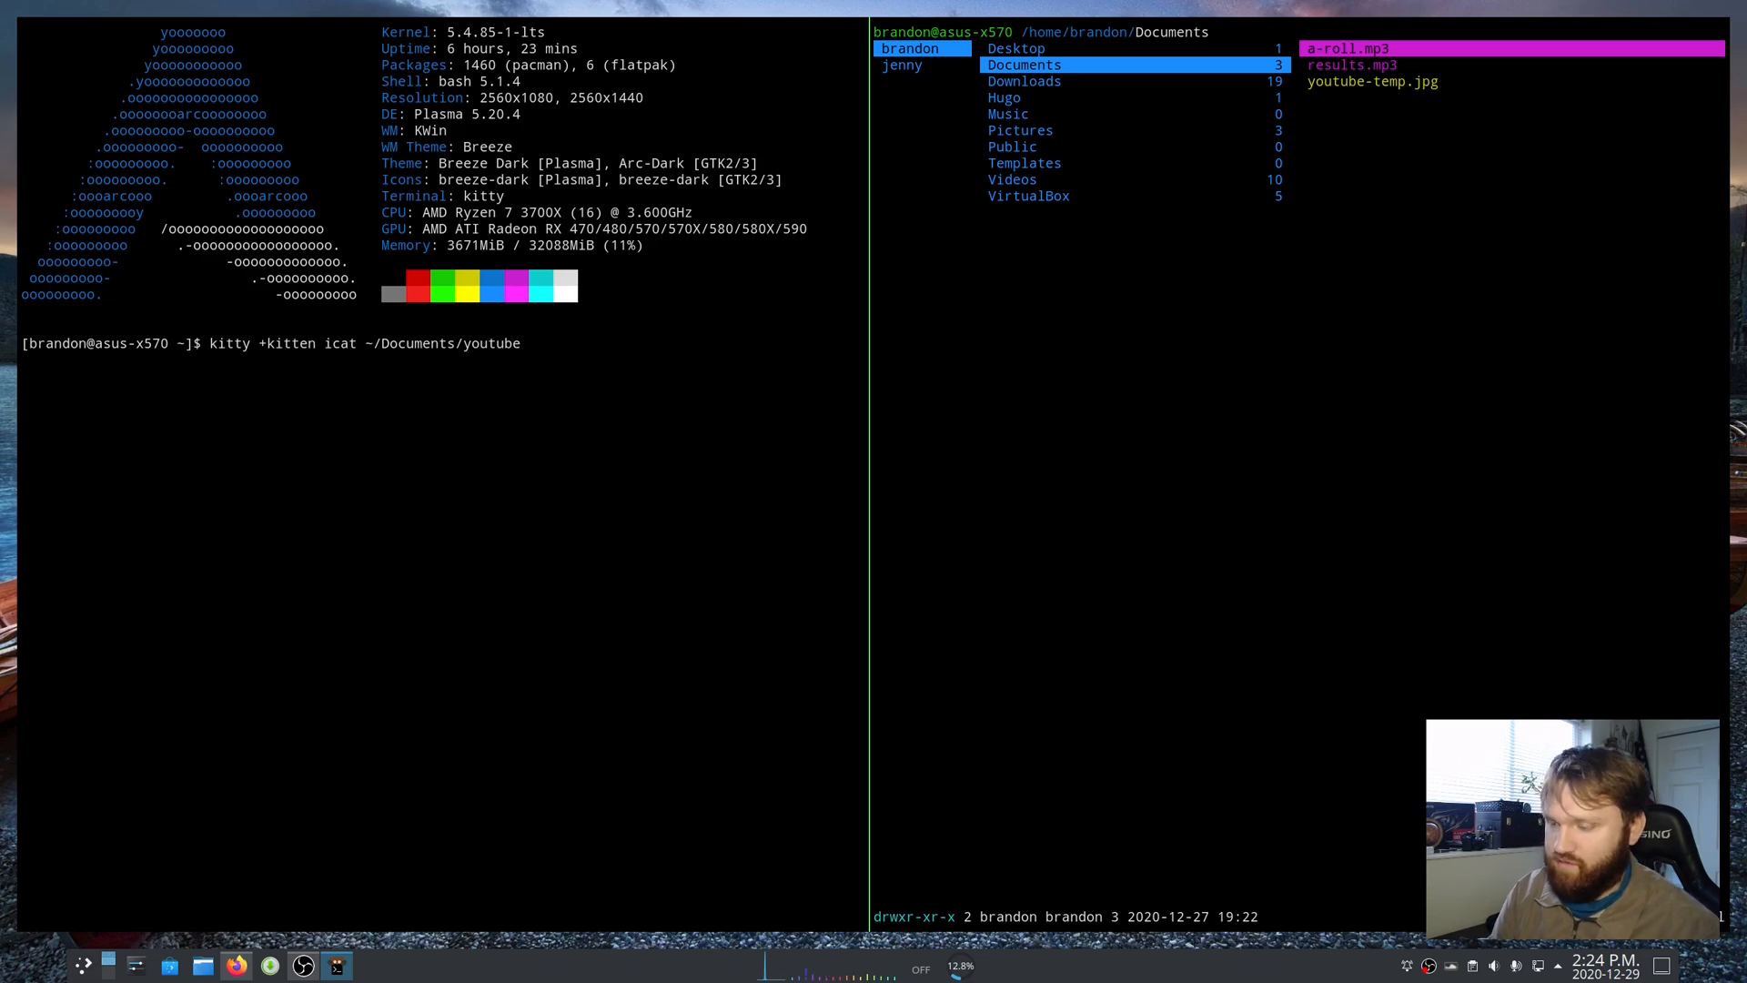
{"action": "type", "text": "-temp"}
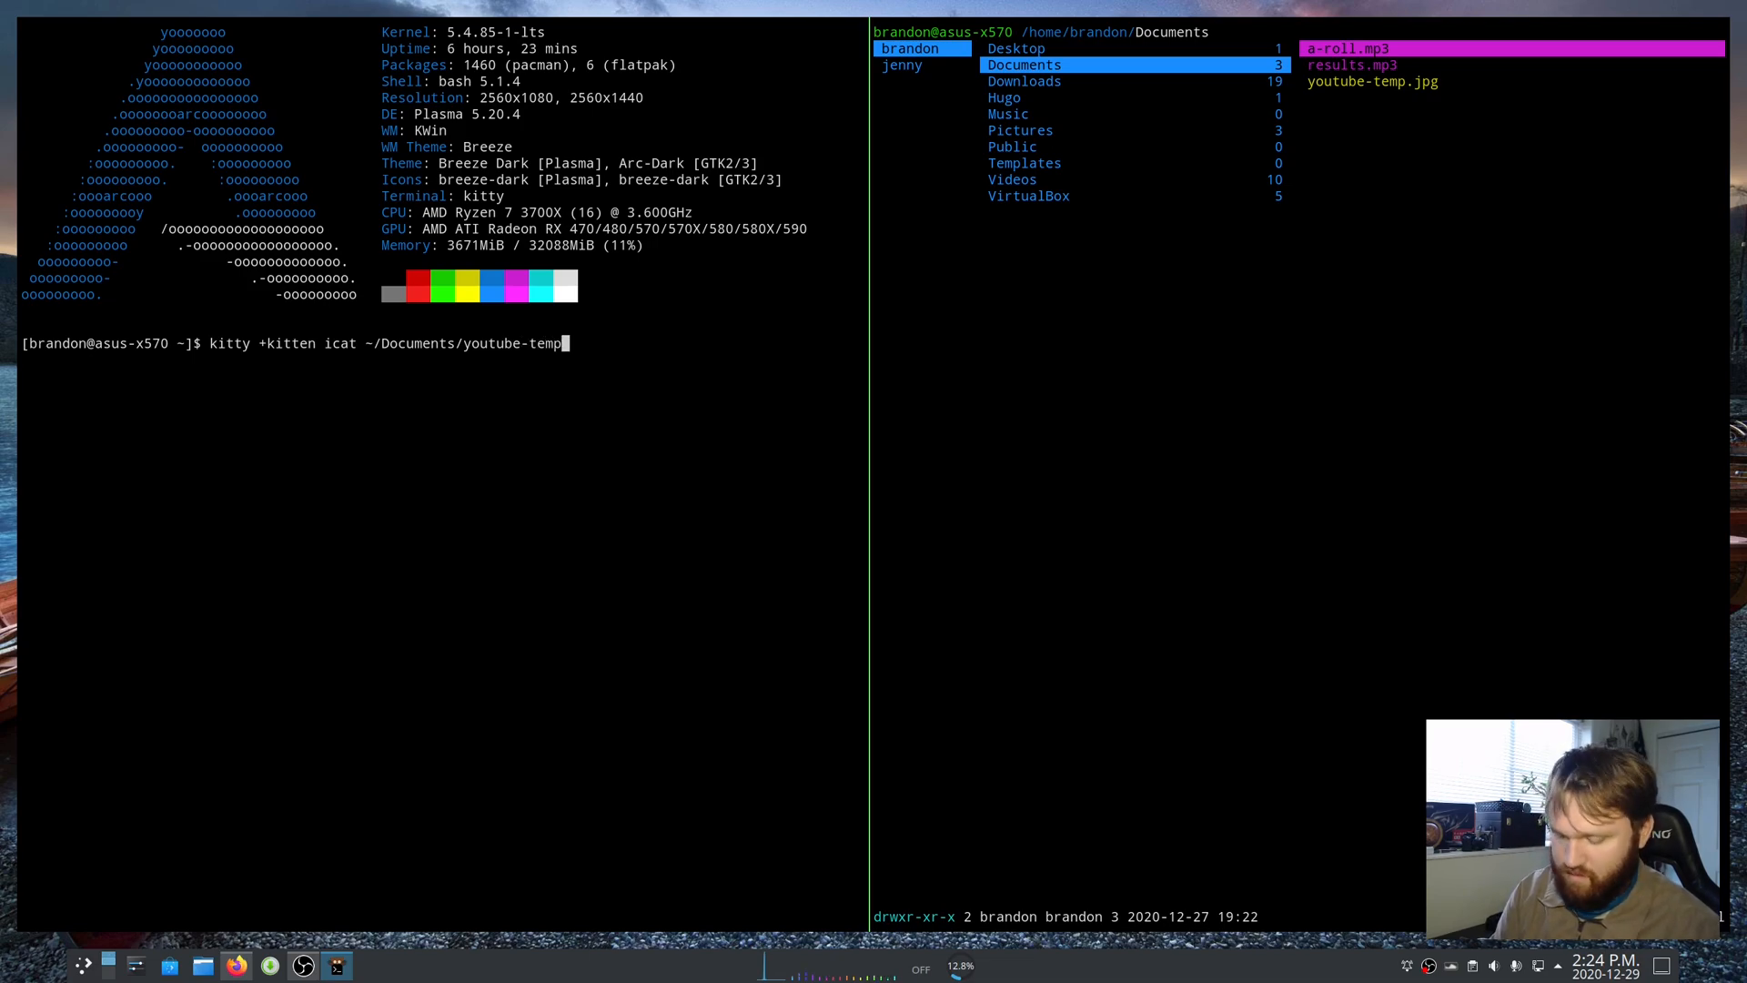
{"action": "type", "text": ".jpg"}
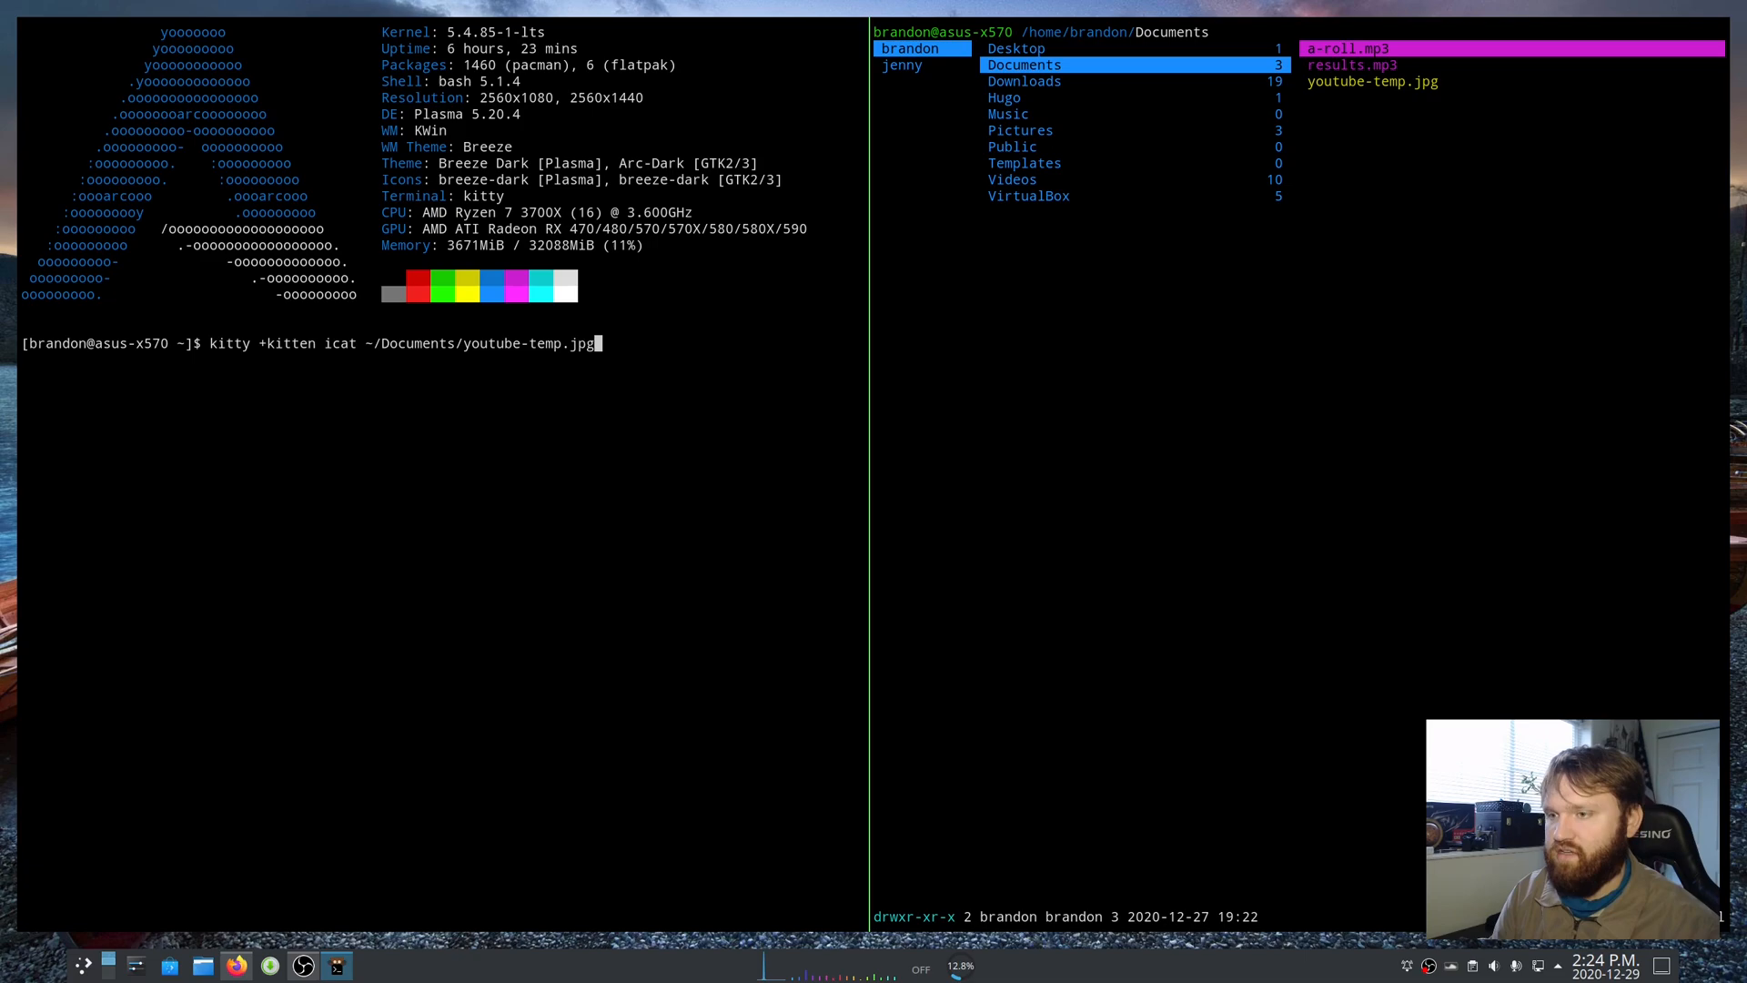
{"action": "key", "text": "Return"}
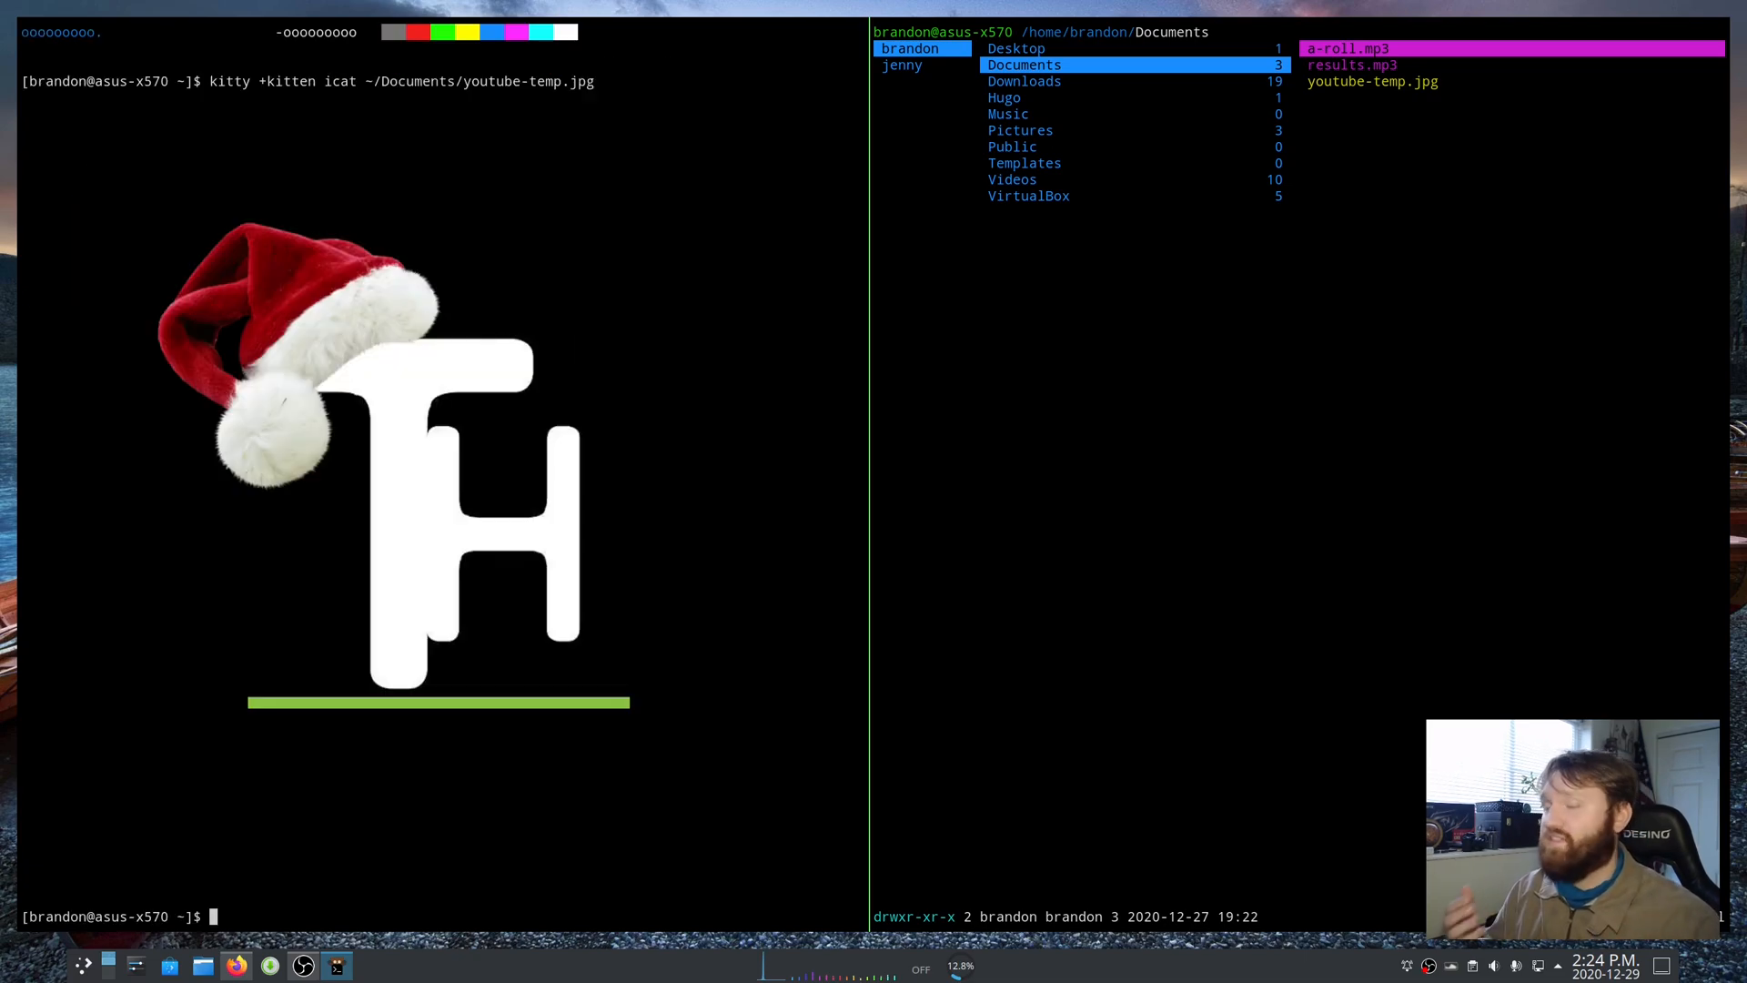
{"action": "mouse_move", "coordinate": [788, 367]}
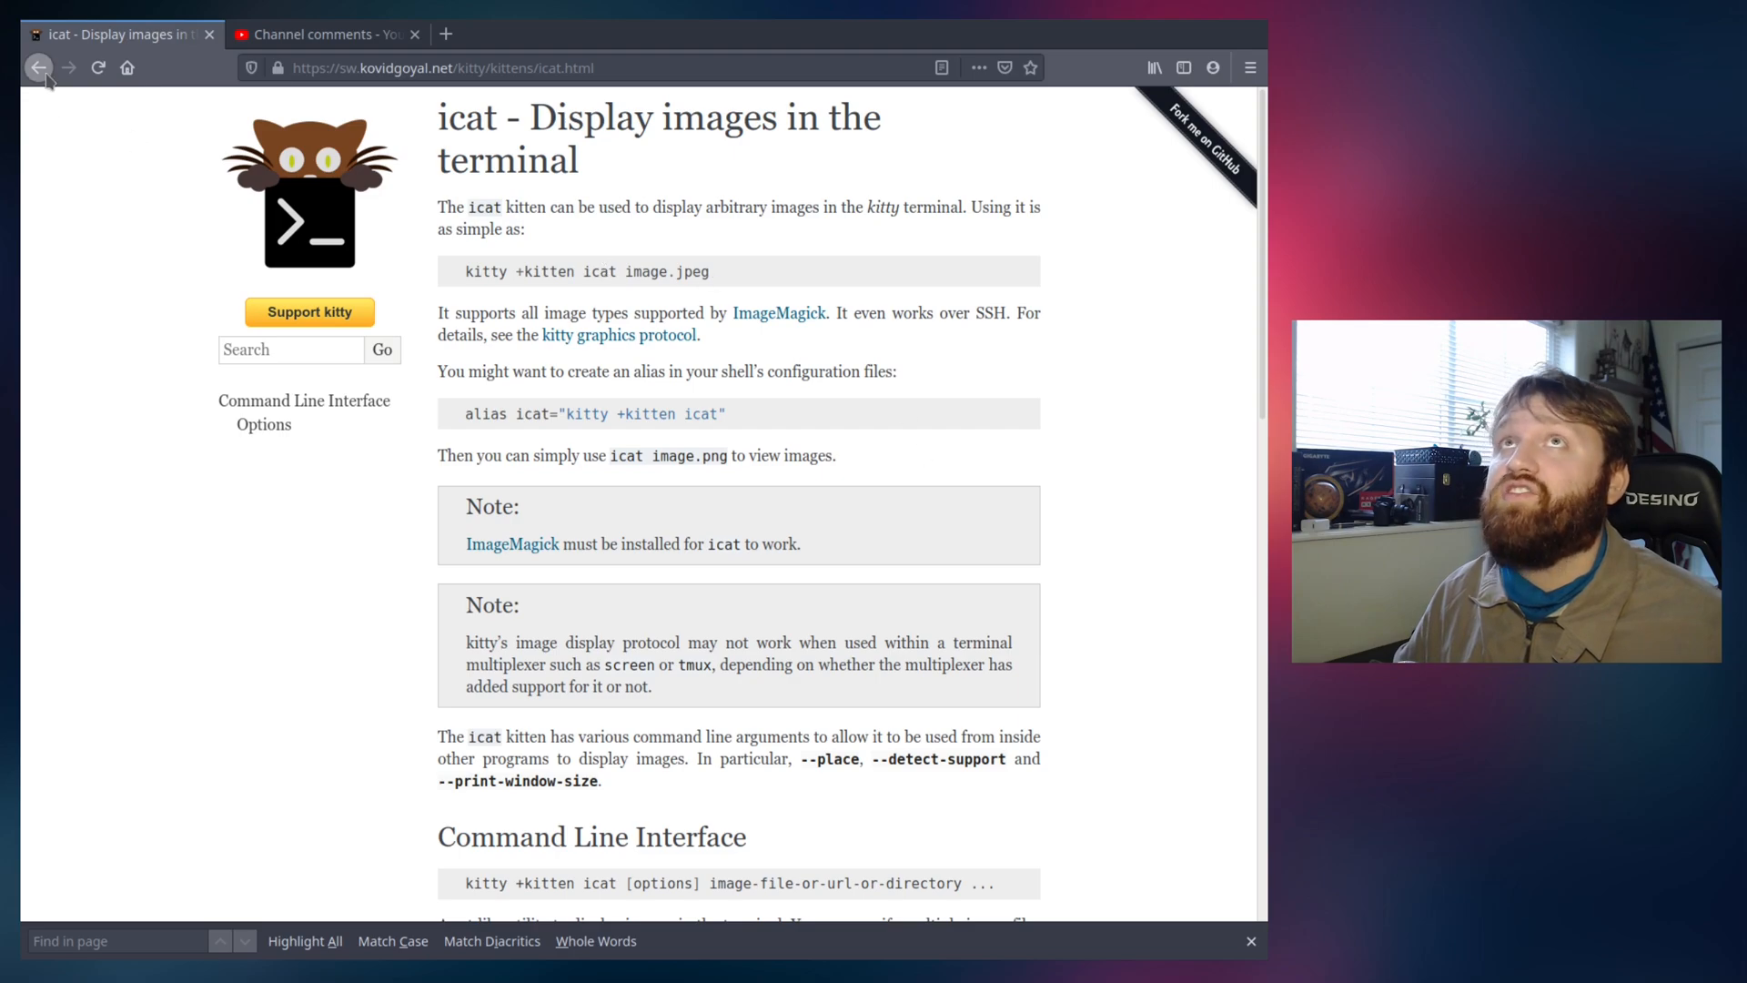
- Return to the main kitty docs page and scroll up through the shortcuts
{"action": "left_click", "coordinate": [39, 67]}
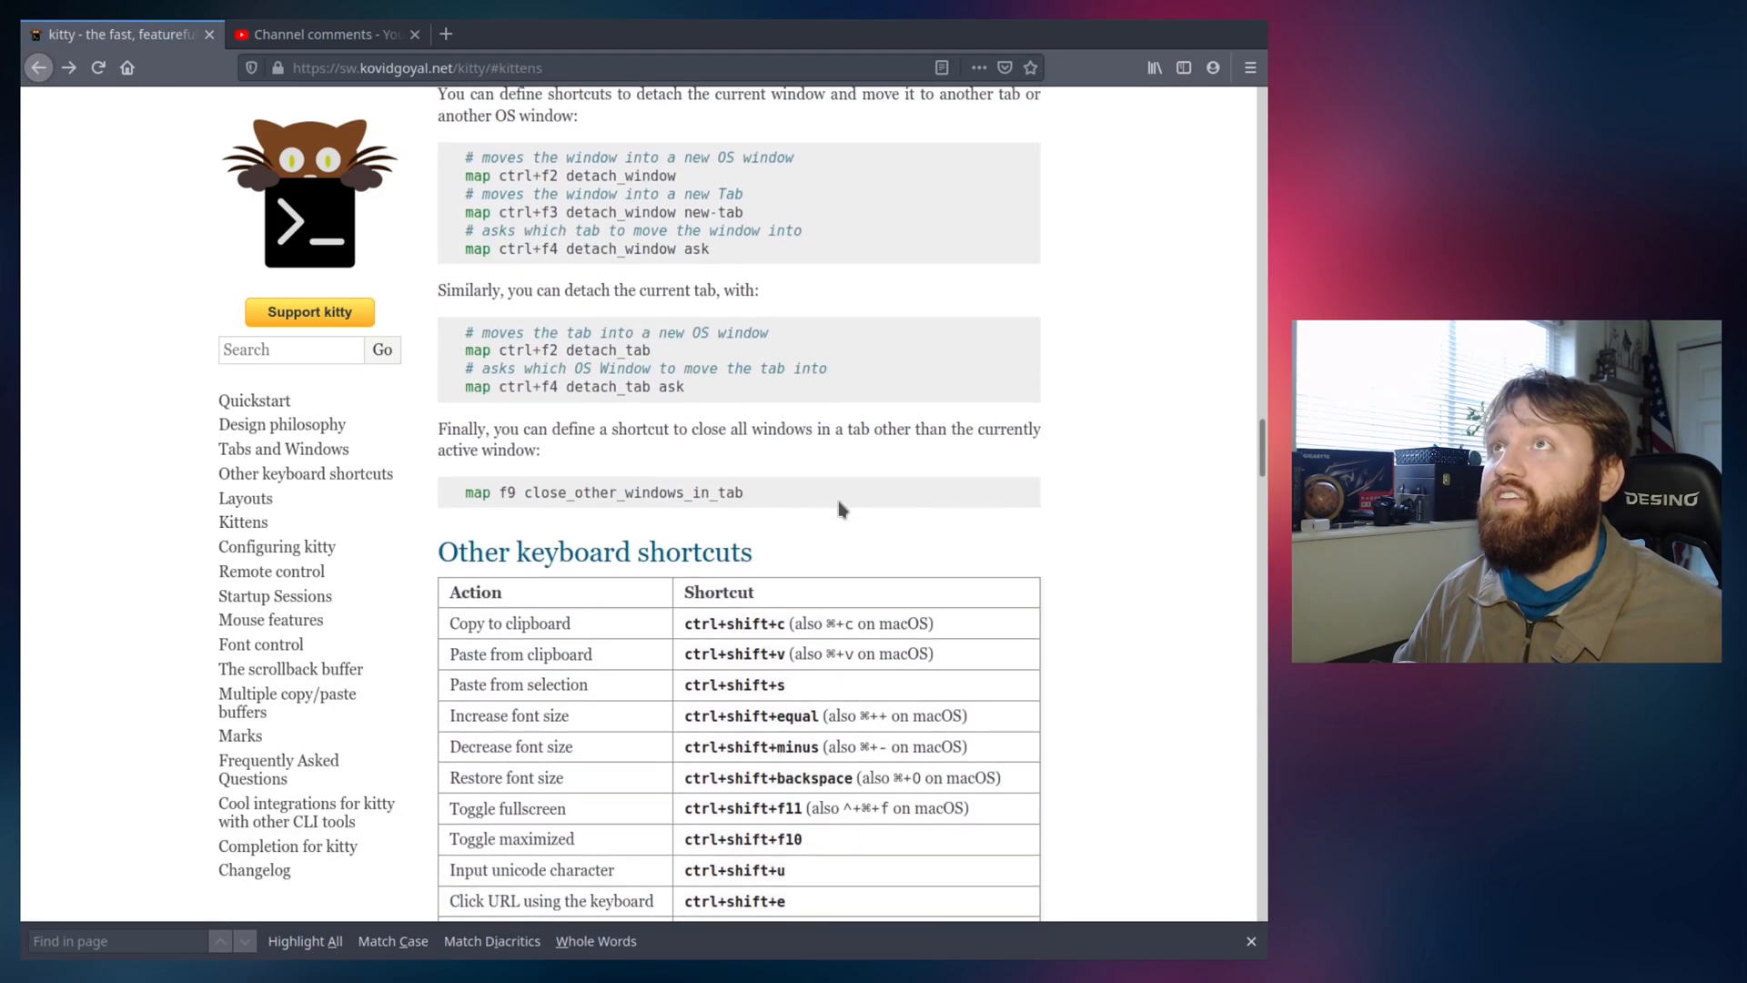
{"action": "scroll", "scroll_direction": "down", "scroll_amount": 3}
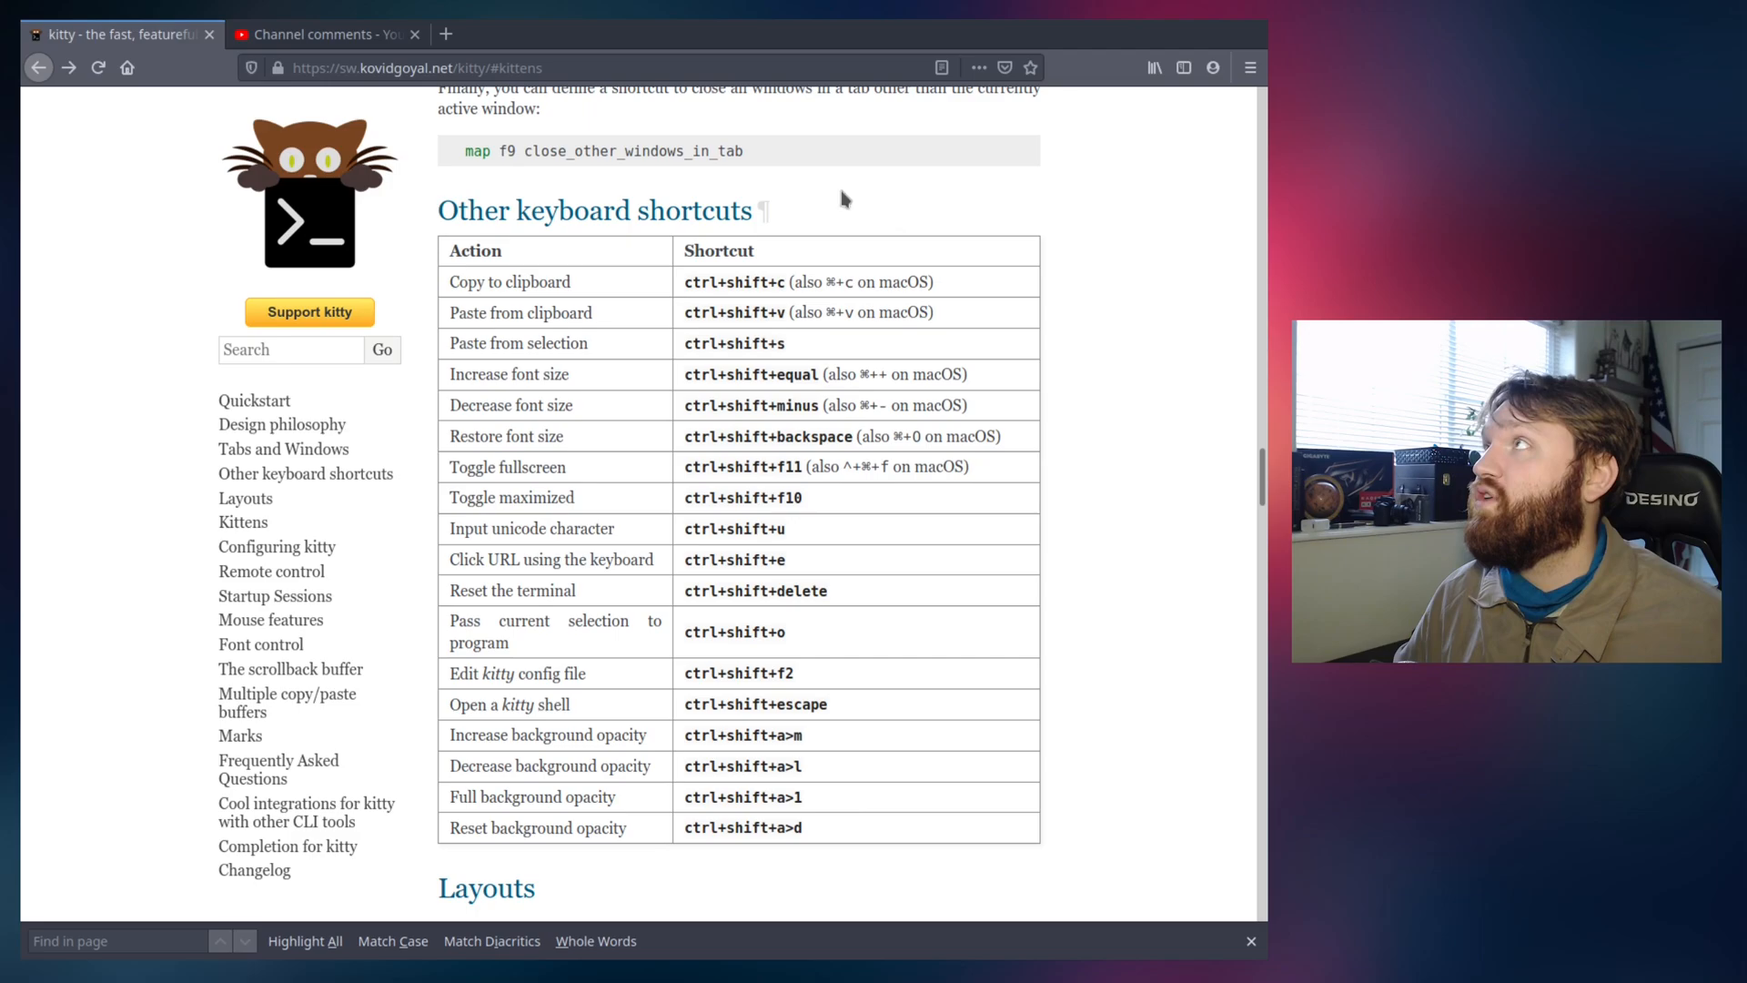
{"action": "scroll", "scroll_direction": "up", "scroll_amount": 3}
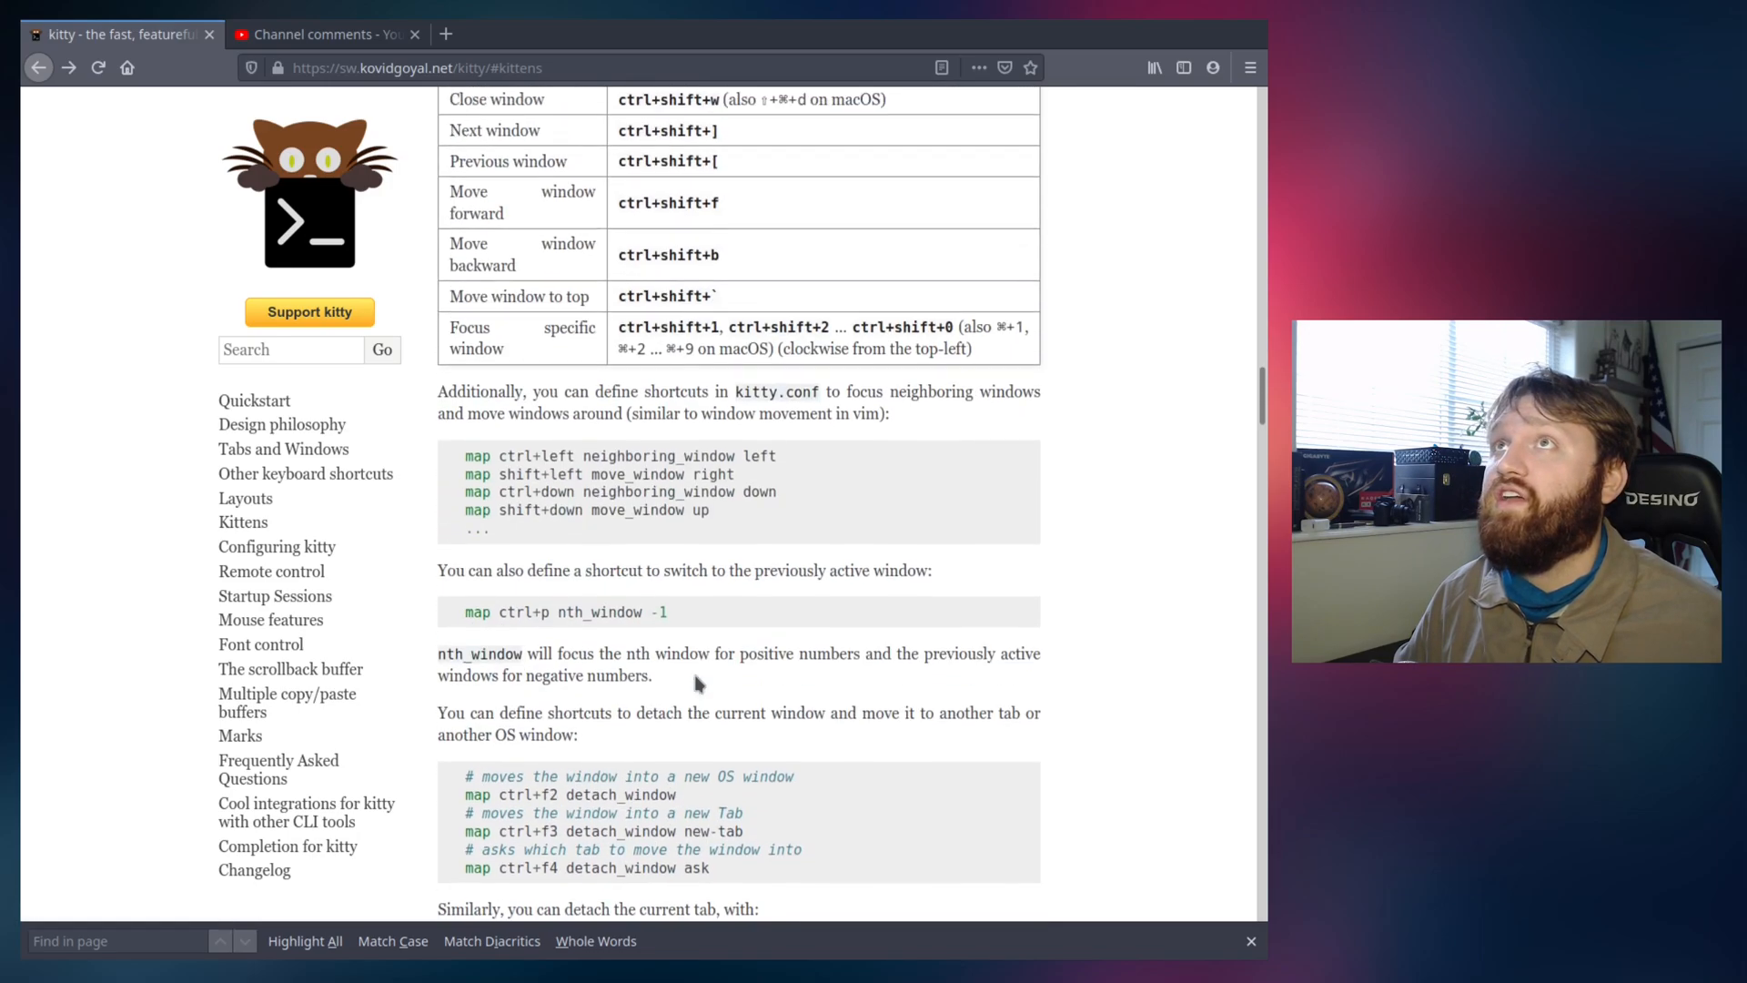
{"action": "scroll", "scroll_direction": "up", "scroll_amount": 3}
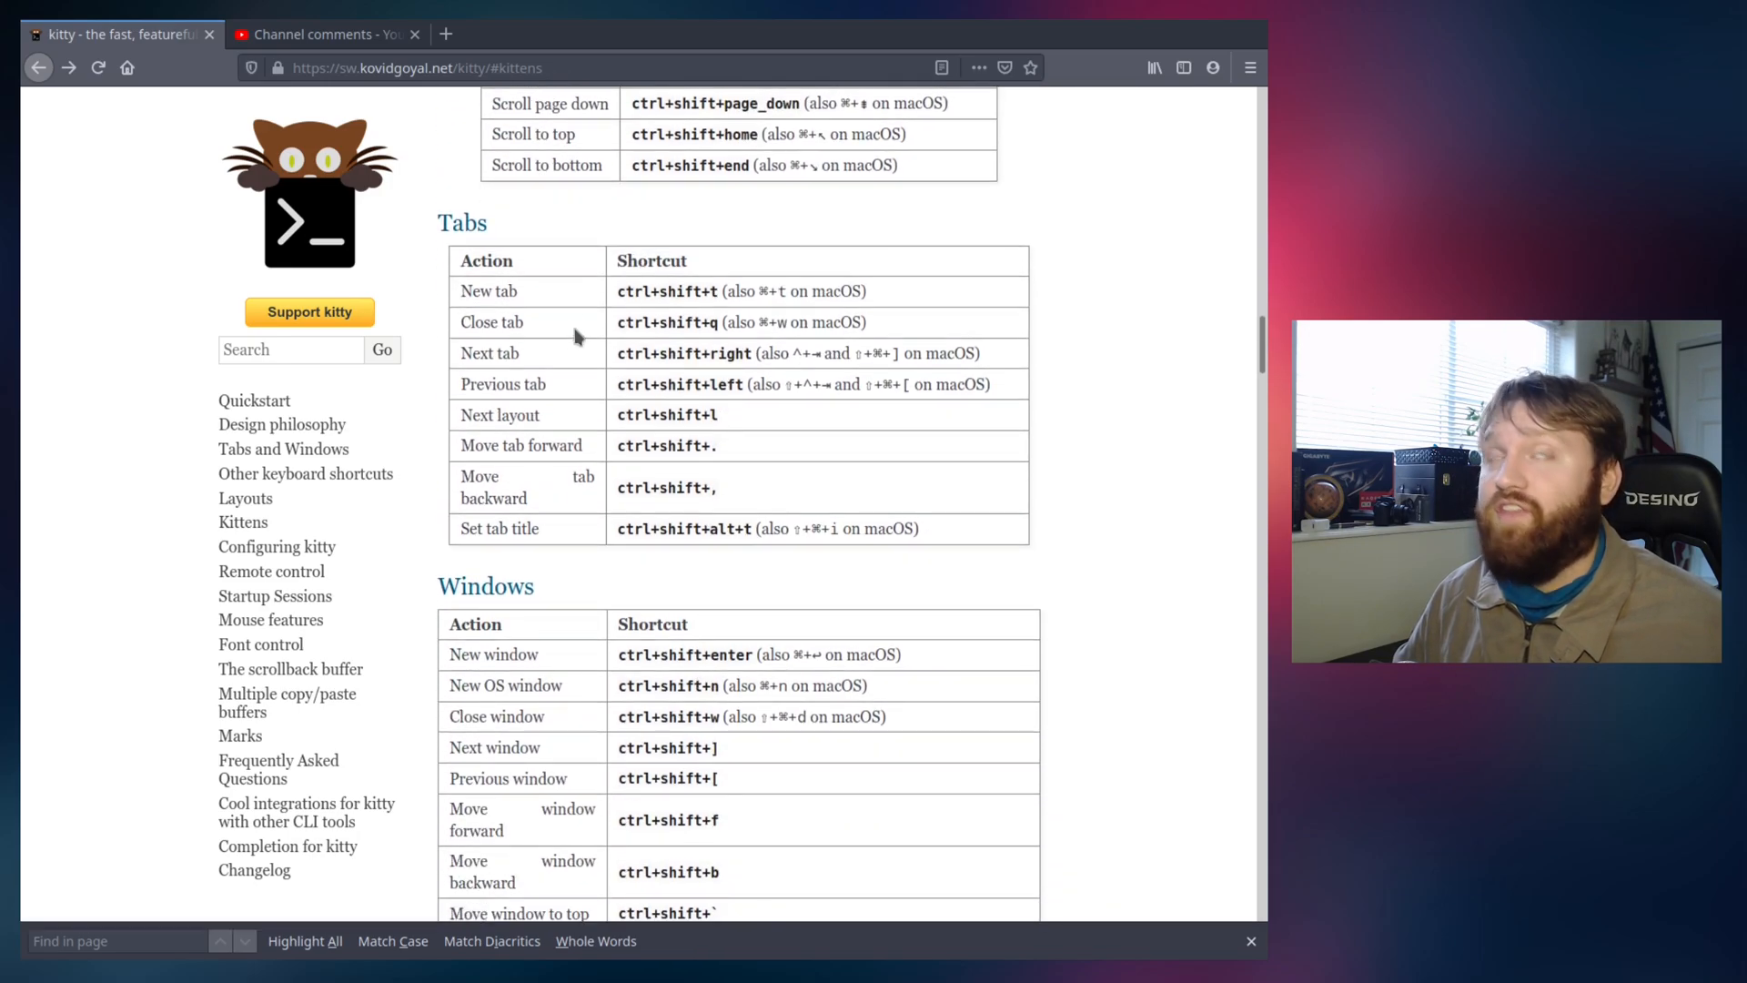
{"action": "scroll", "scroll_direction": "up", "scroll_amount": 3}
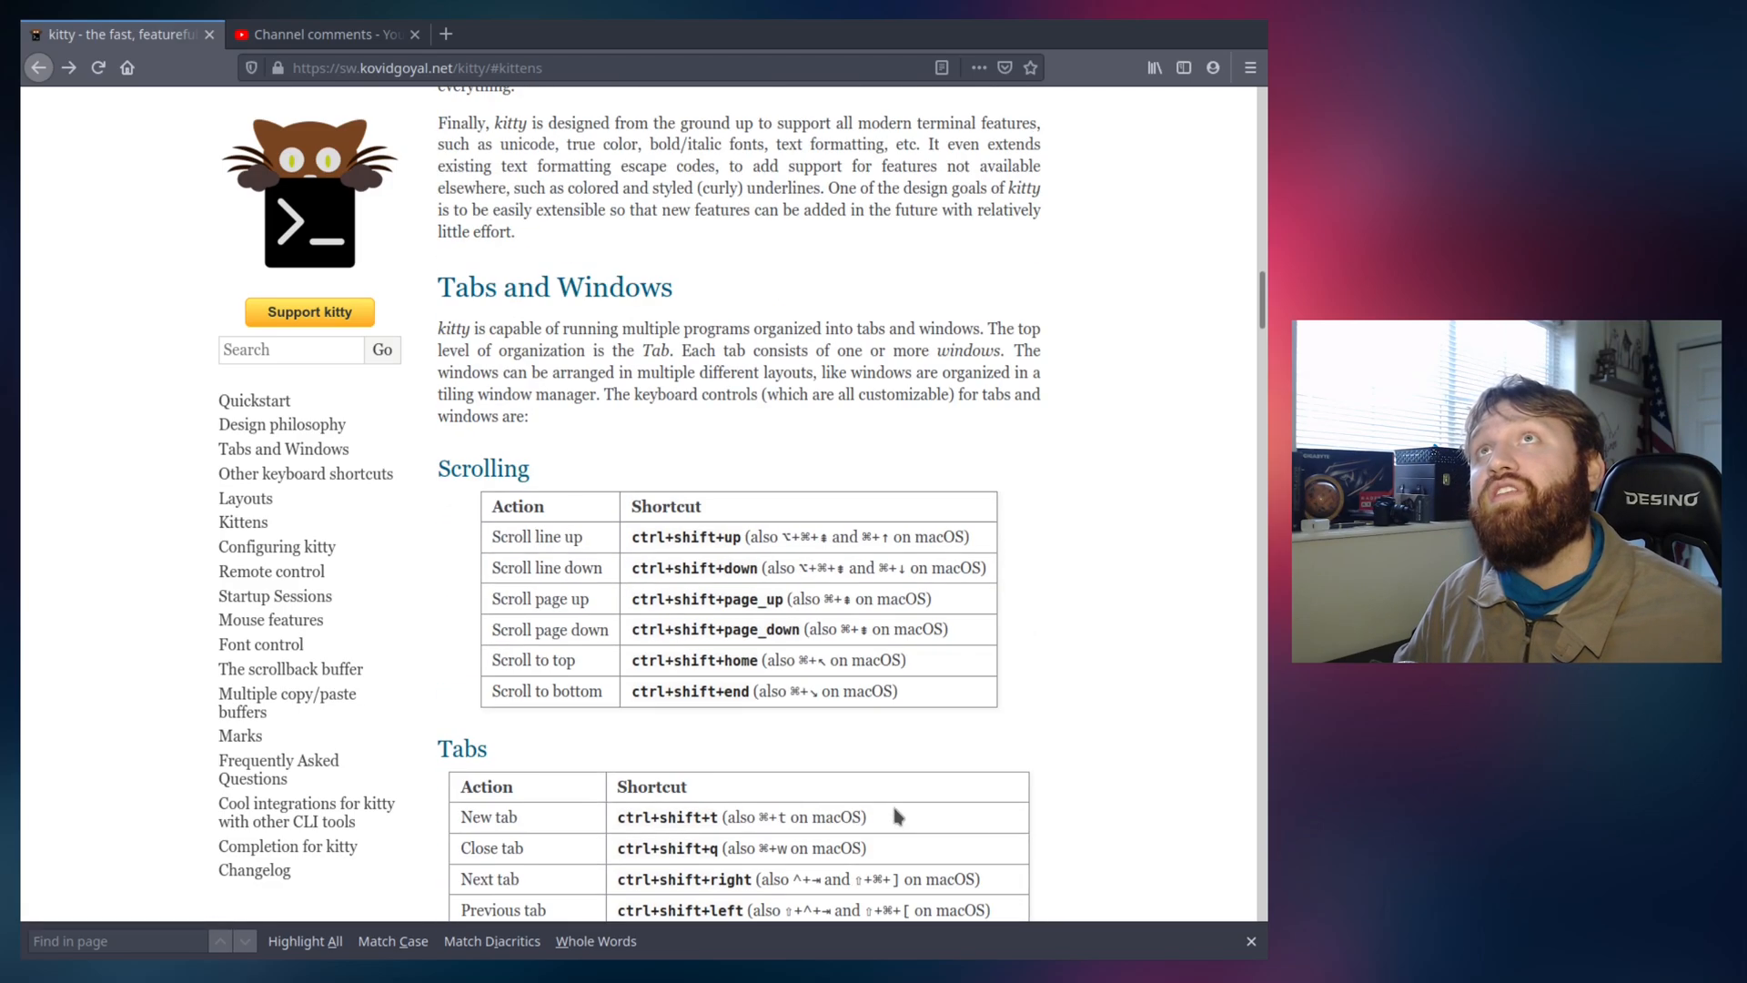
{"action": "scroll", "scroll_direction": "up", "scroll_amount": 3}
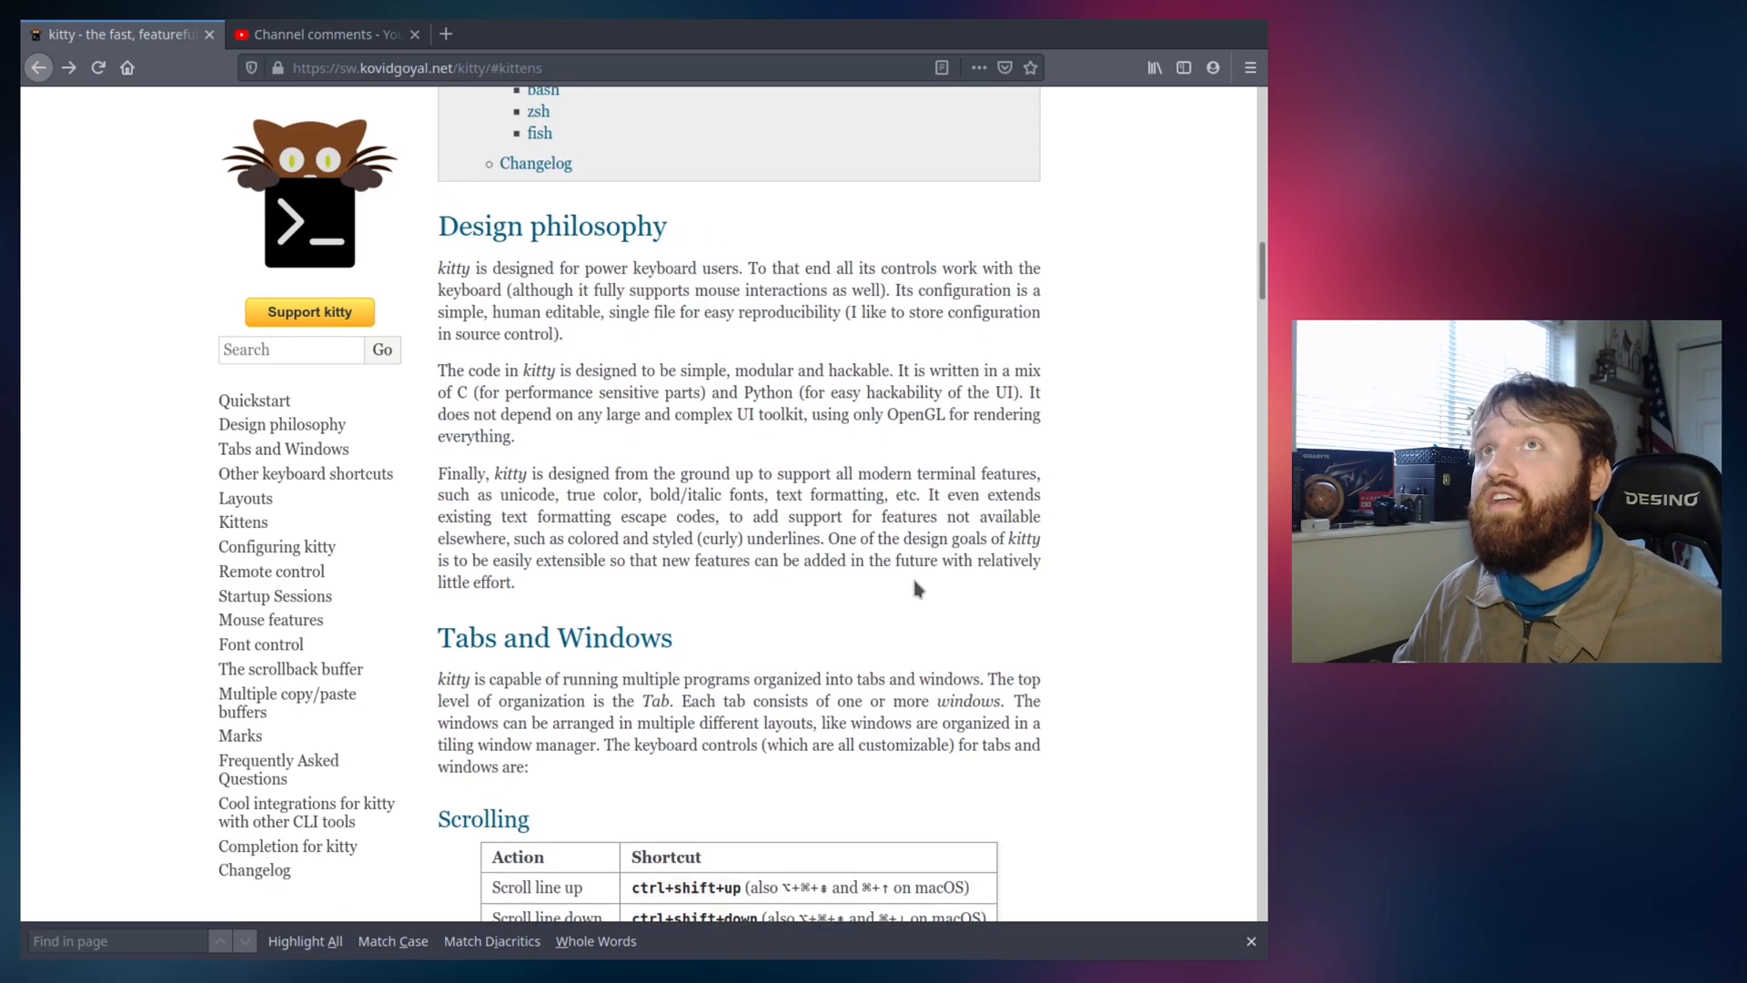
{"action": "scroll", "scroll_direction": "up", "scroll_amount": 3}
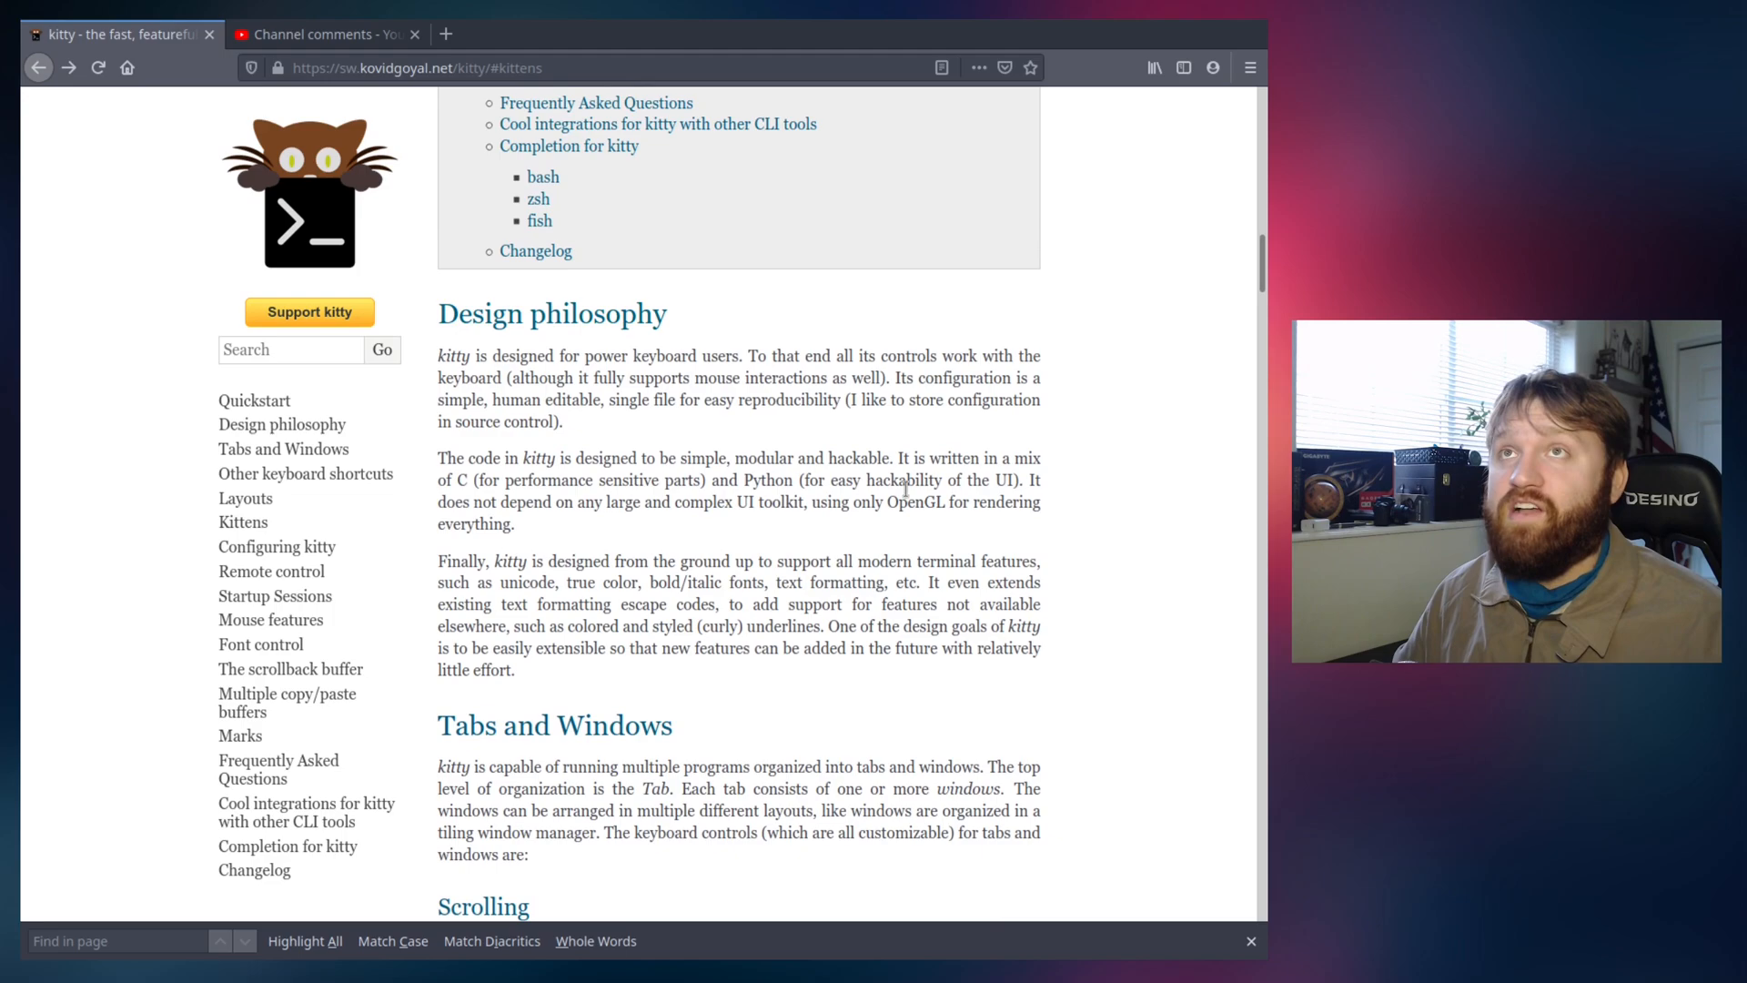
{"action": "scroll", "scroll_direction": "up", "scroll_amount": 3}
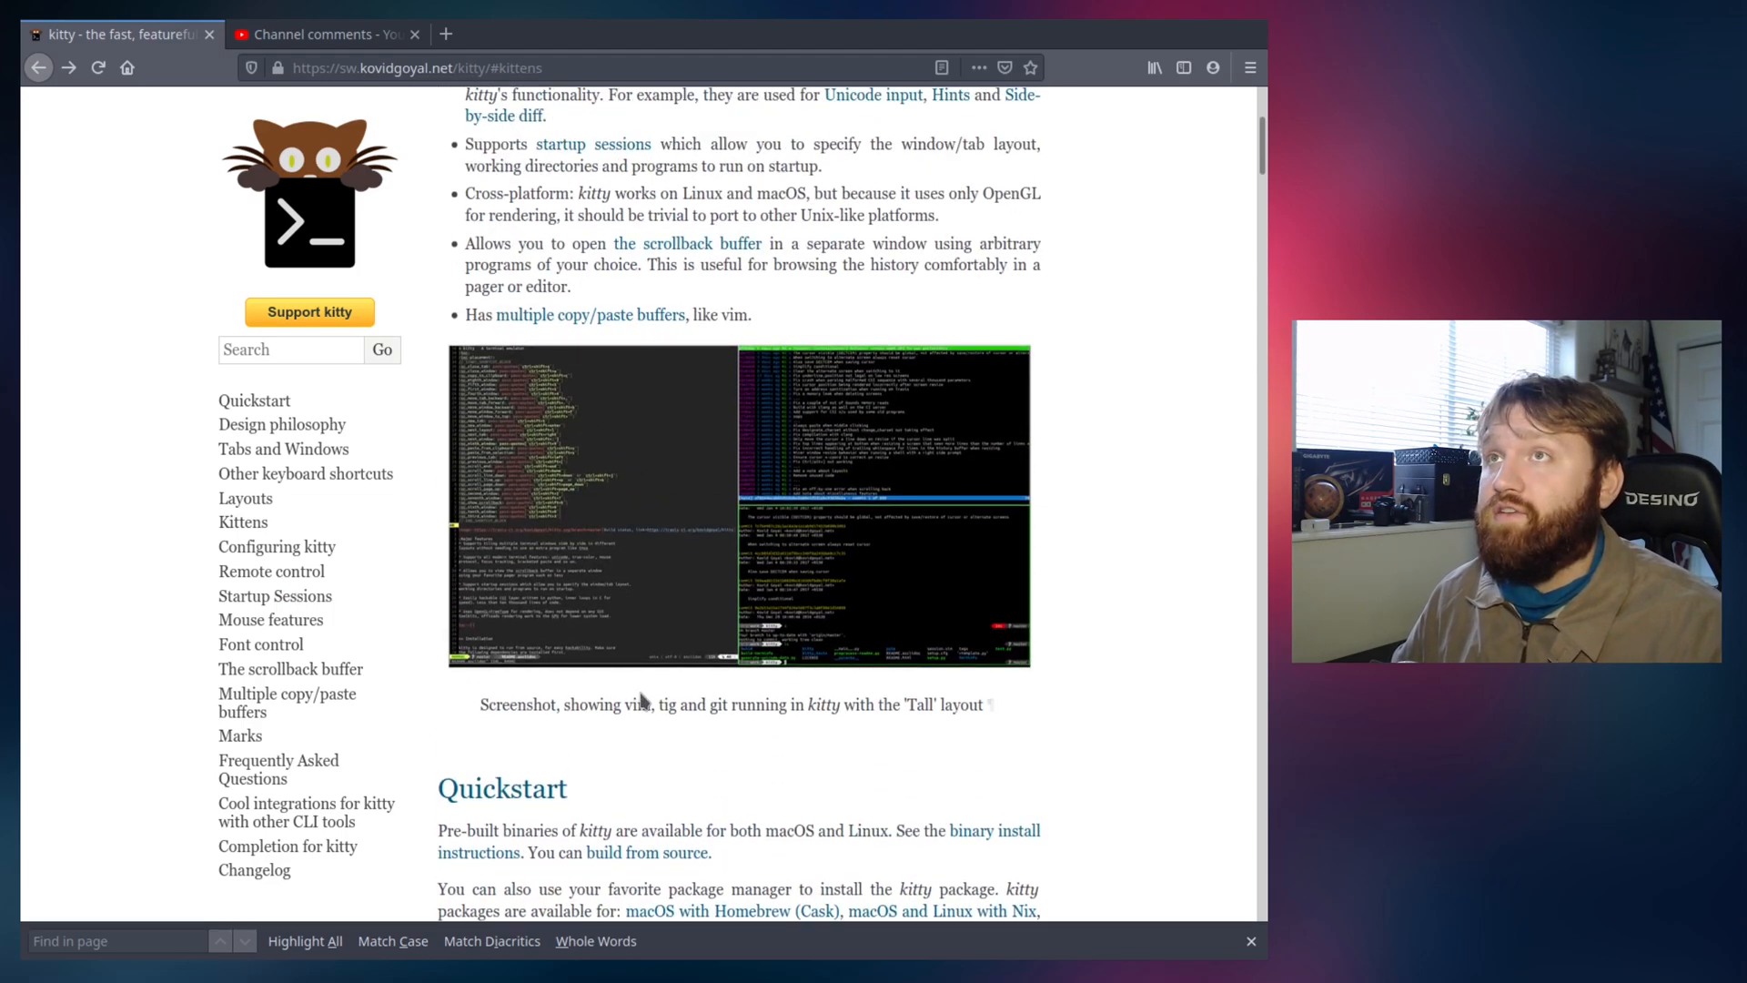
- Jump to the Configuring kitty section and review it toward the Changelog
{"action": "left_click", "coordinate": [277, 546]}
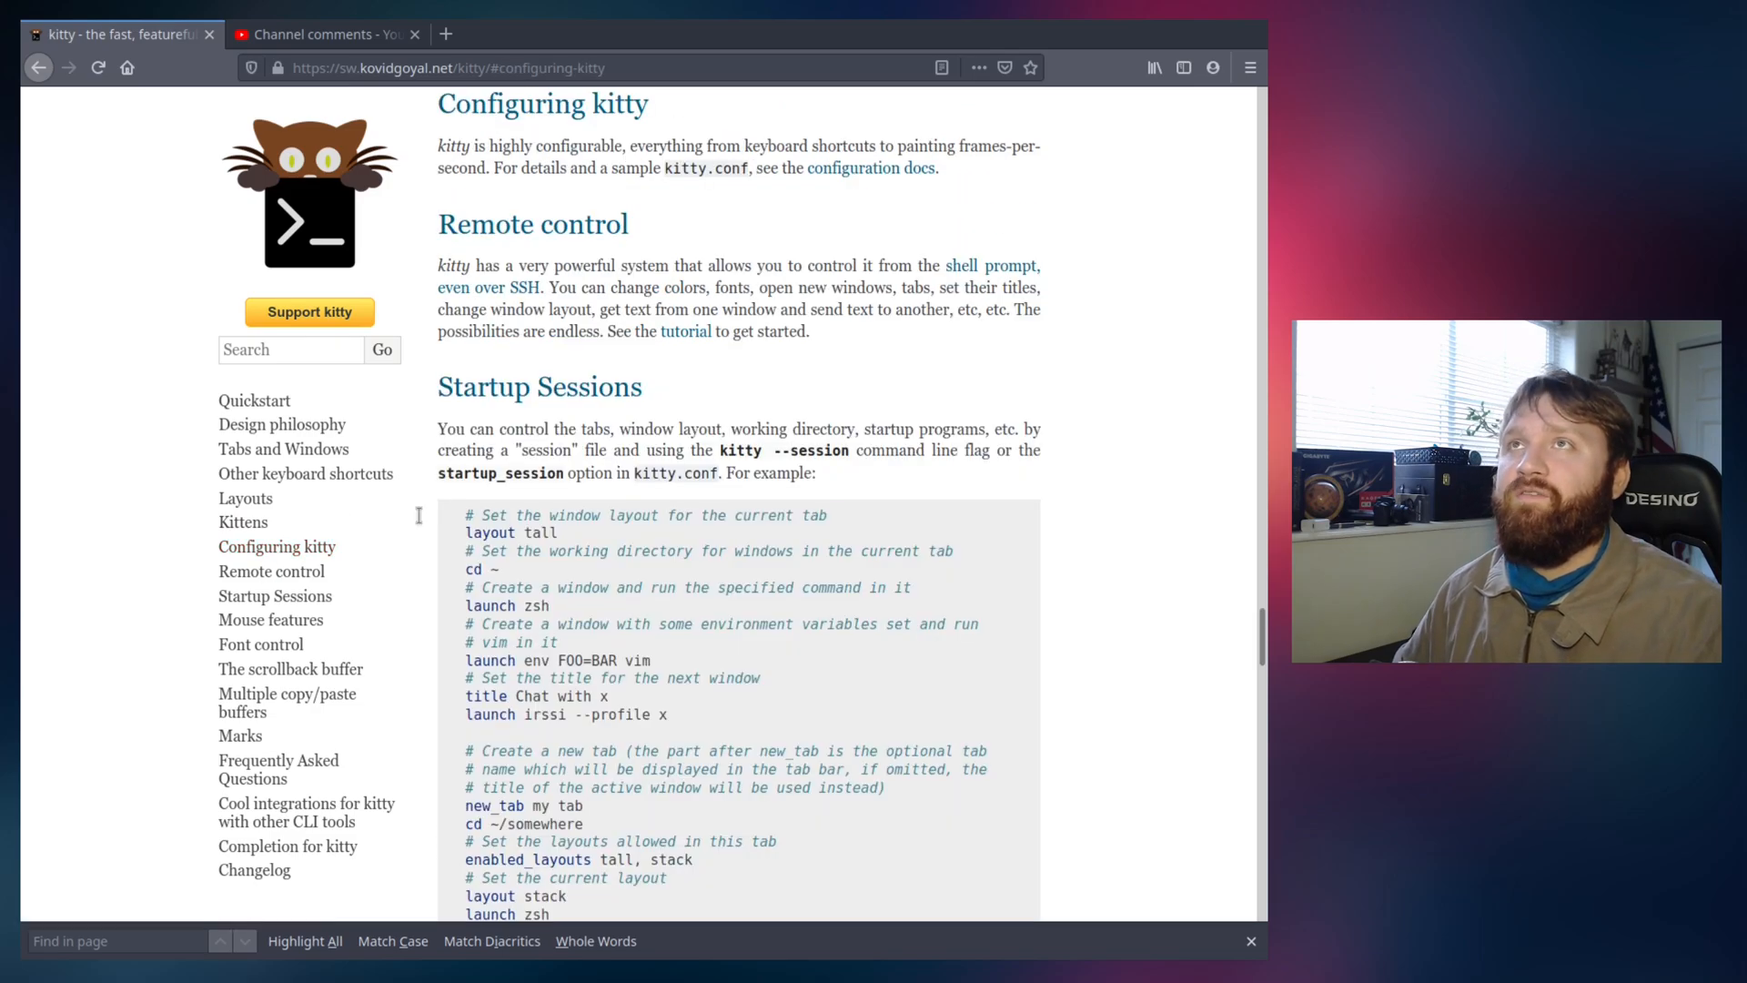
{"action": "scroll", "scroll_direction": "down", "scroll_amount": 3}
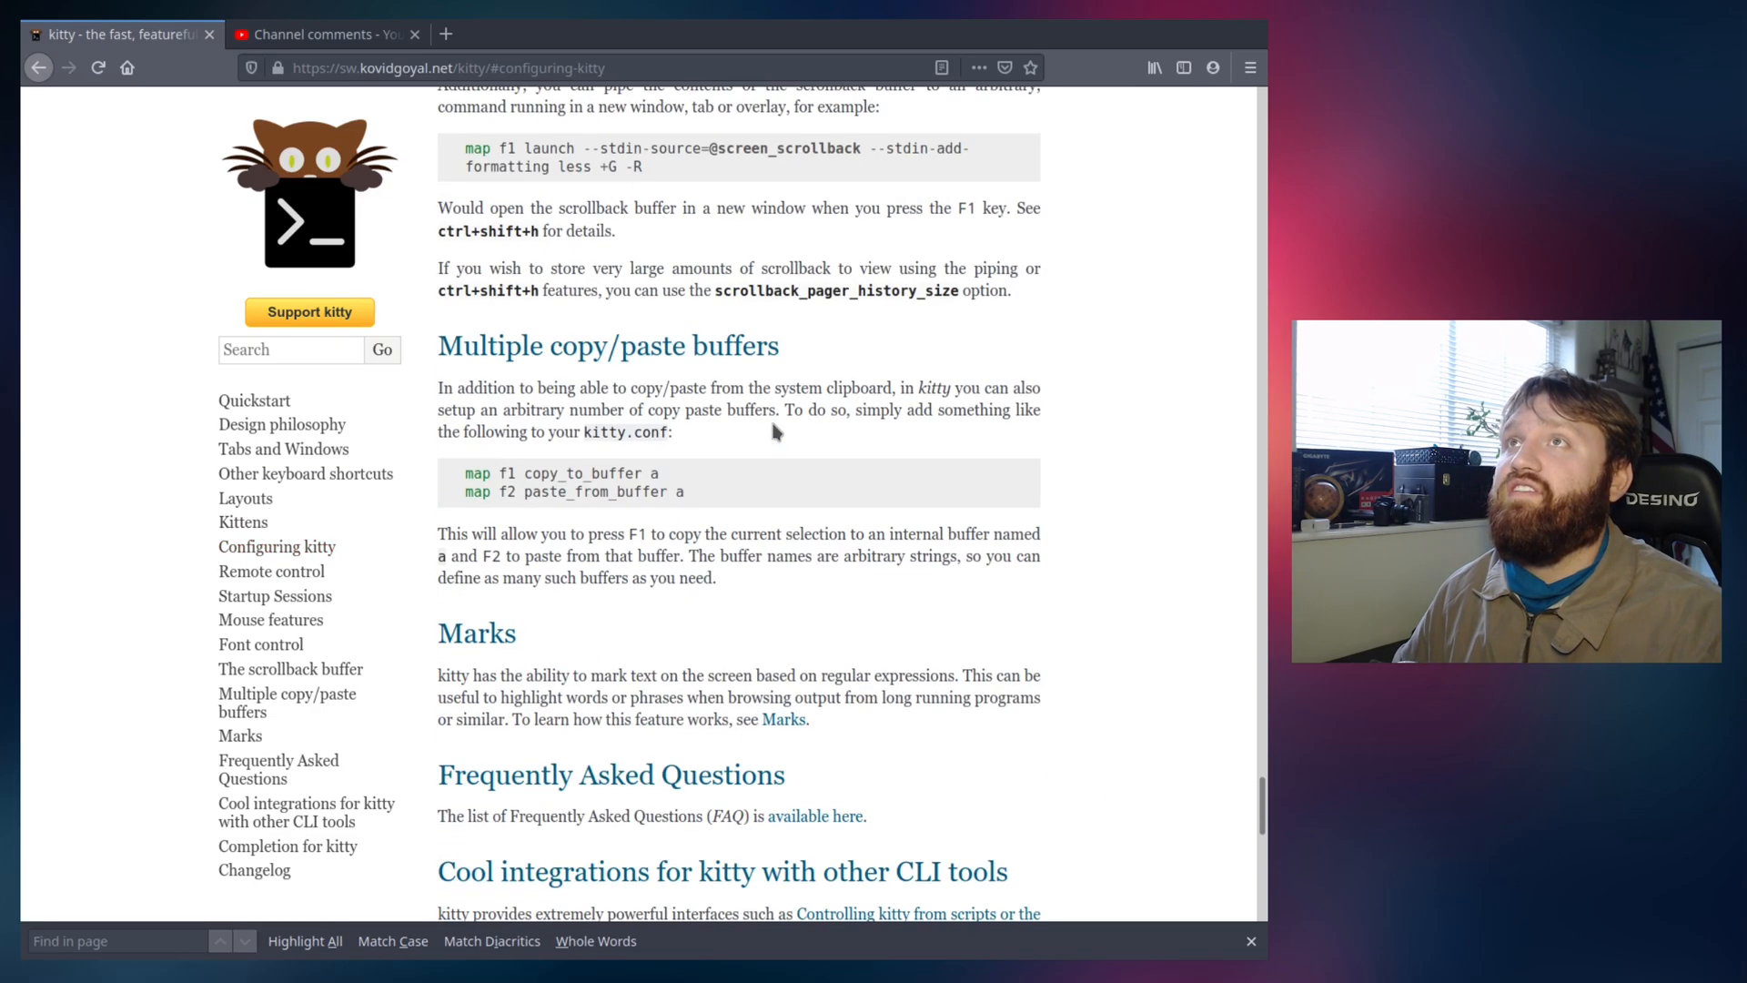
{"action": "scroll", "scroll_direction": "down", "scroll_amount": 3}
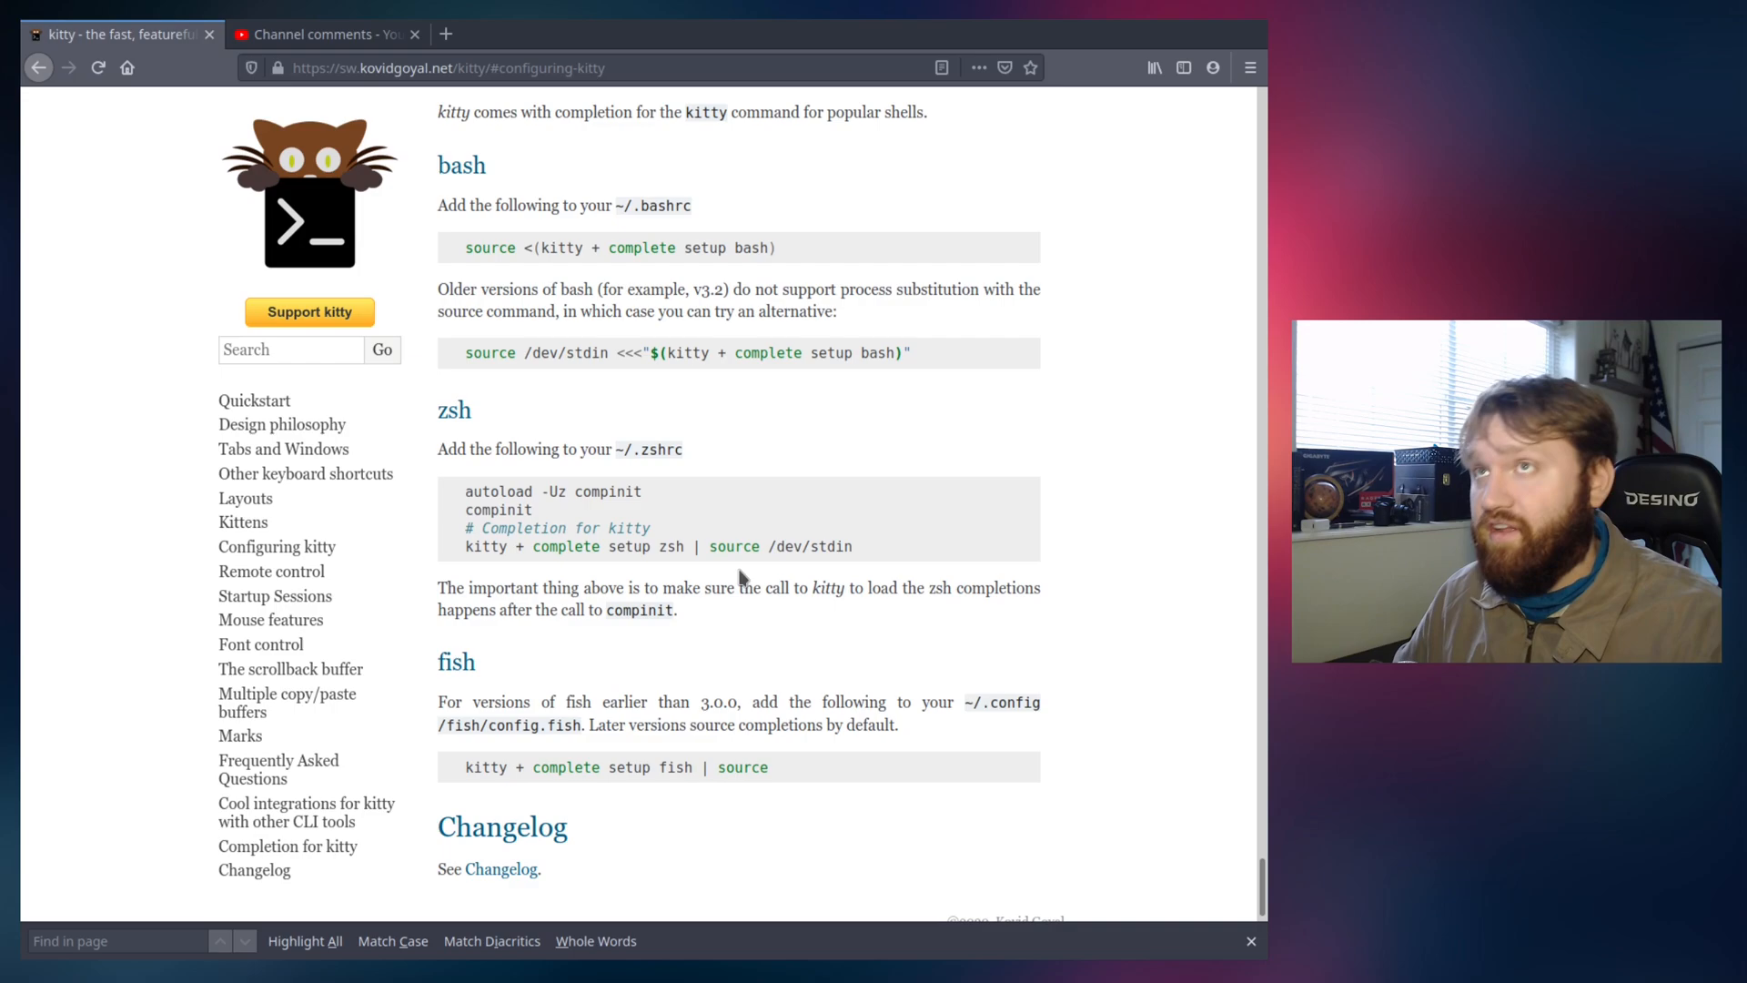
{"action": "scroll", "scroll_direction": "up", "scroll_amount": 3}
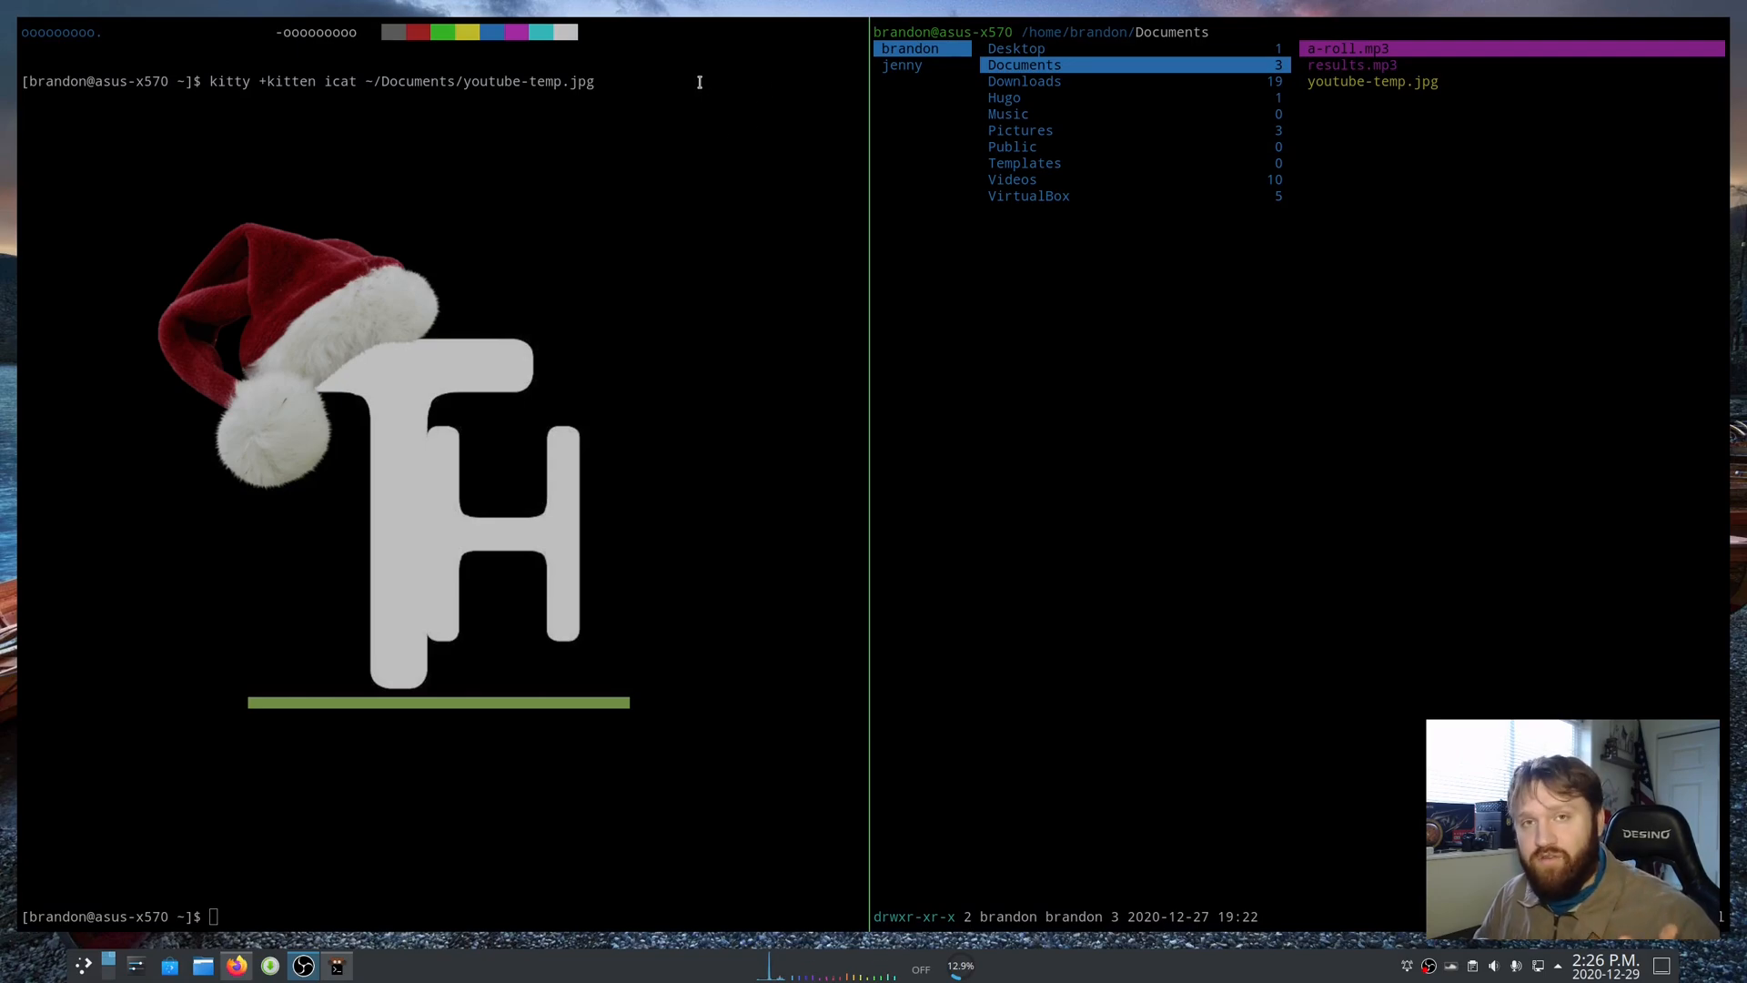
{"action": "mouse_move", "coordinate": [917, 162]}
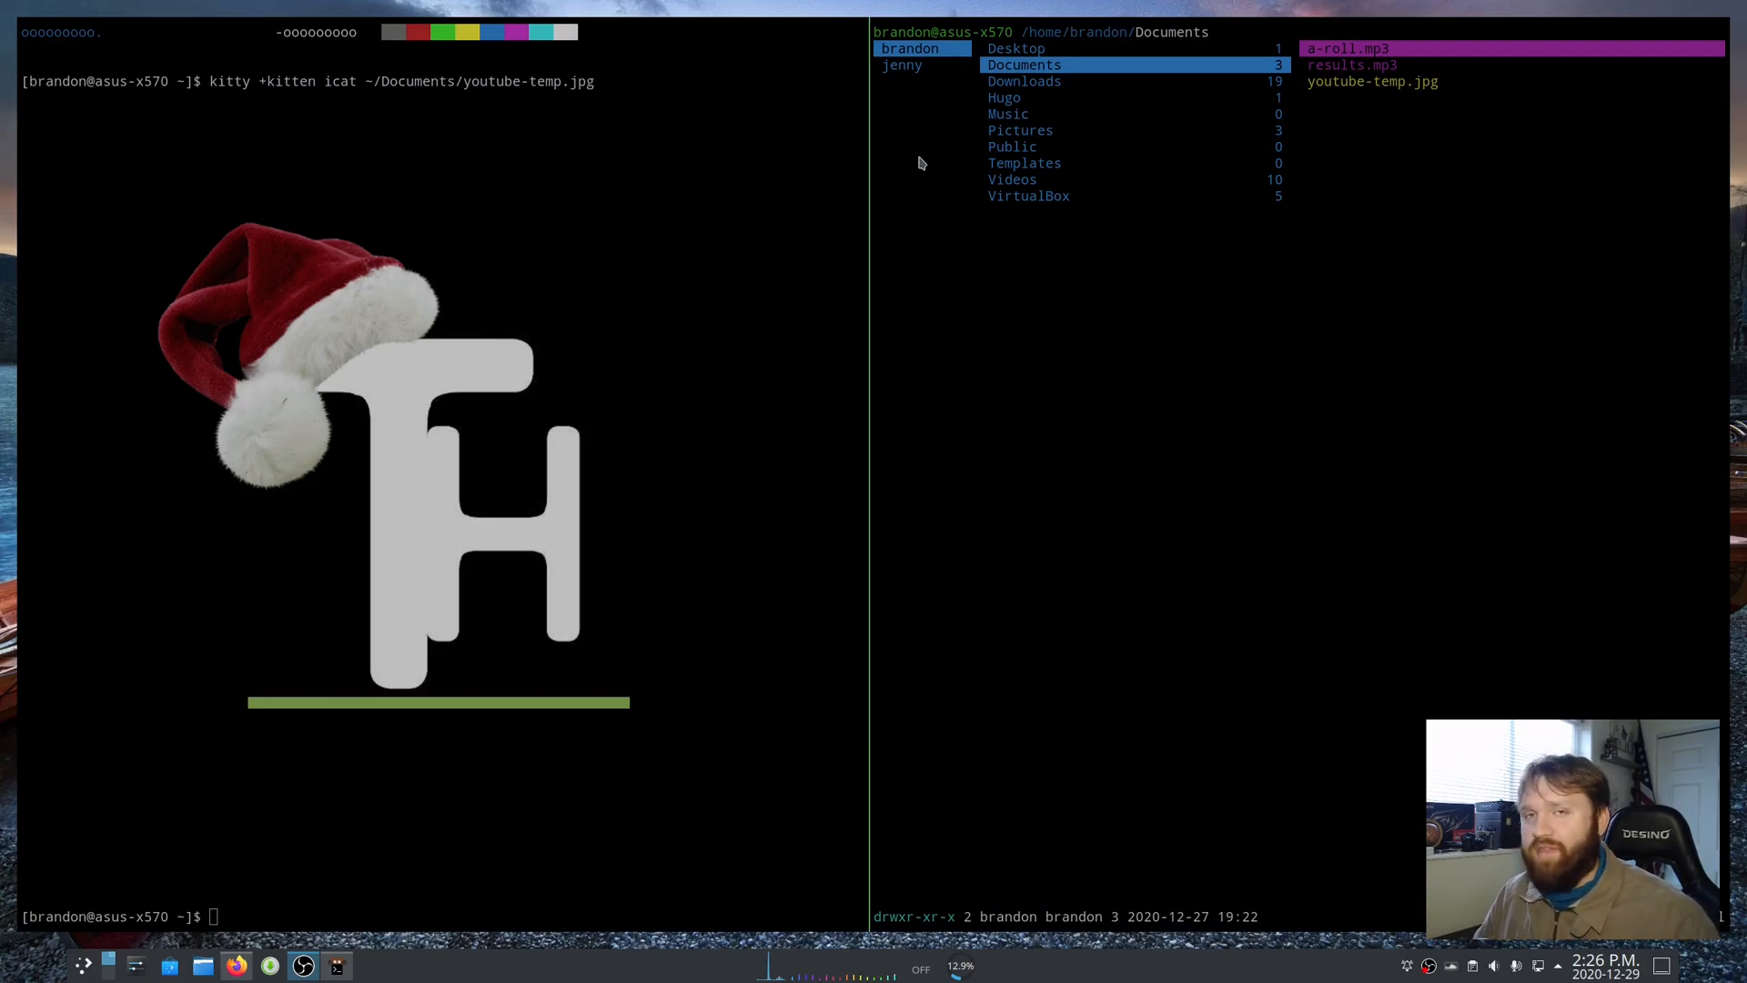
{"action": "mouse_move", "coordinate": [1030, 453]}
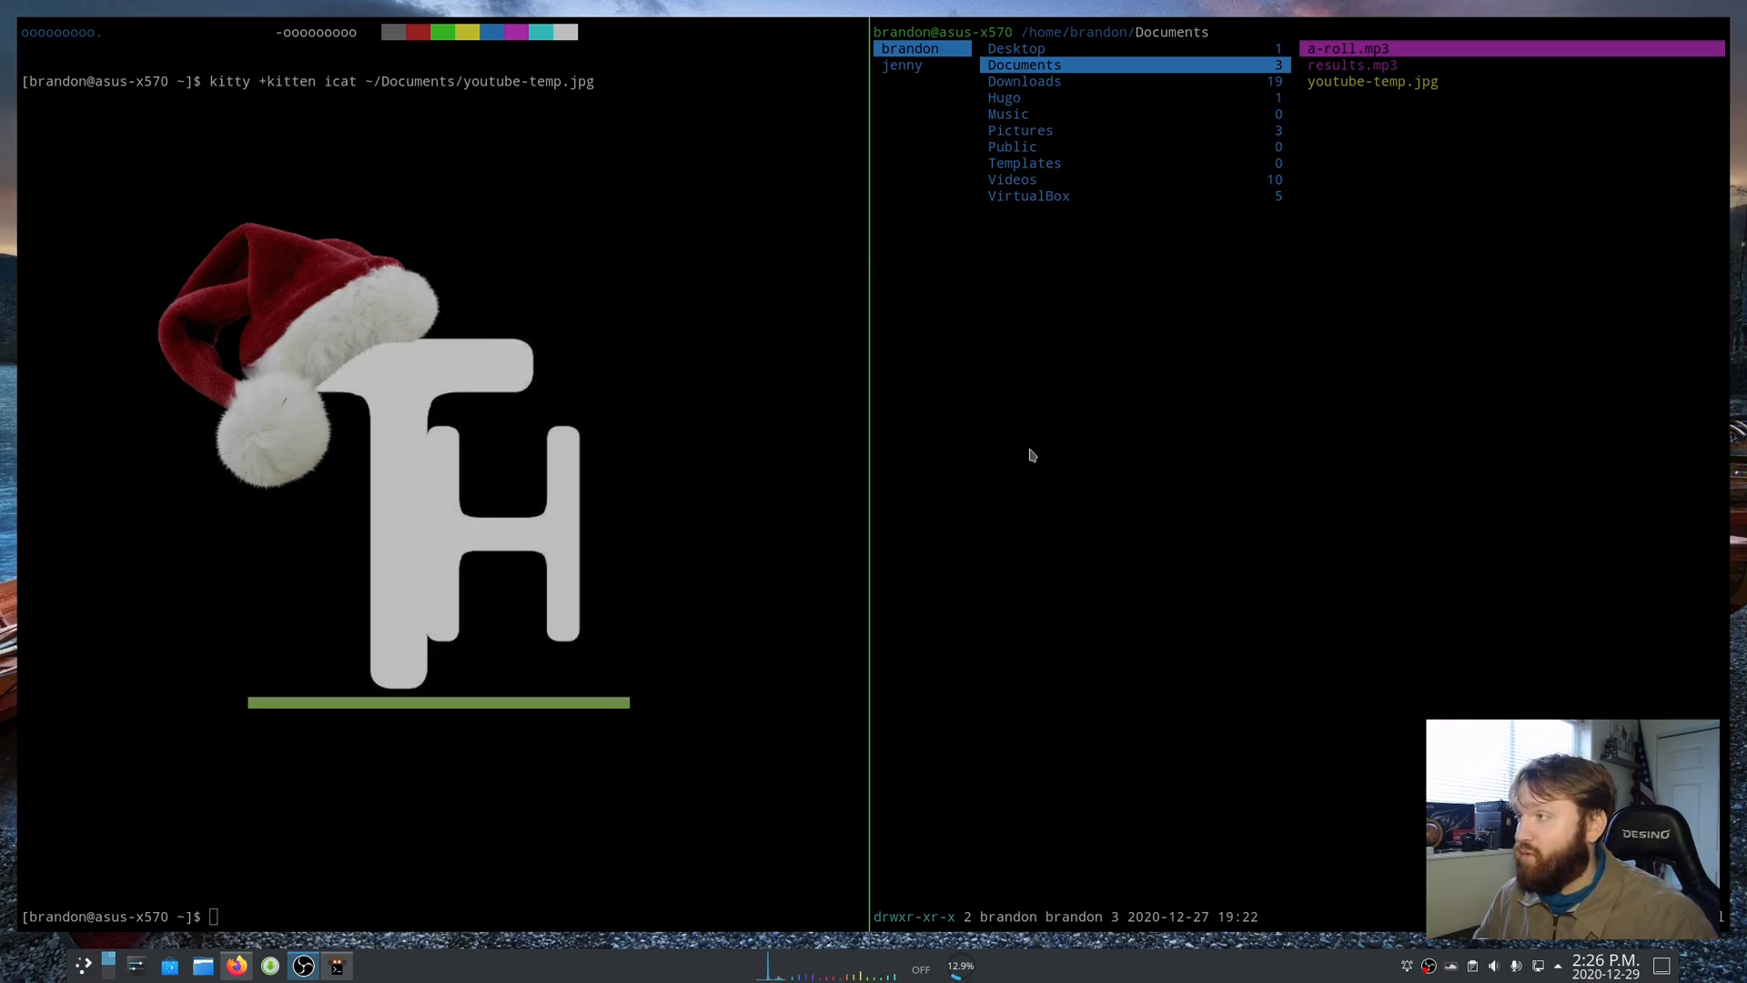
{"action": "mouse_move", "coordinate": [1023, 413]}
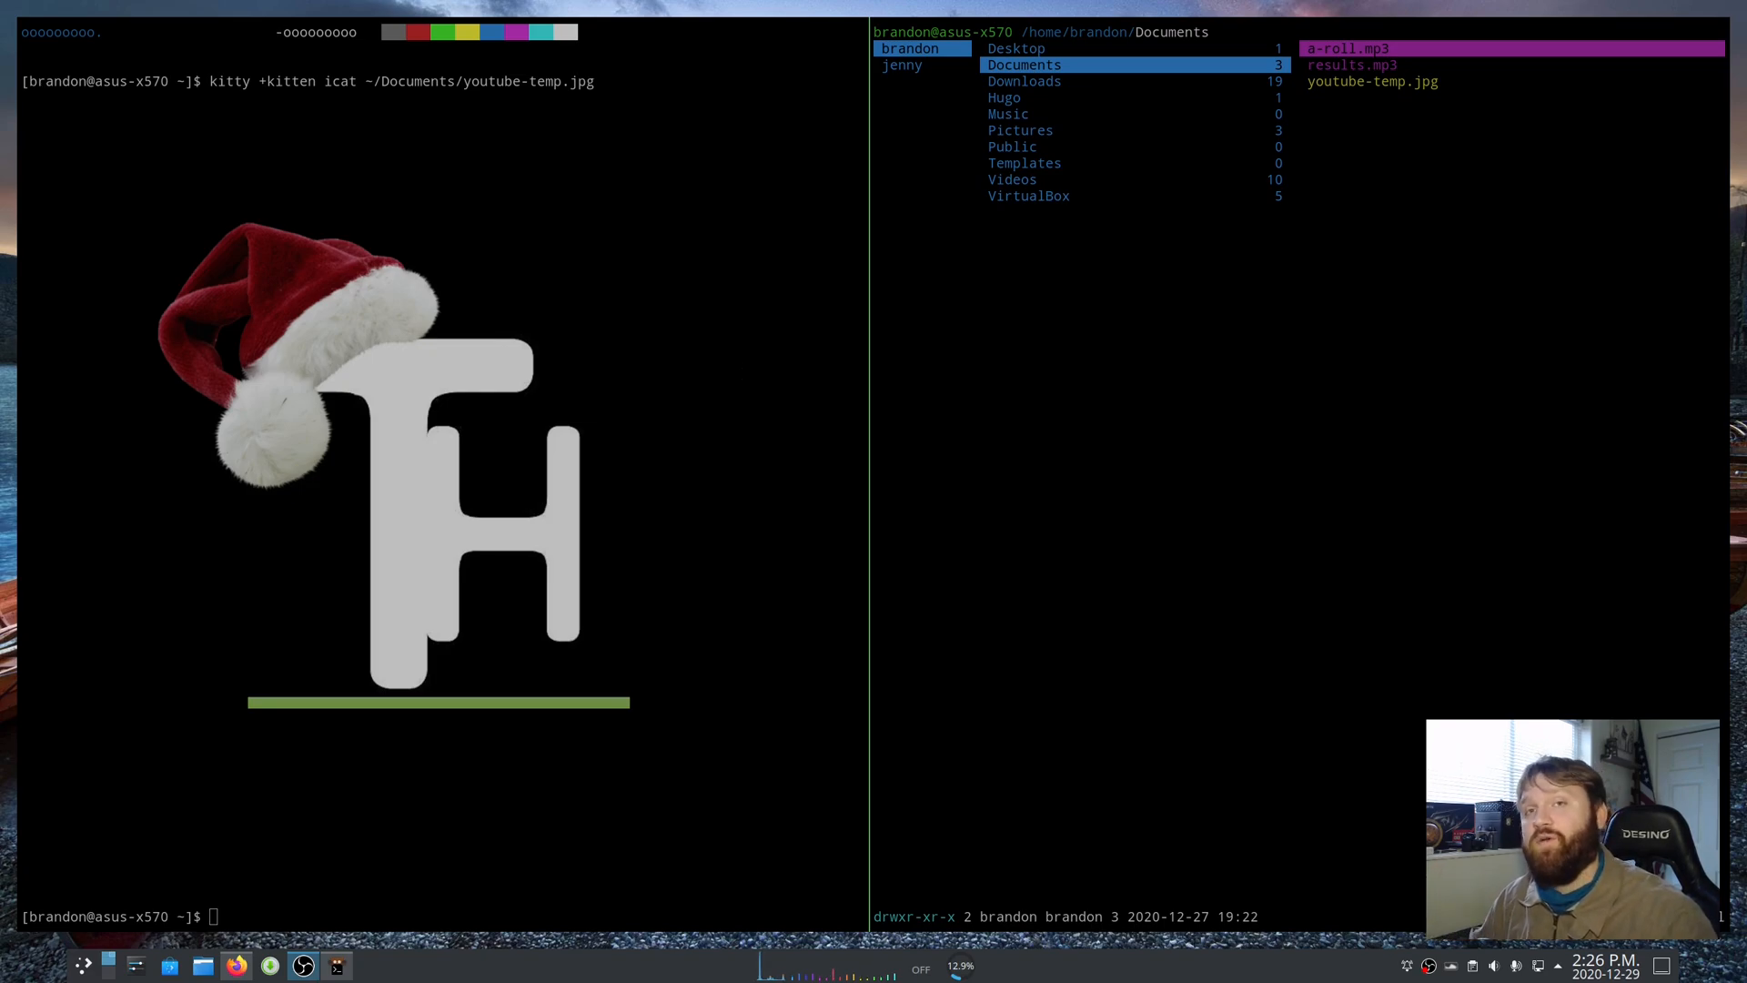
{"action": "mouse_move", "coordinate": [711, 282]}
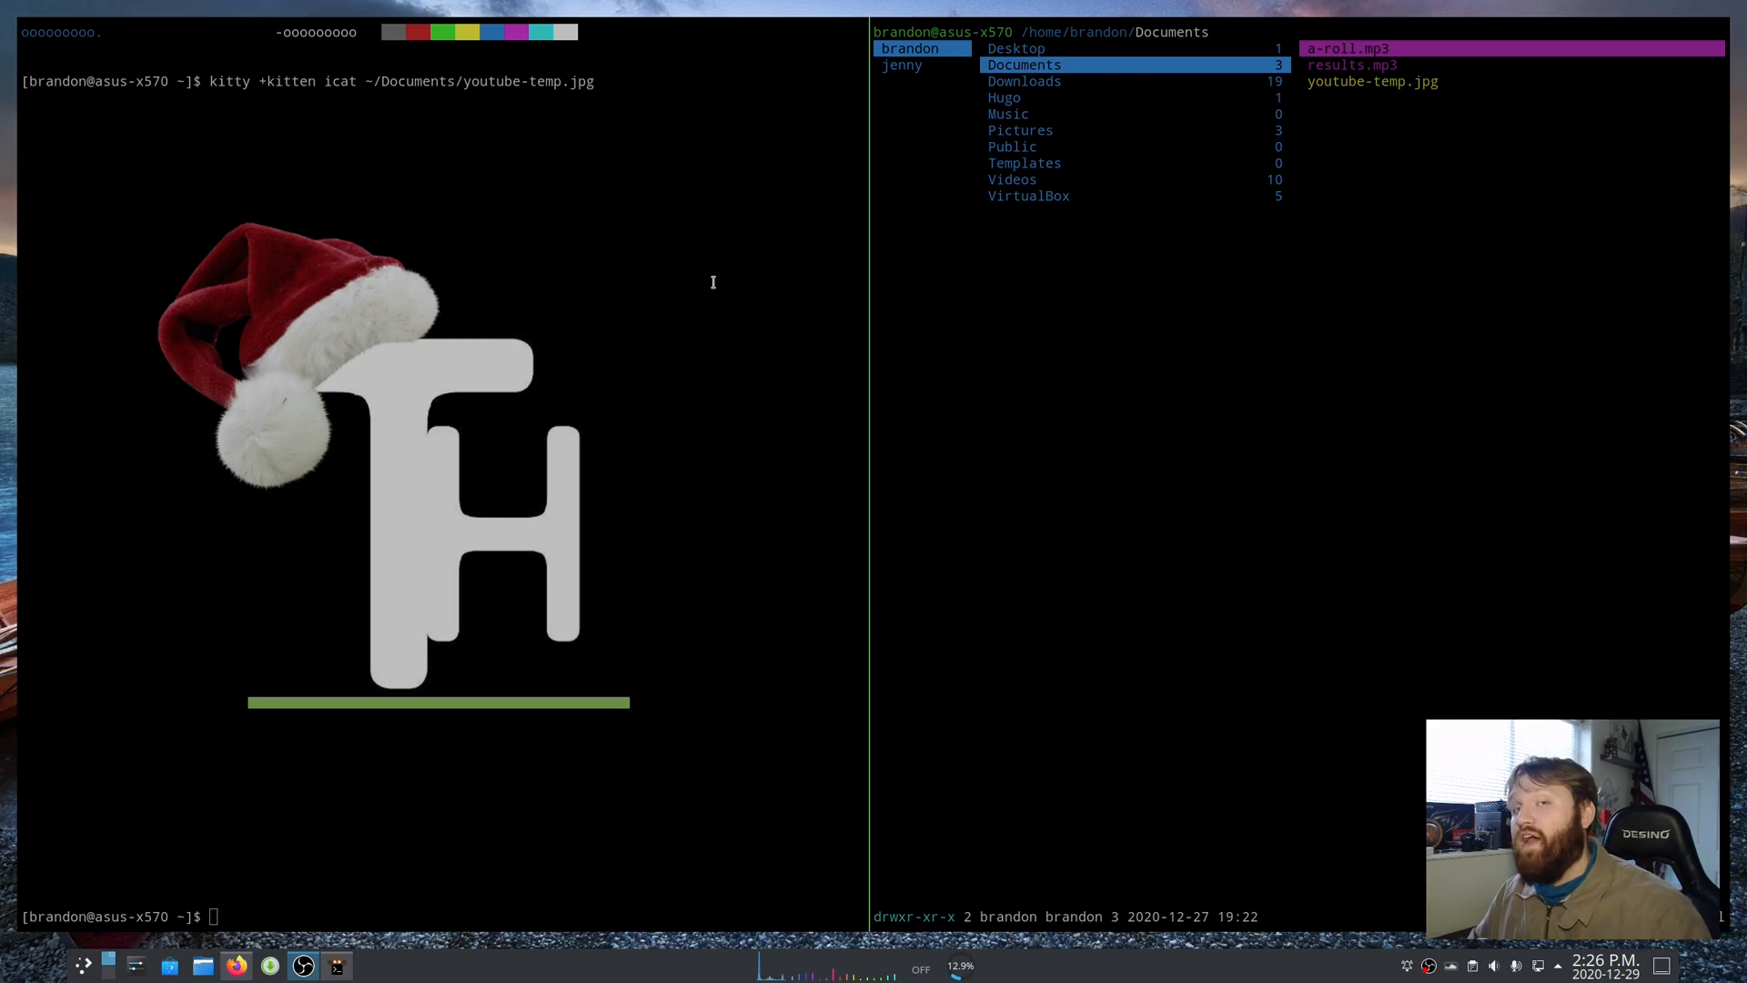